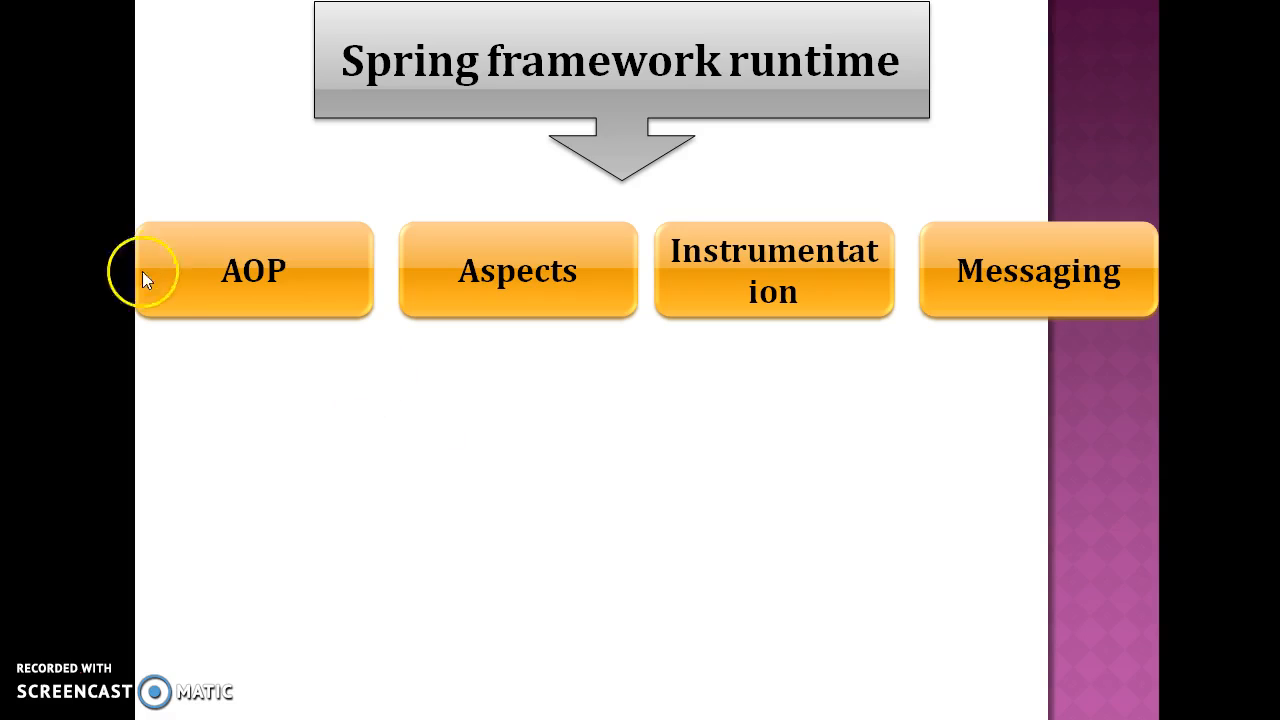
mouse_move(720, 340)
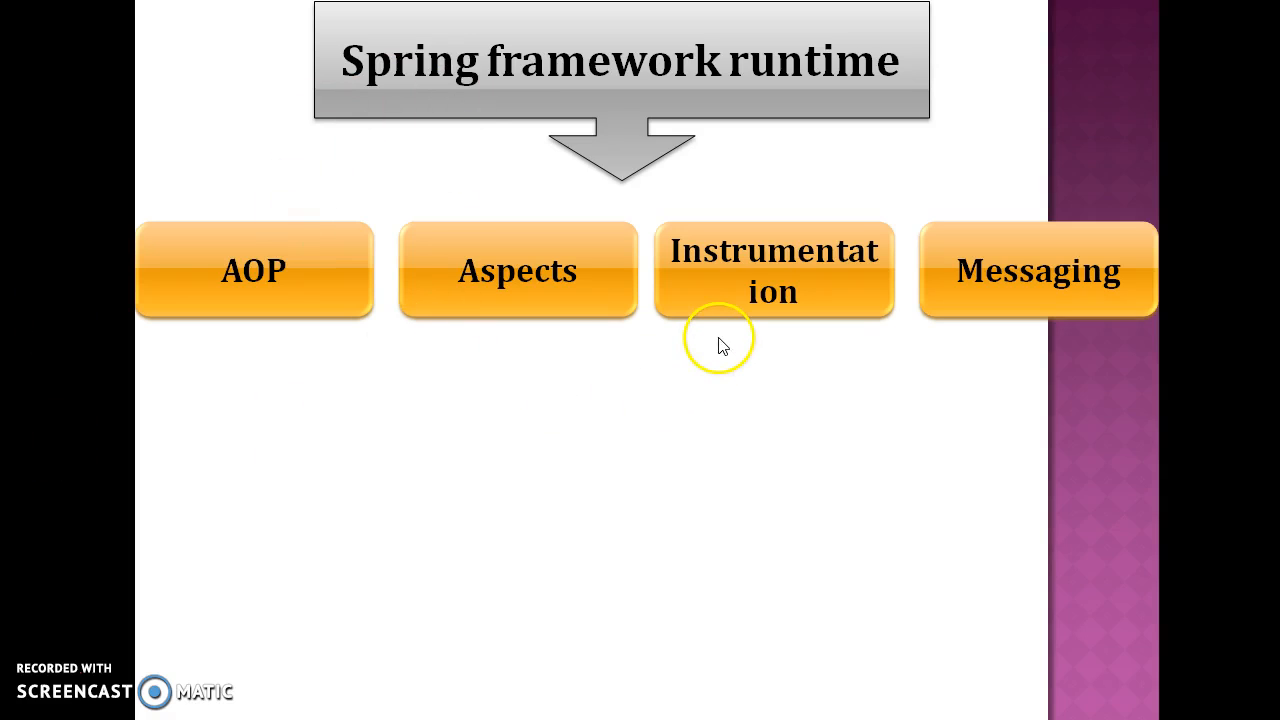
mouse_move(750, 358)
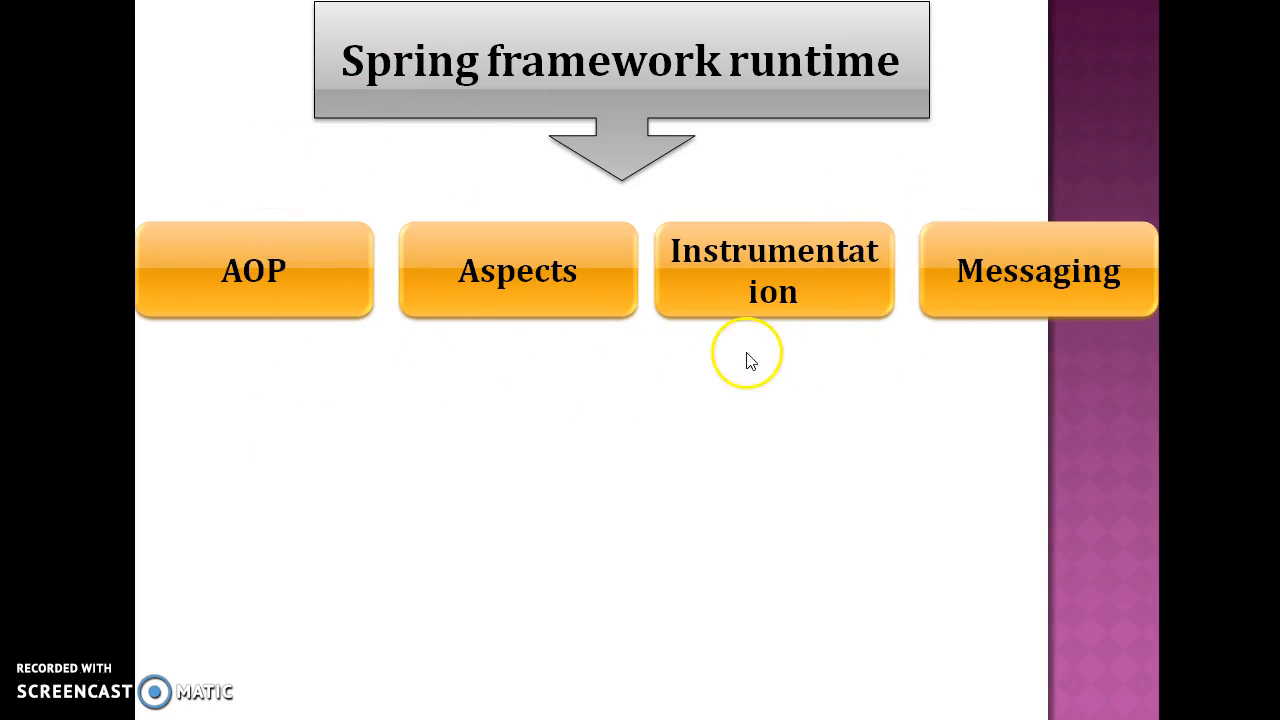
mouse_move(1030, 315)
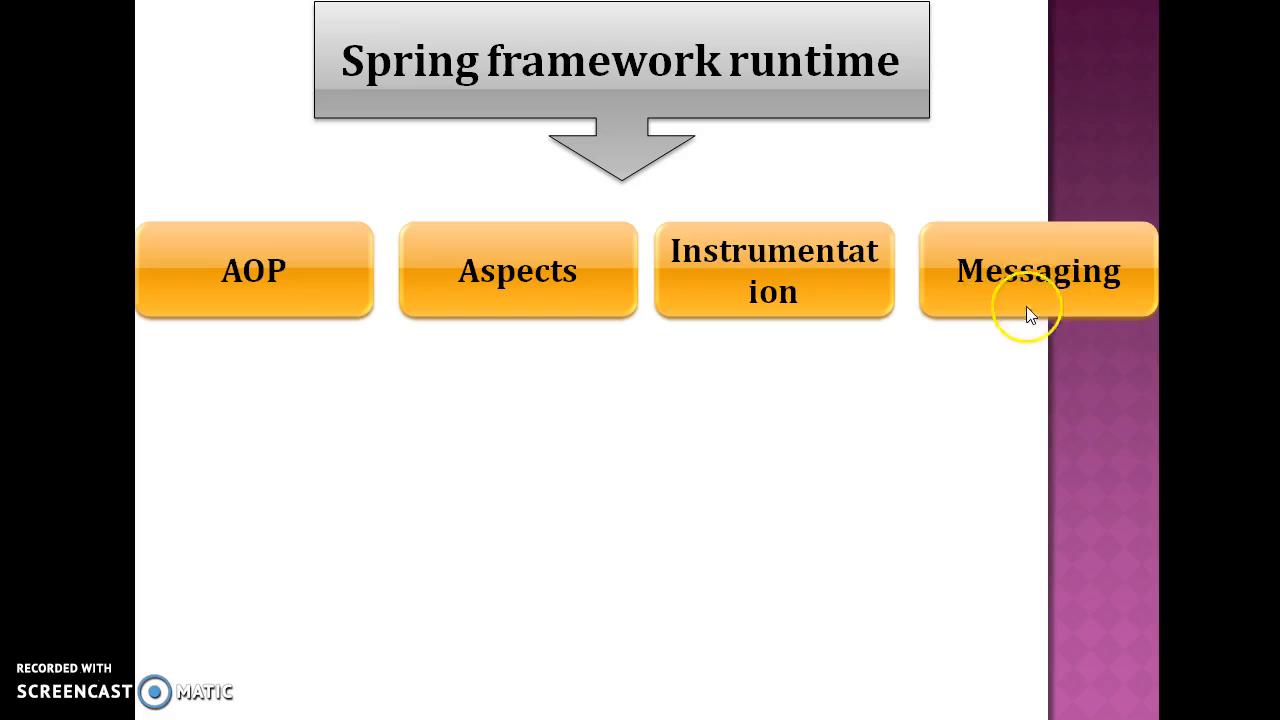
mouse_move(1045, 265)
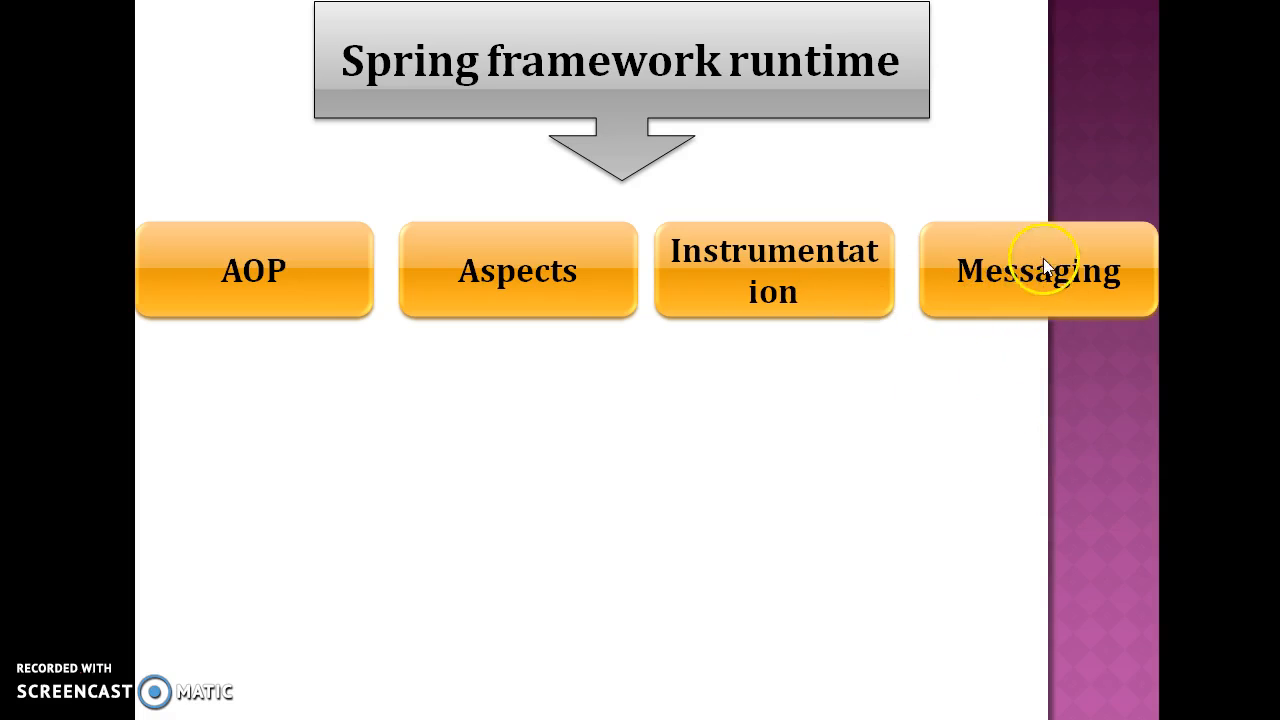
mouse_move(935, 267)
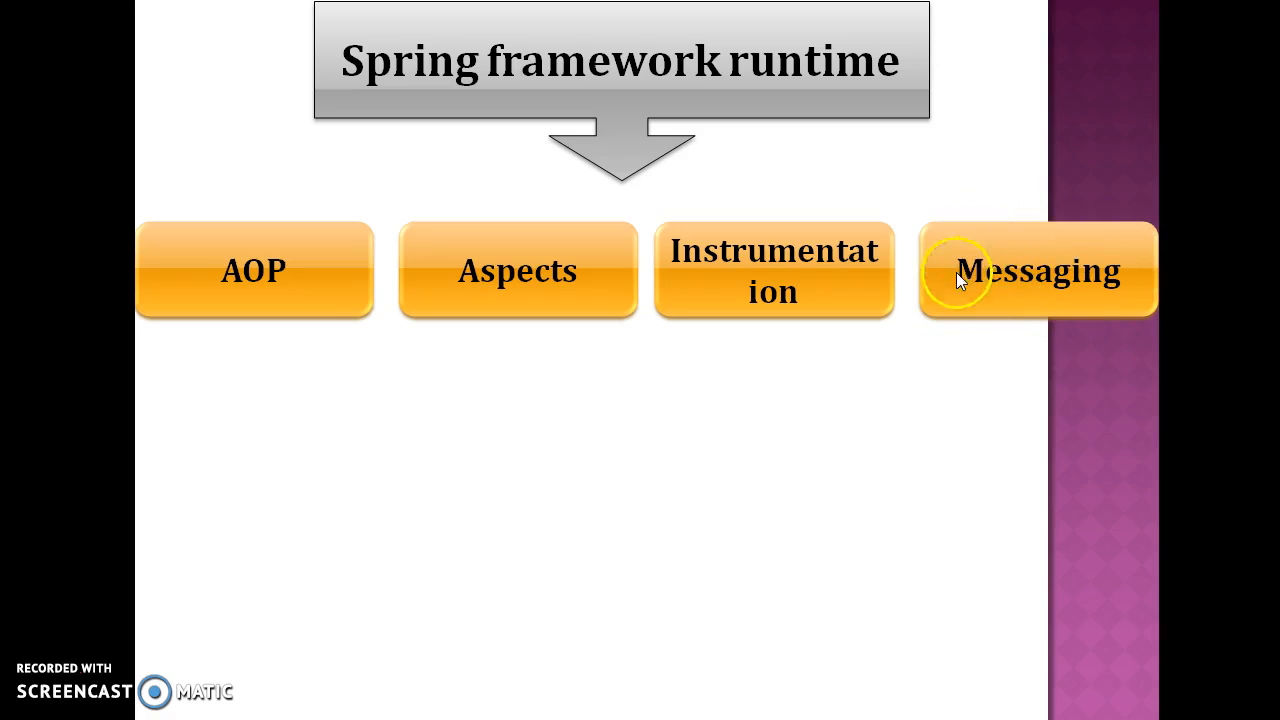
mouse_move(975, 340)
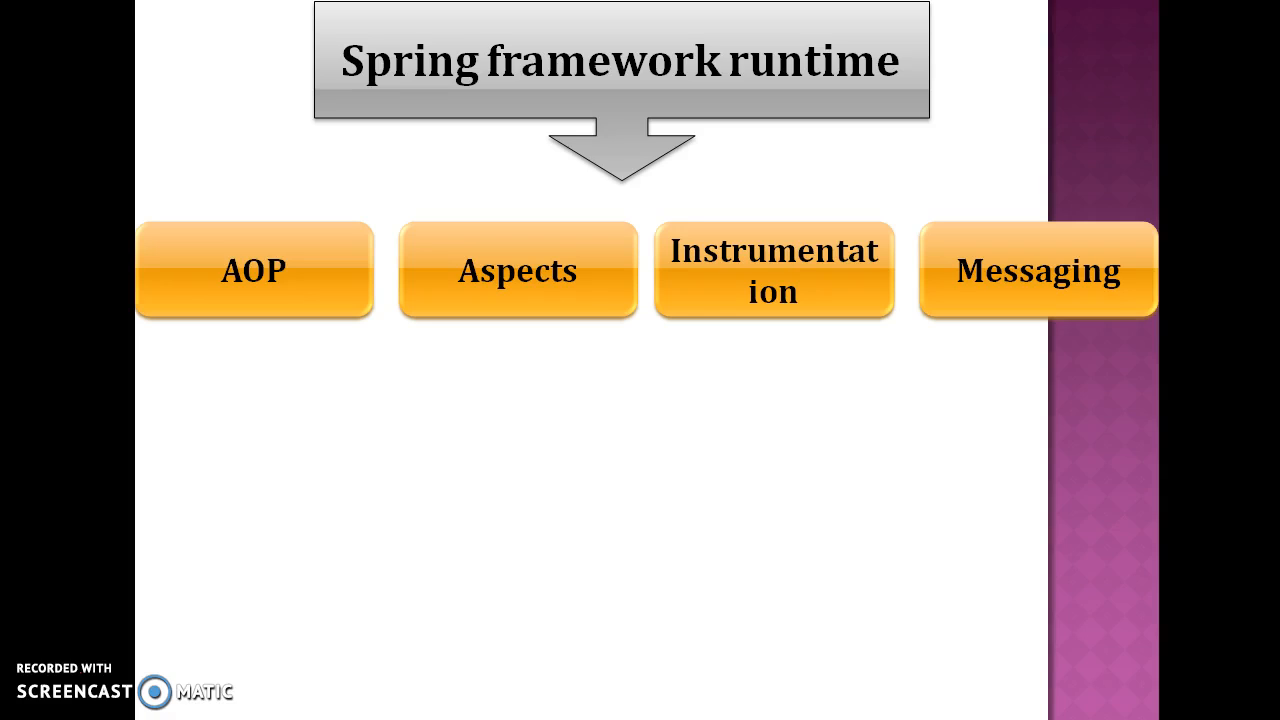
mouse_move(975, 168)
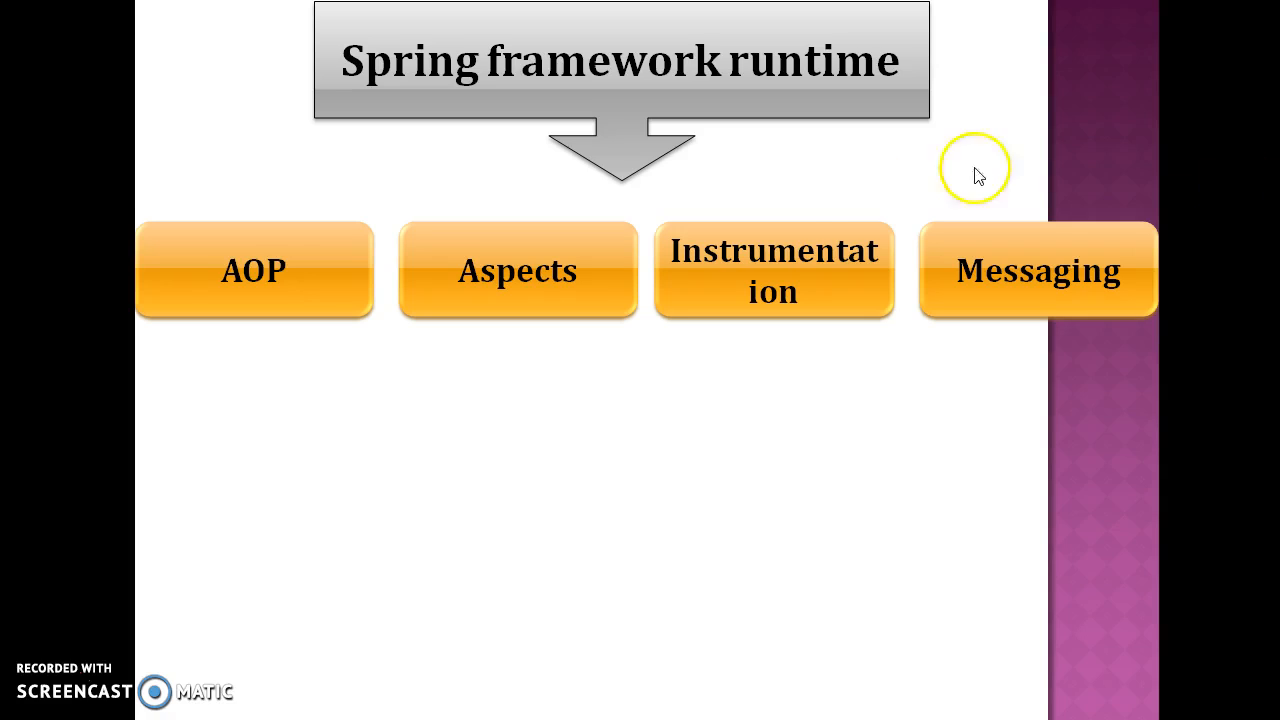
mouse_move(1030, 318)
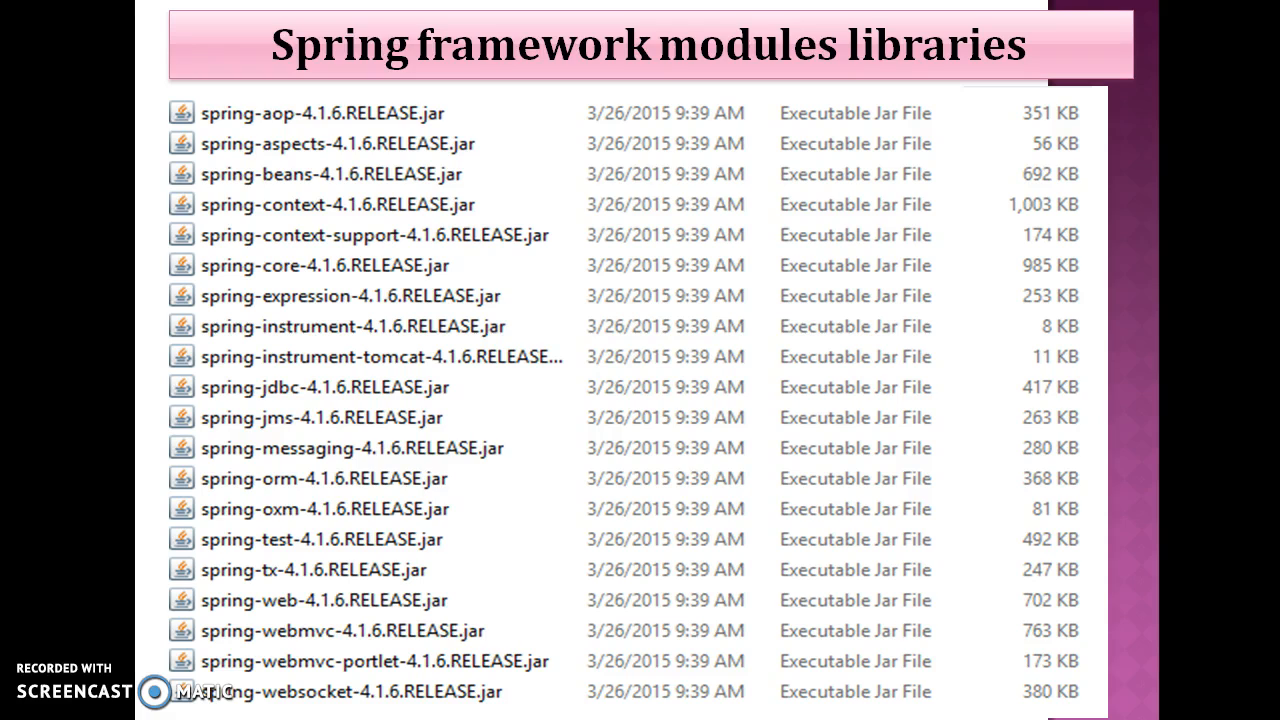
mouse_move(910, 42)
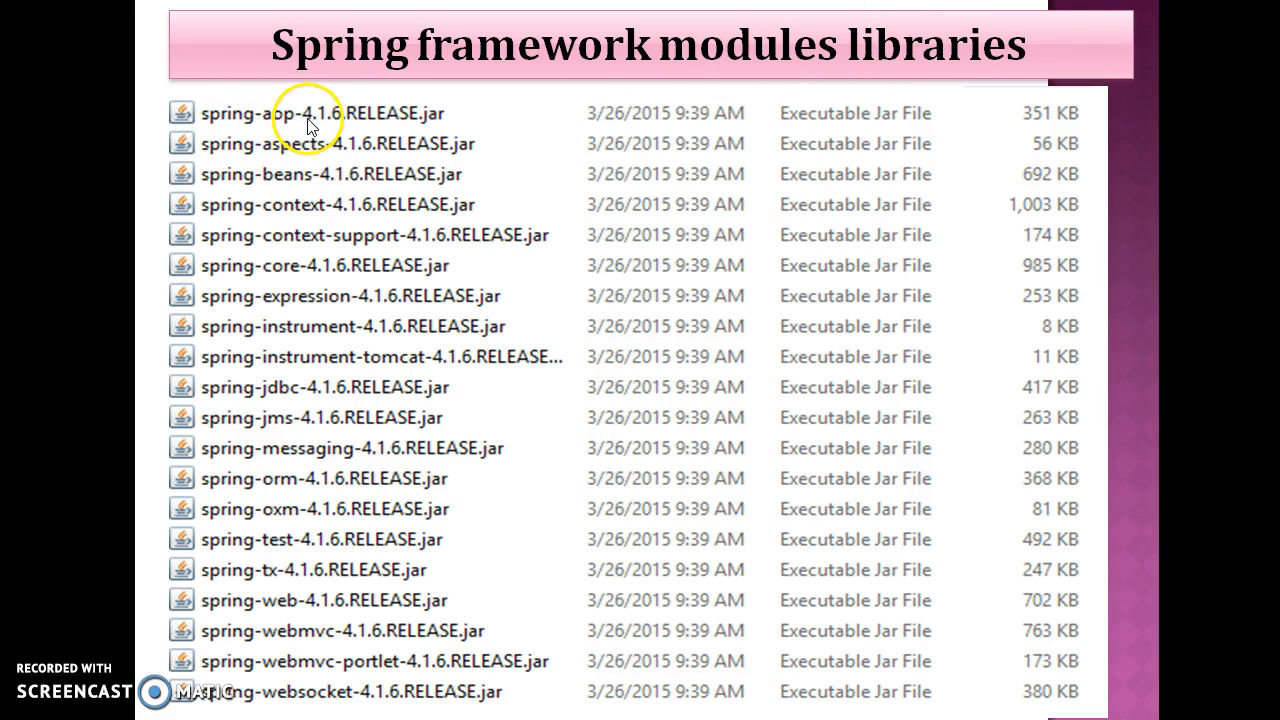
mouse_move(350, 150)
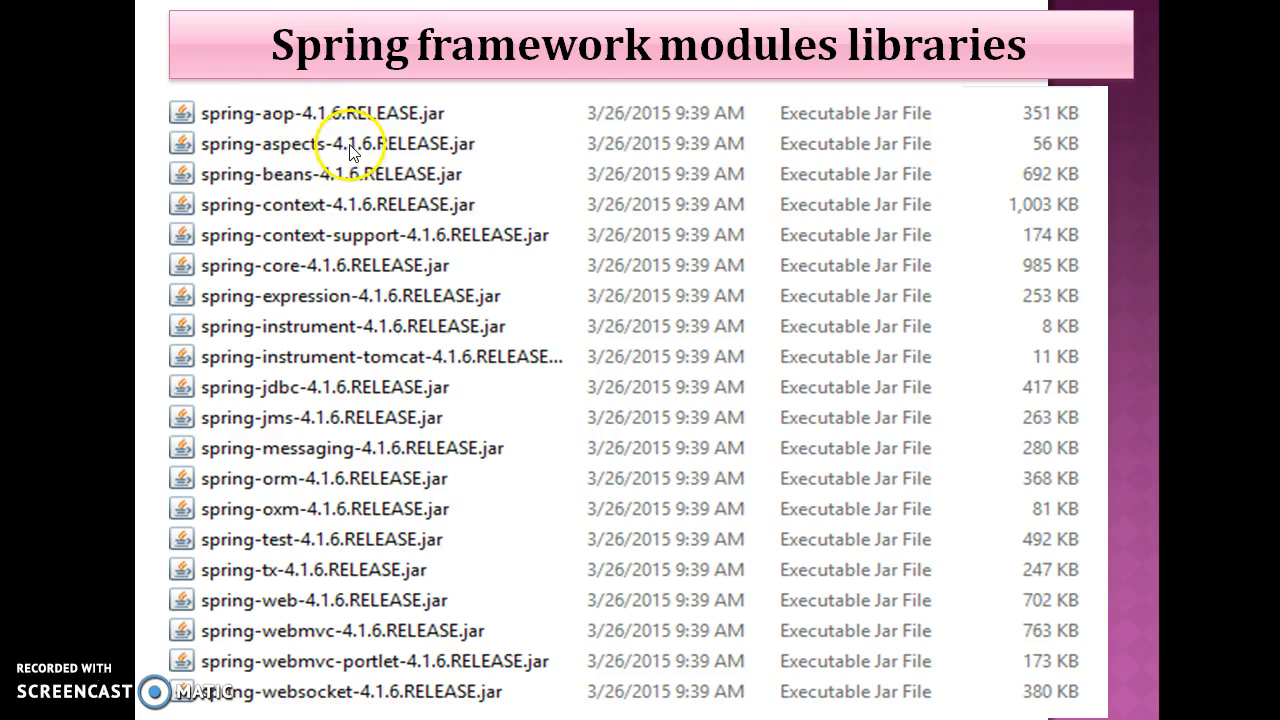
mouse_move(280, 160)
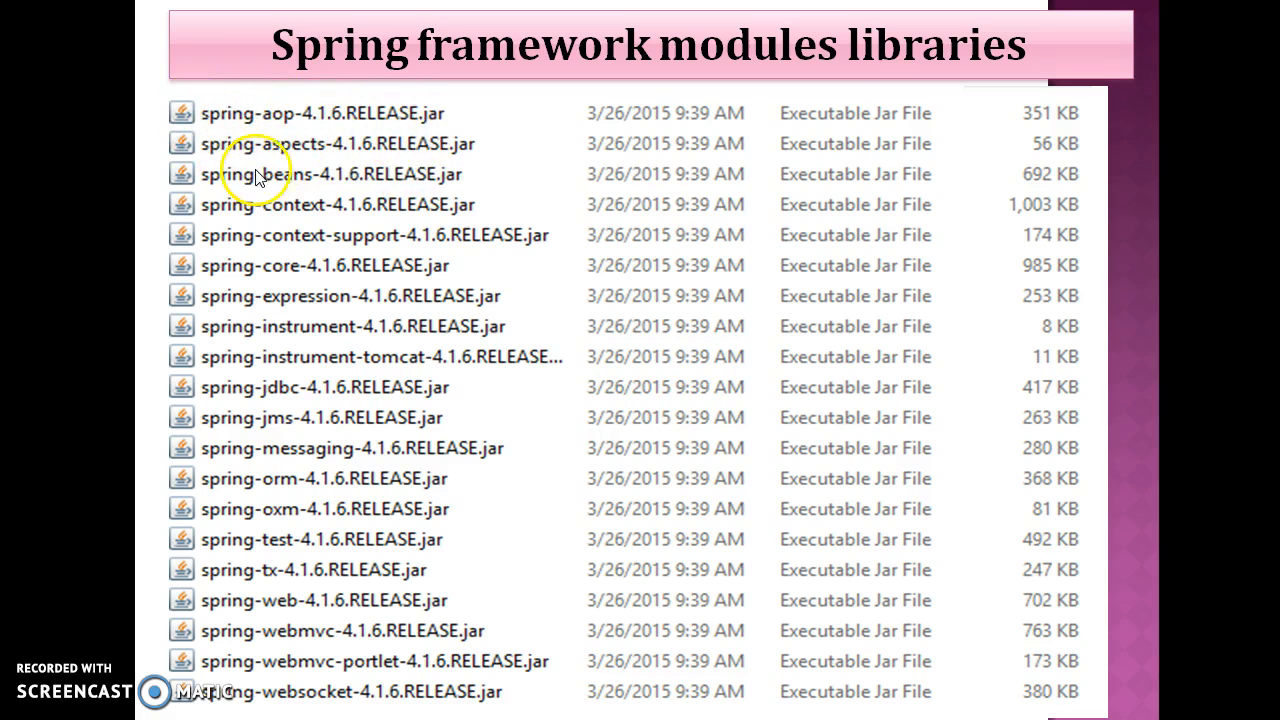
mouse_move(247, 203)
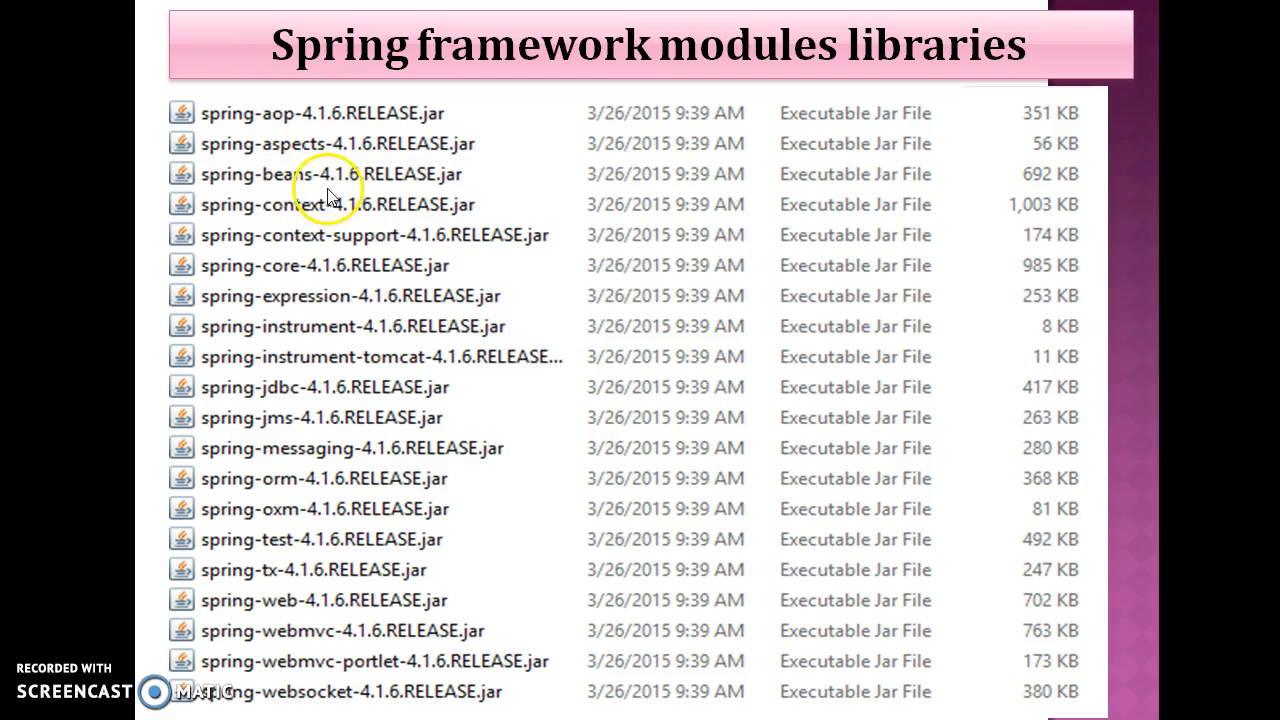
mouse_move(305, 192)
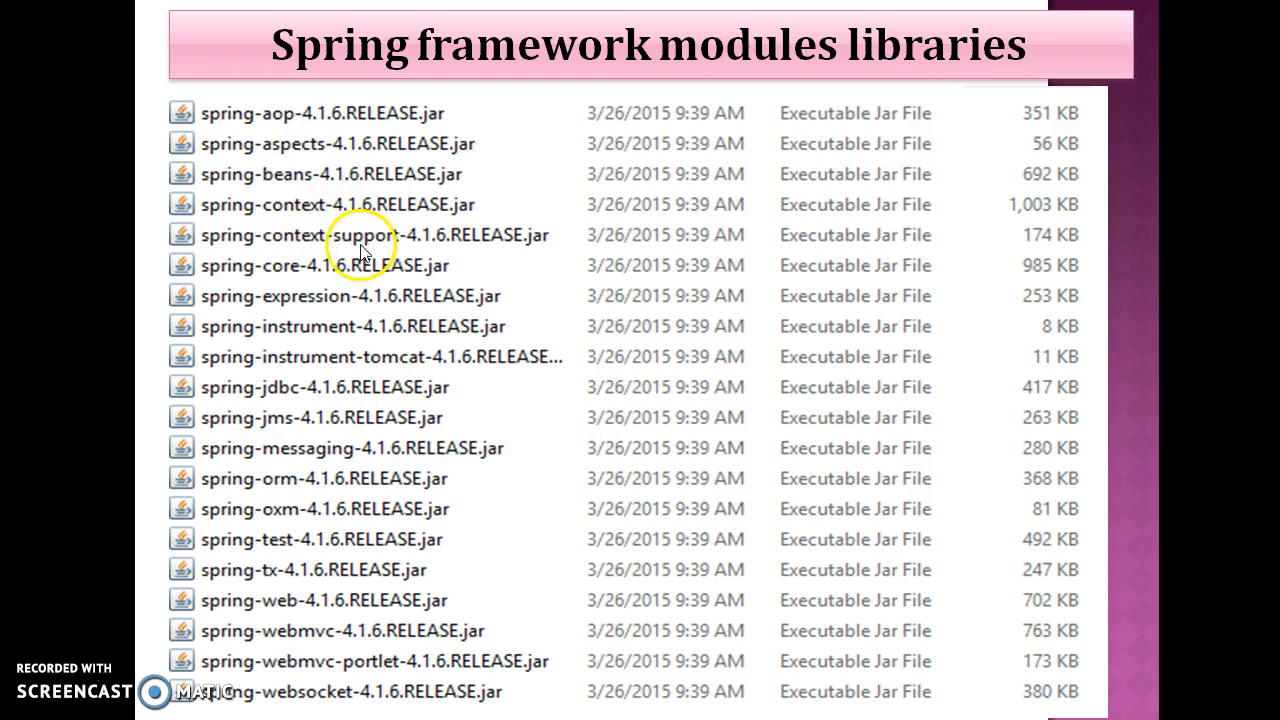
mouse_move(285, 155)
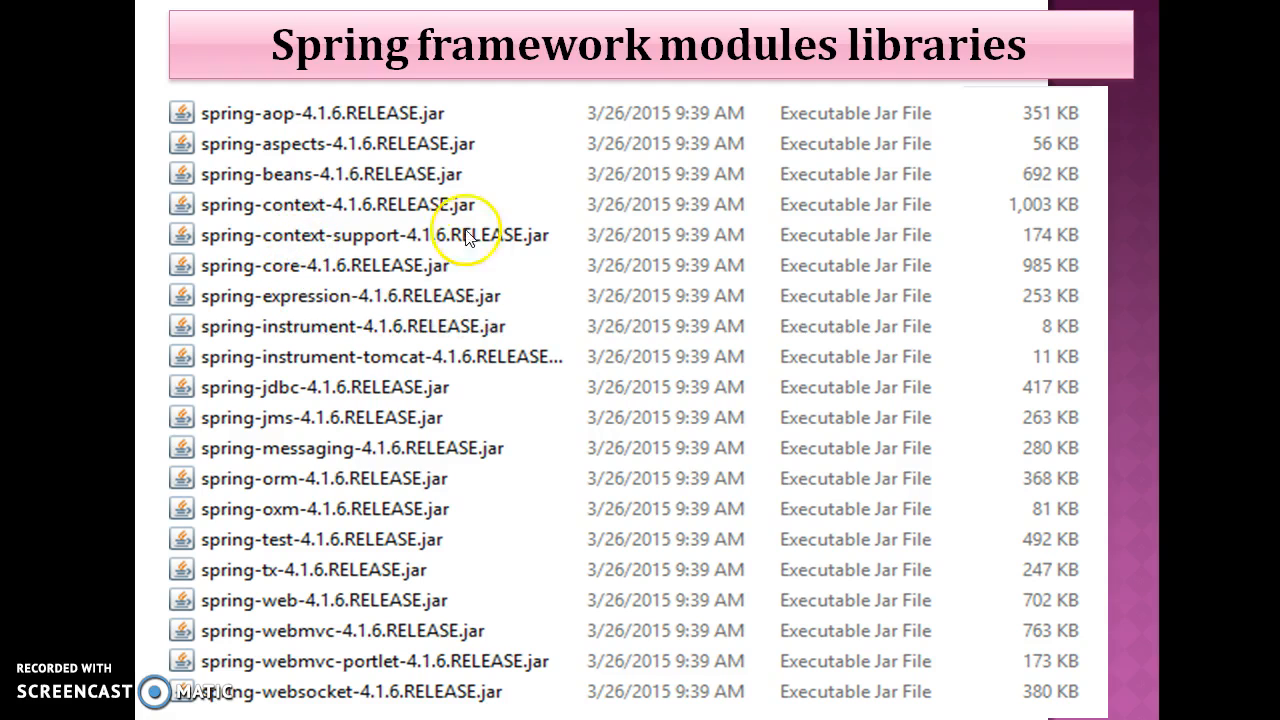
mouse_move(280, 300)
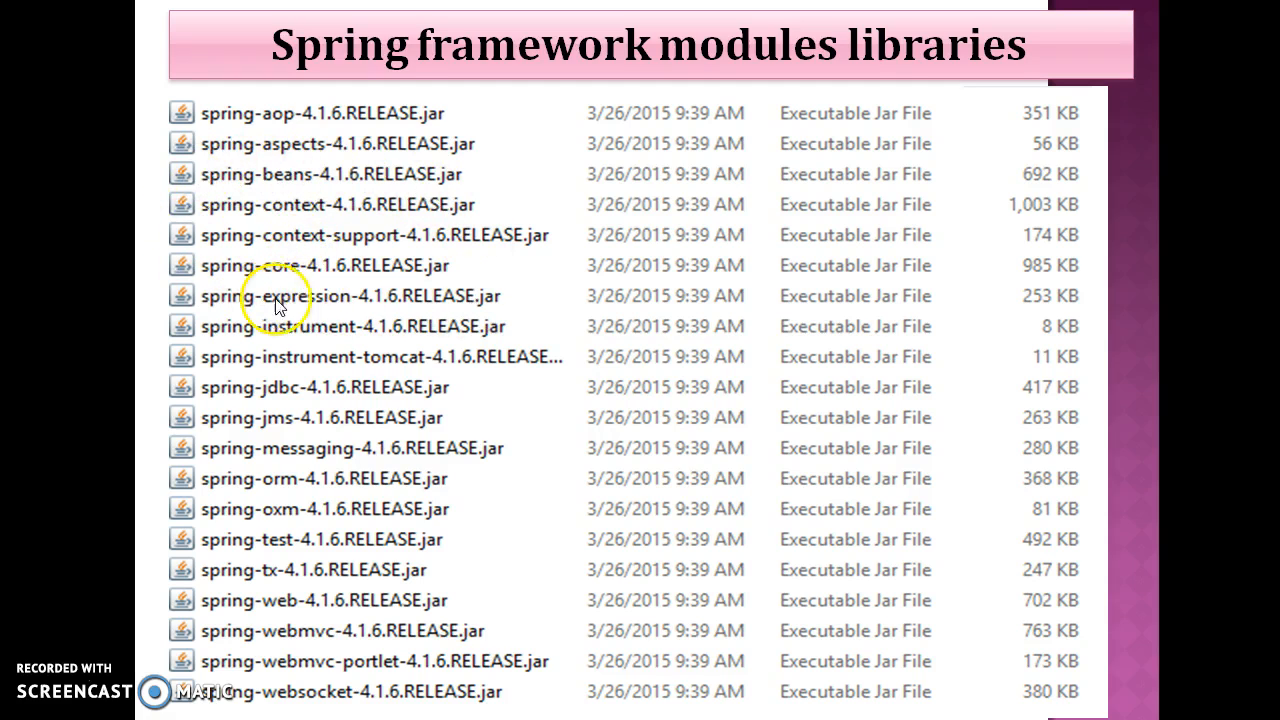
mouse_move(190, 212)
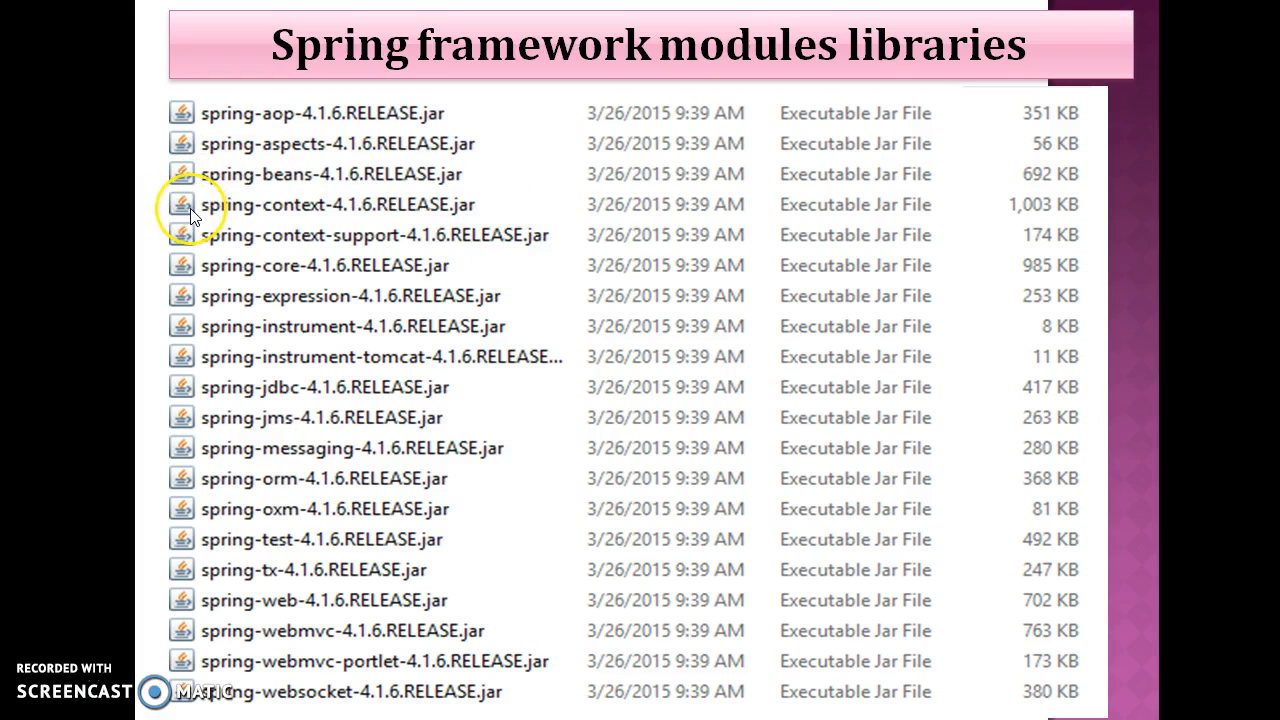
mouse_move(205, 200)
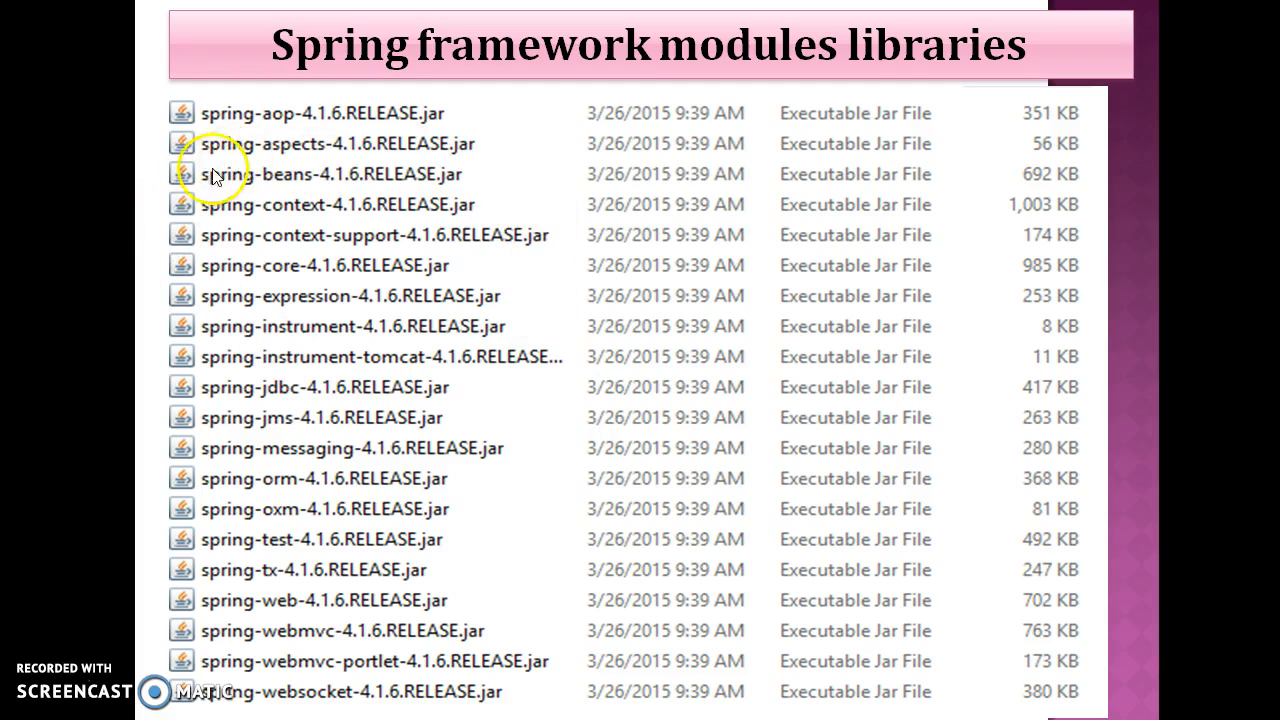
mouse_move(355, 178)
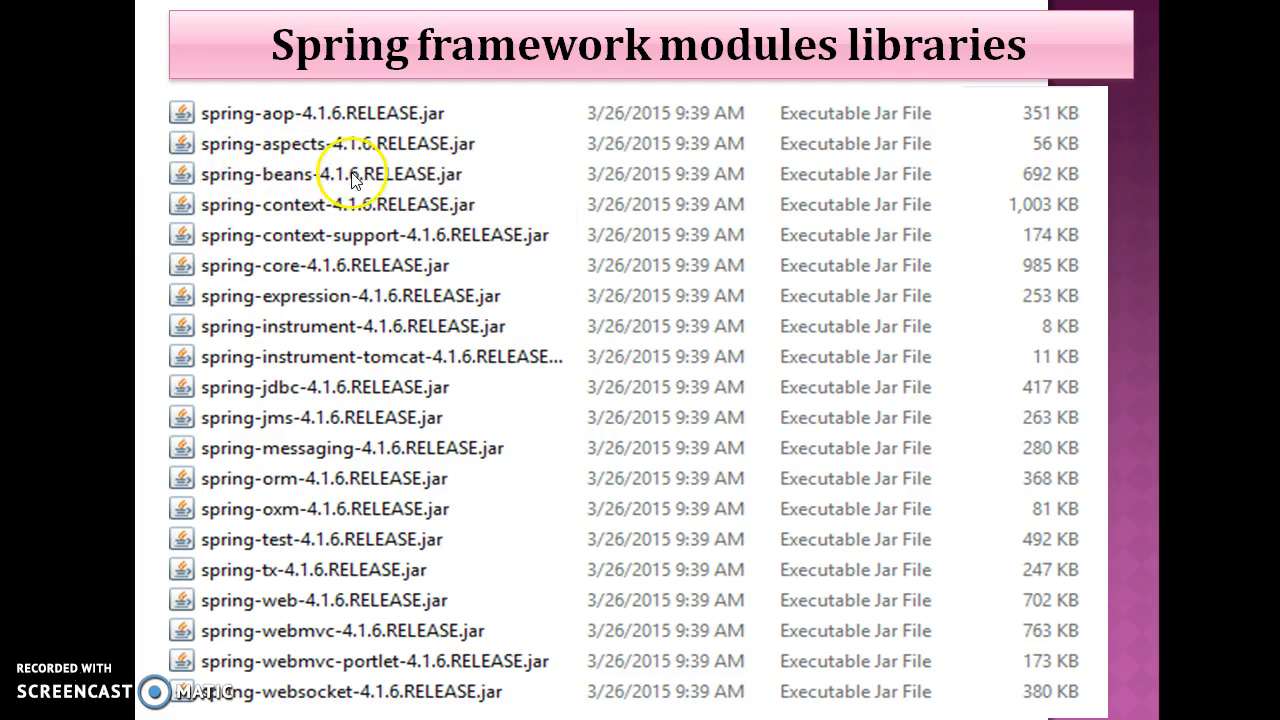
mouse_move(462, 190)
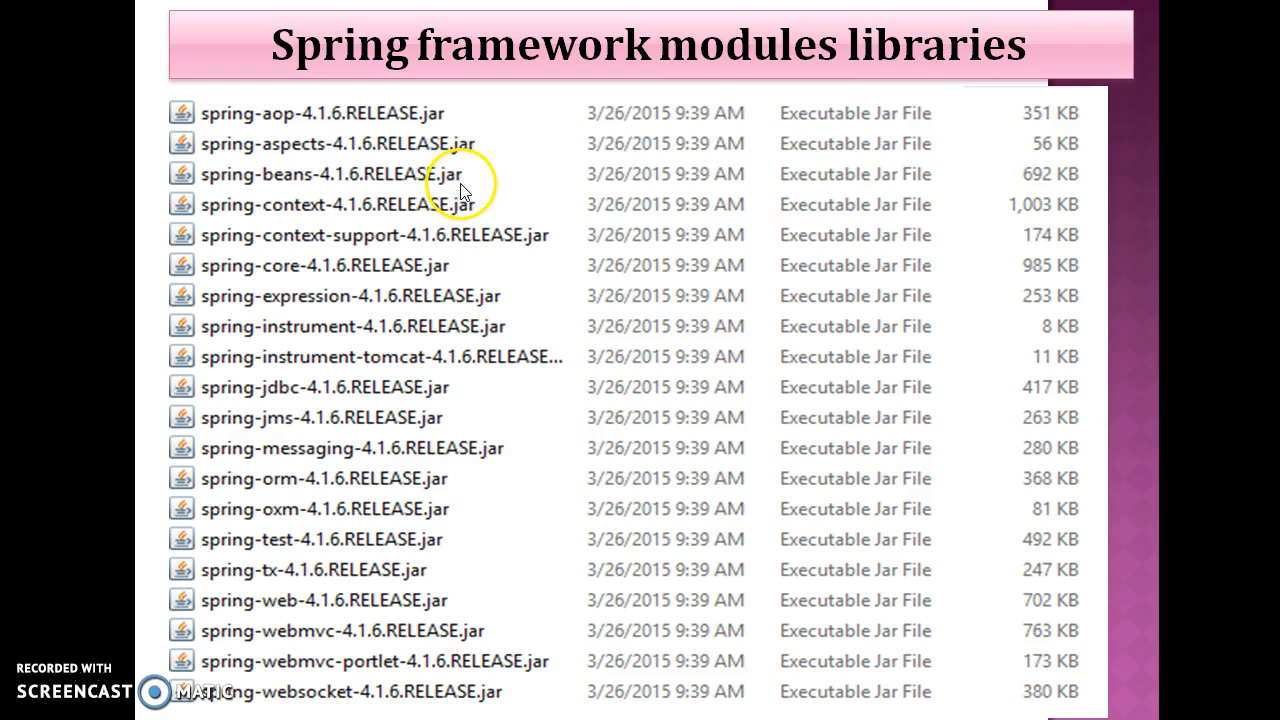
mouse_move(300, 190)
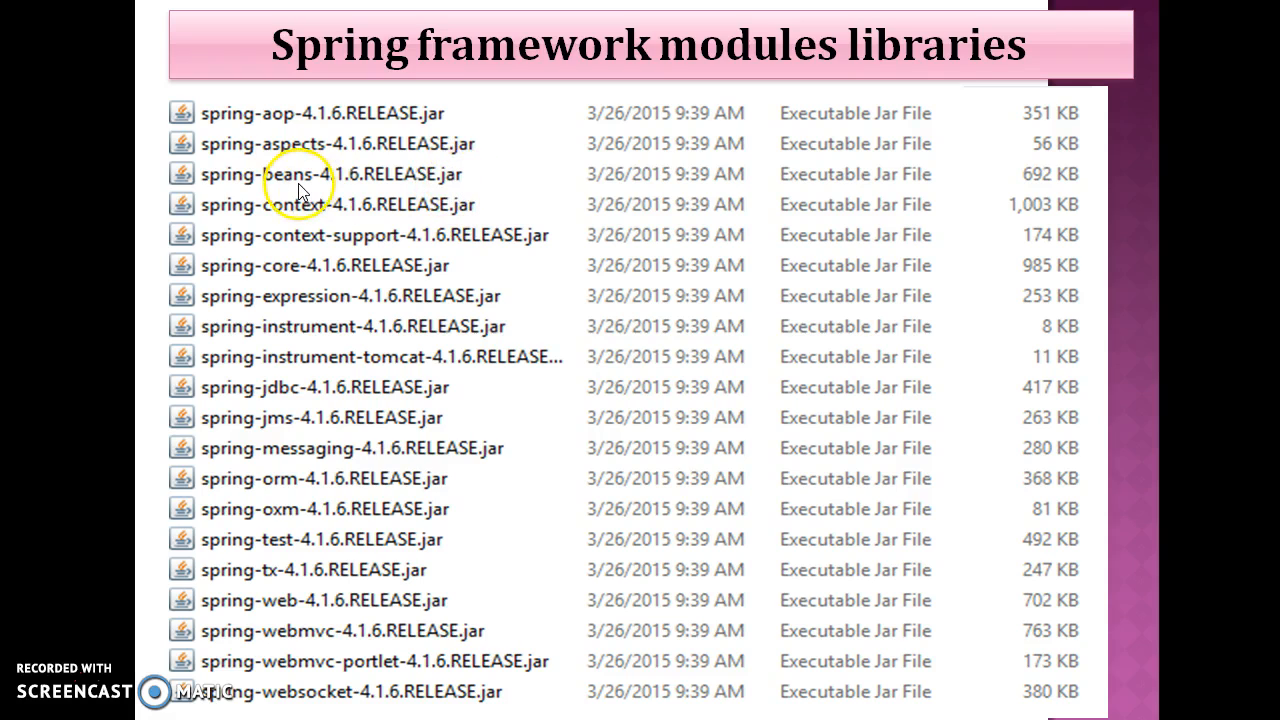
mouse_move(358, 212)
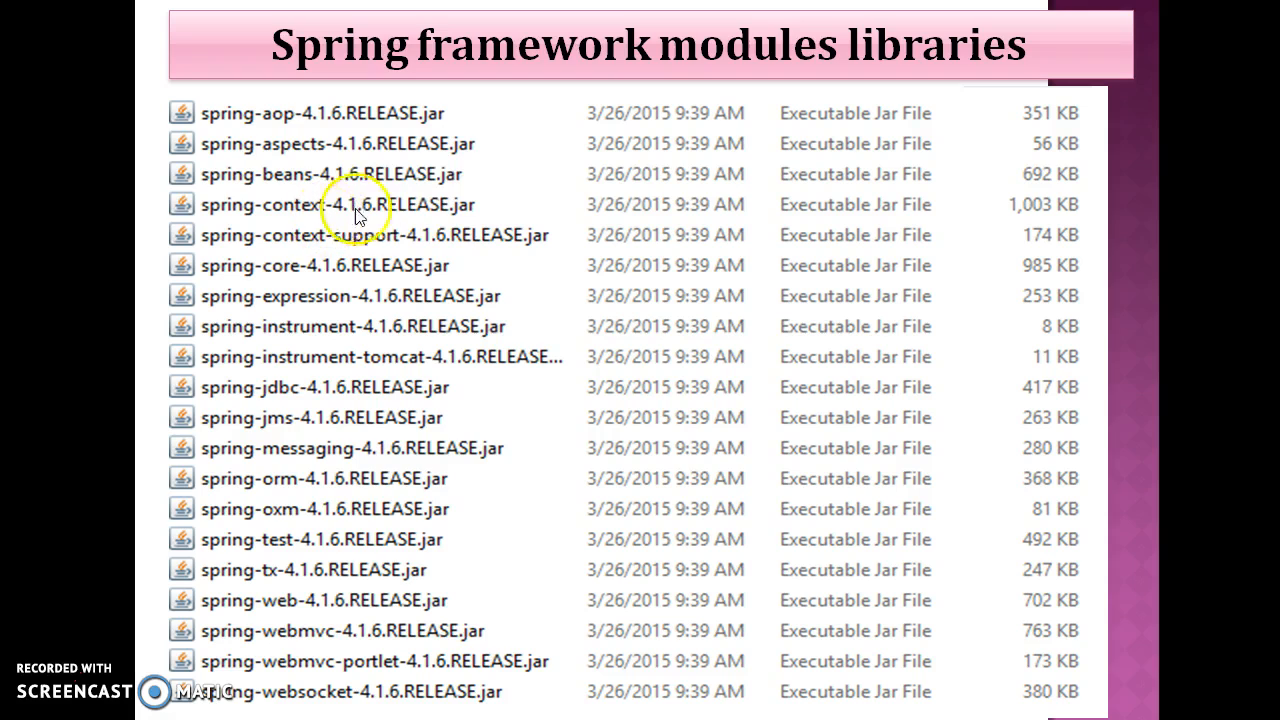
mouse_move(292, 248)
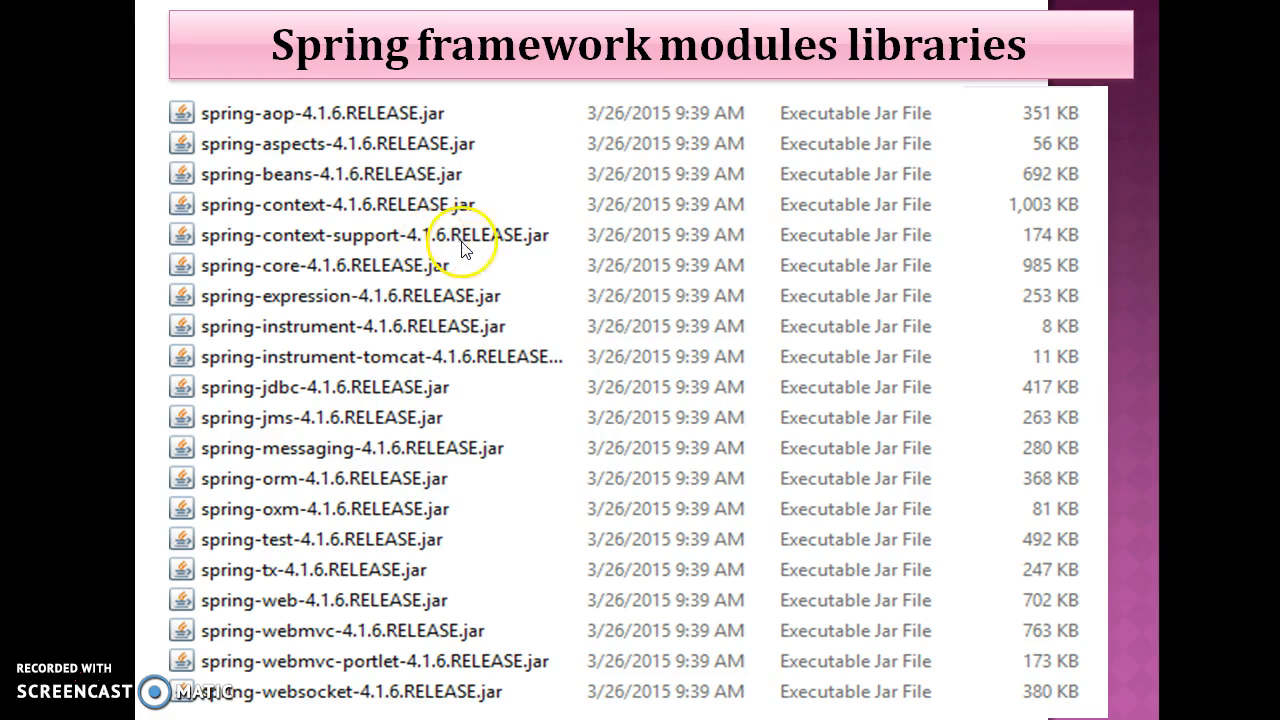
mouse_move(303, 277)
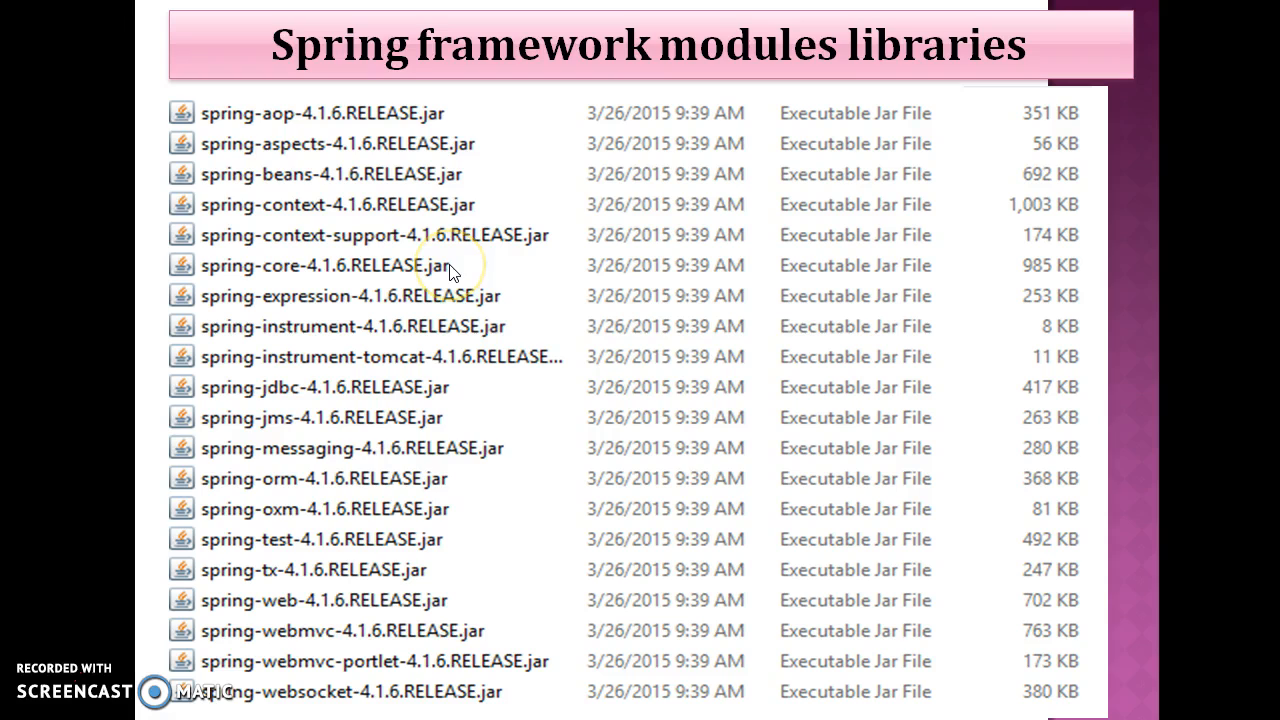
mouse_move(388, 300)
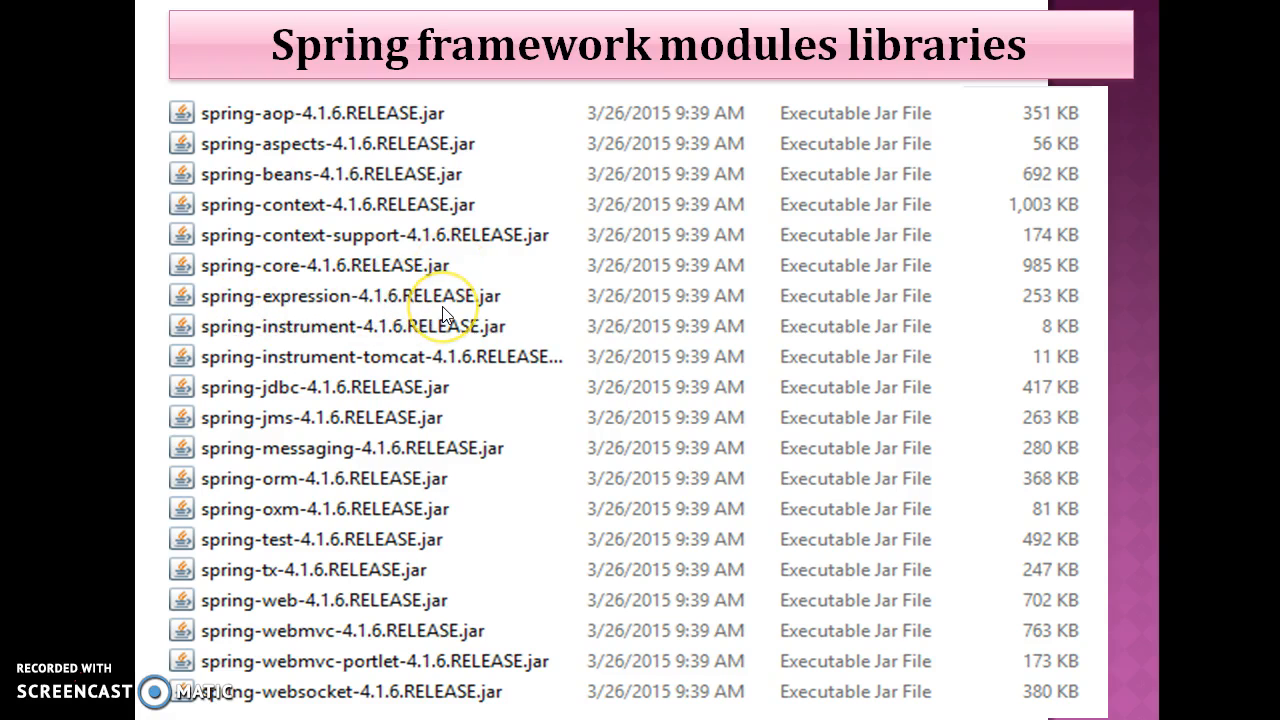
mouse_move(260, 360)
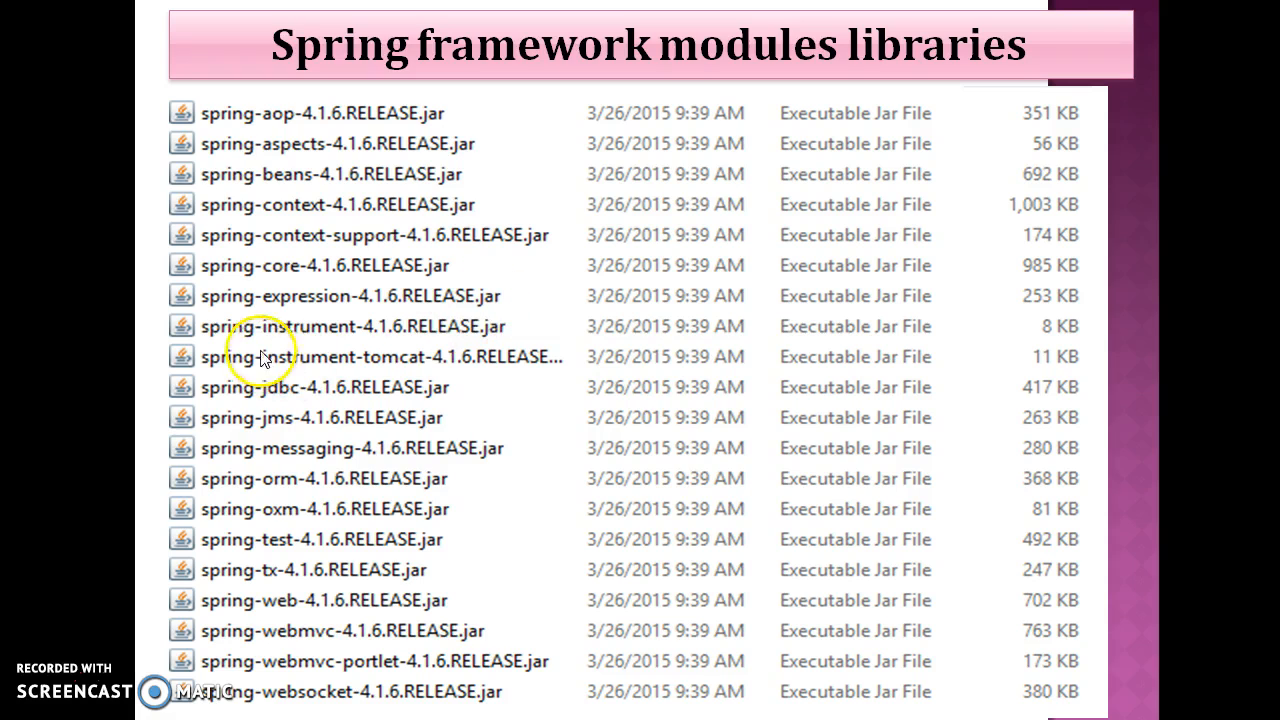
mouse_move(333, 328)
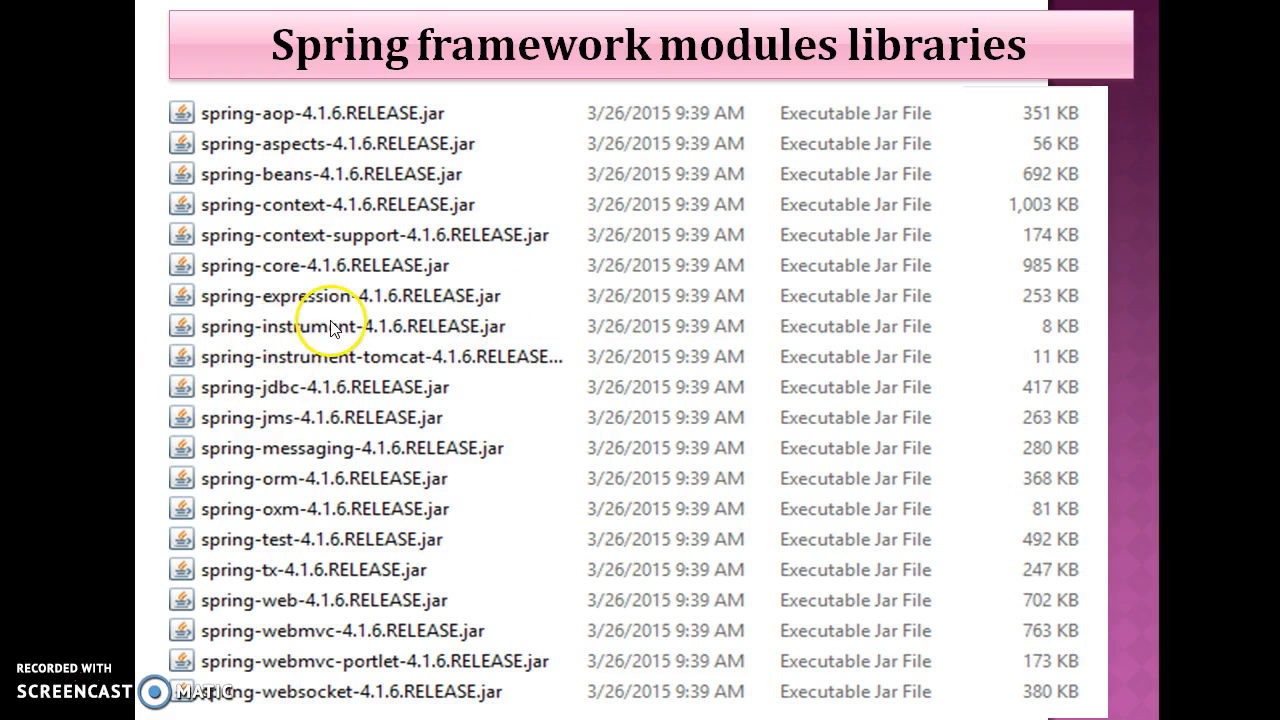
mouse_move(245, 345)
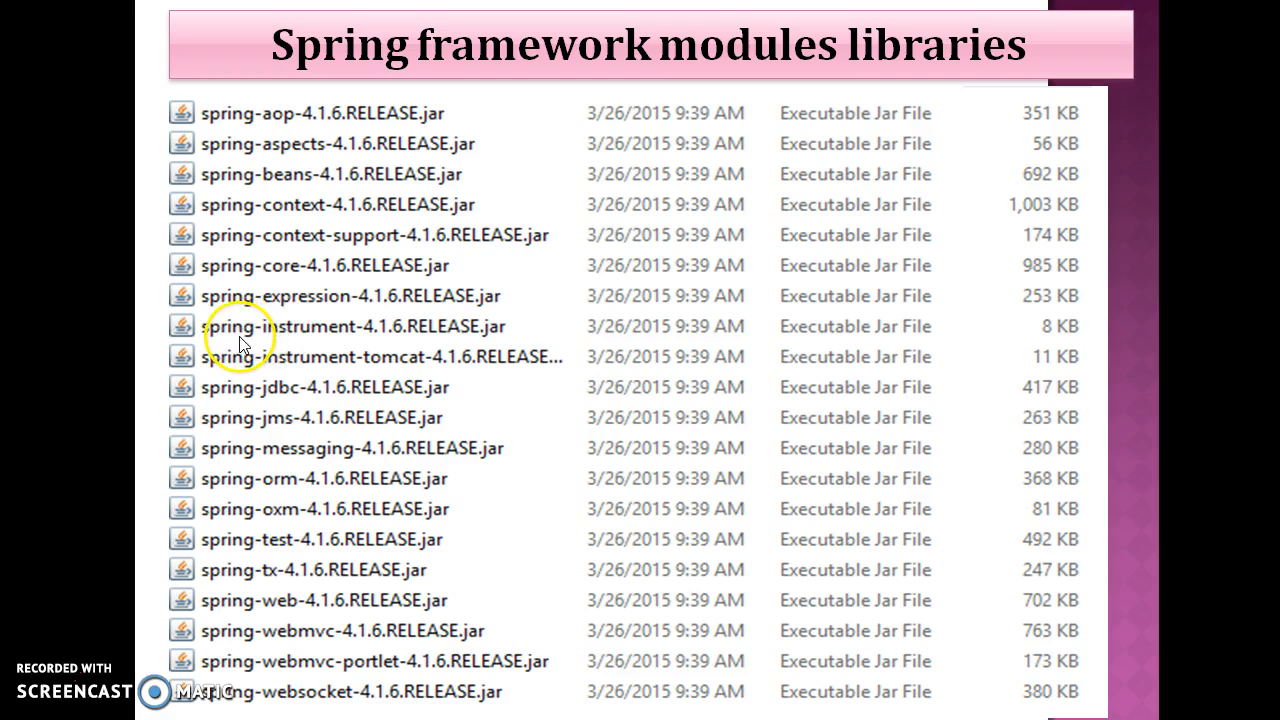
mouse_move(408, 333)
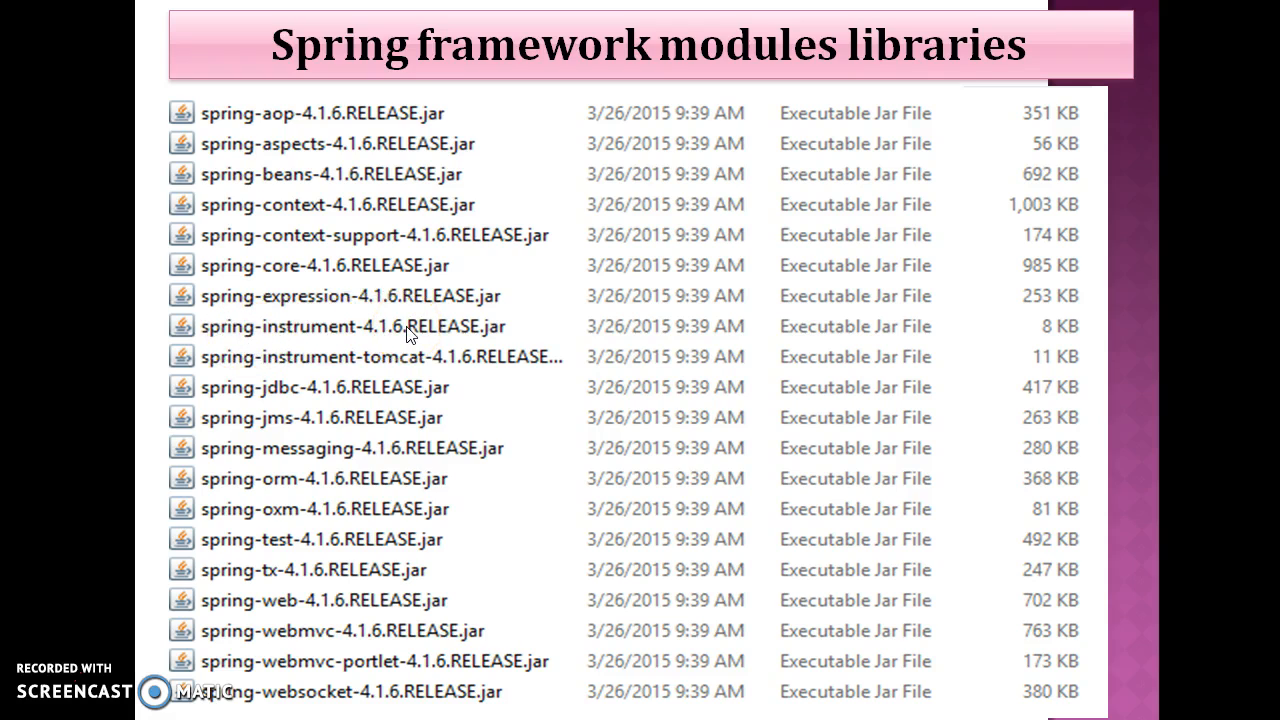
mouse_move(395, 348)
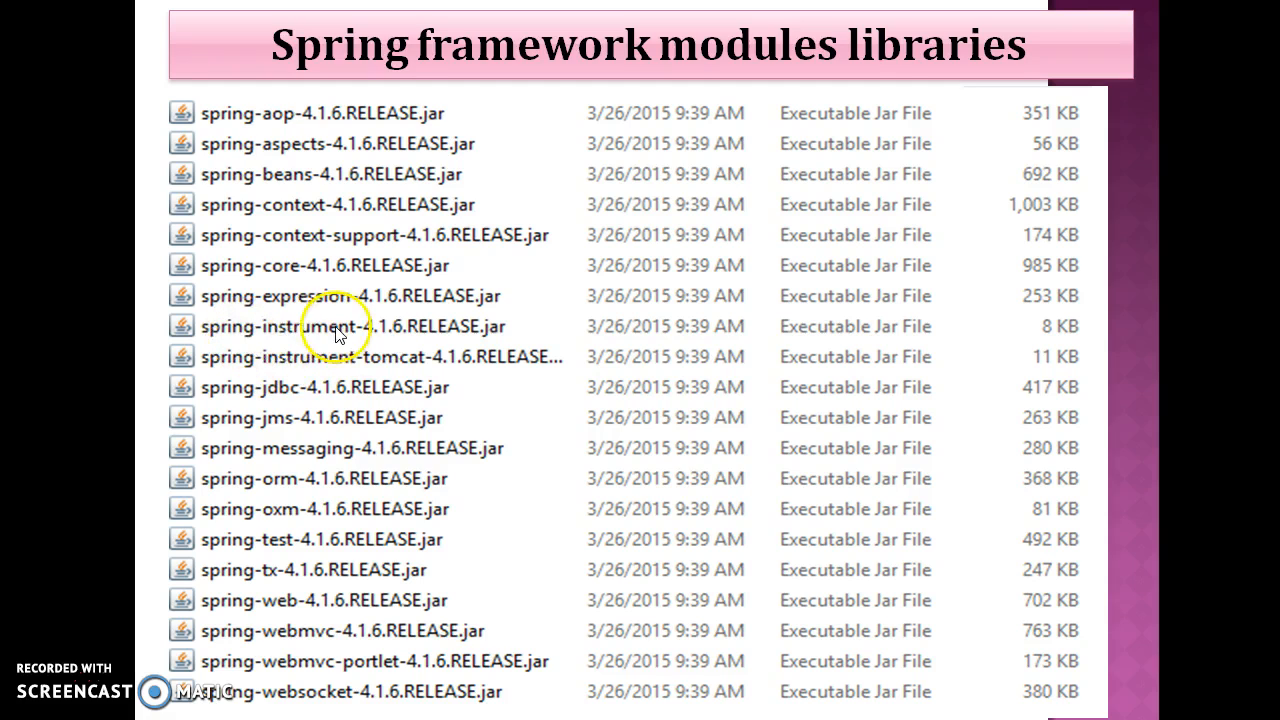
mouse_move(300, 335)
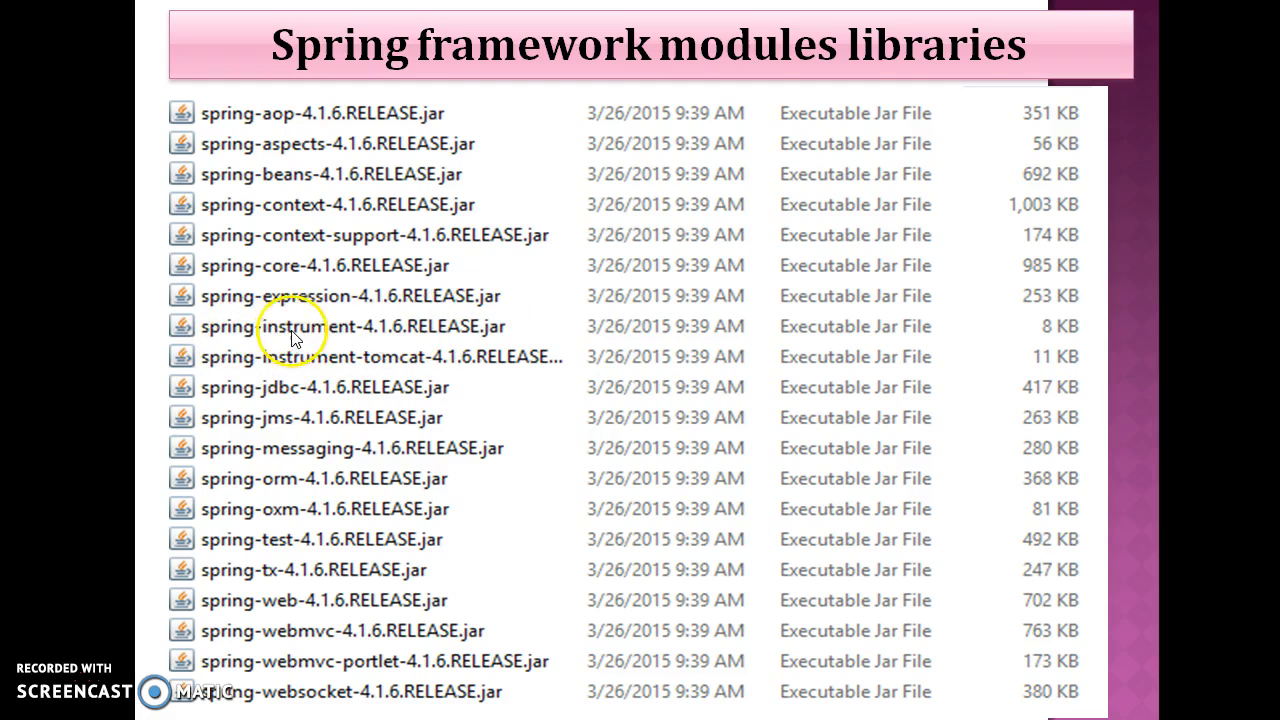
mouse_move(240, 372)
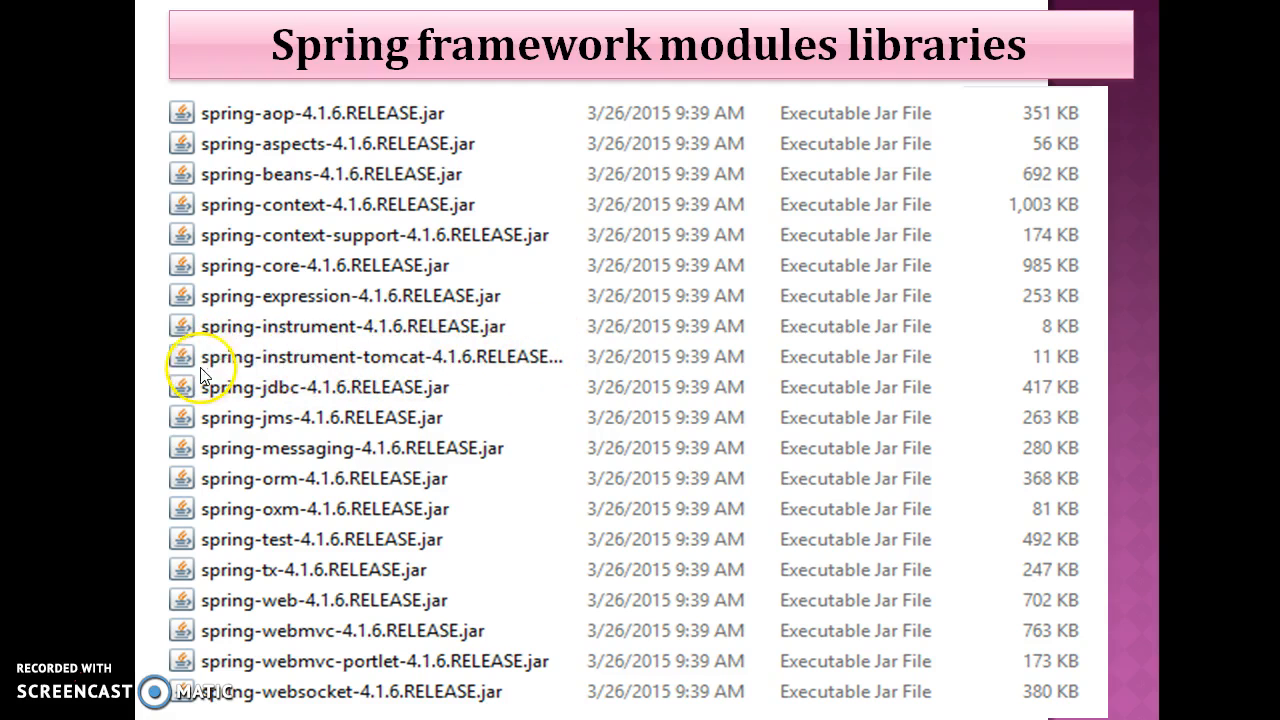
mouse_move(248, 372)
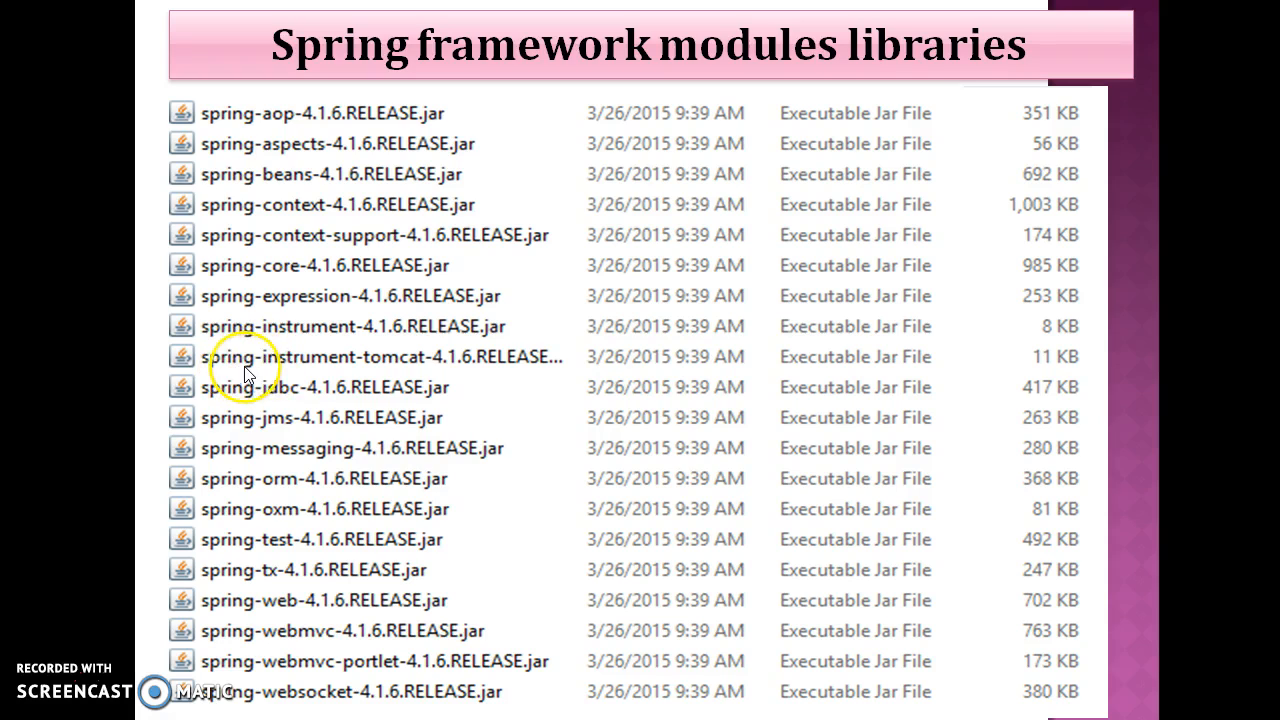
mouse_move(405, 393)
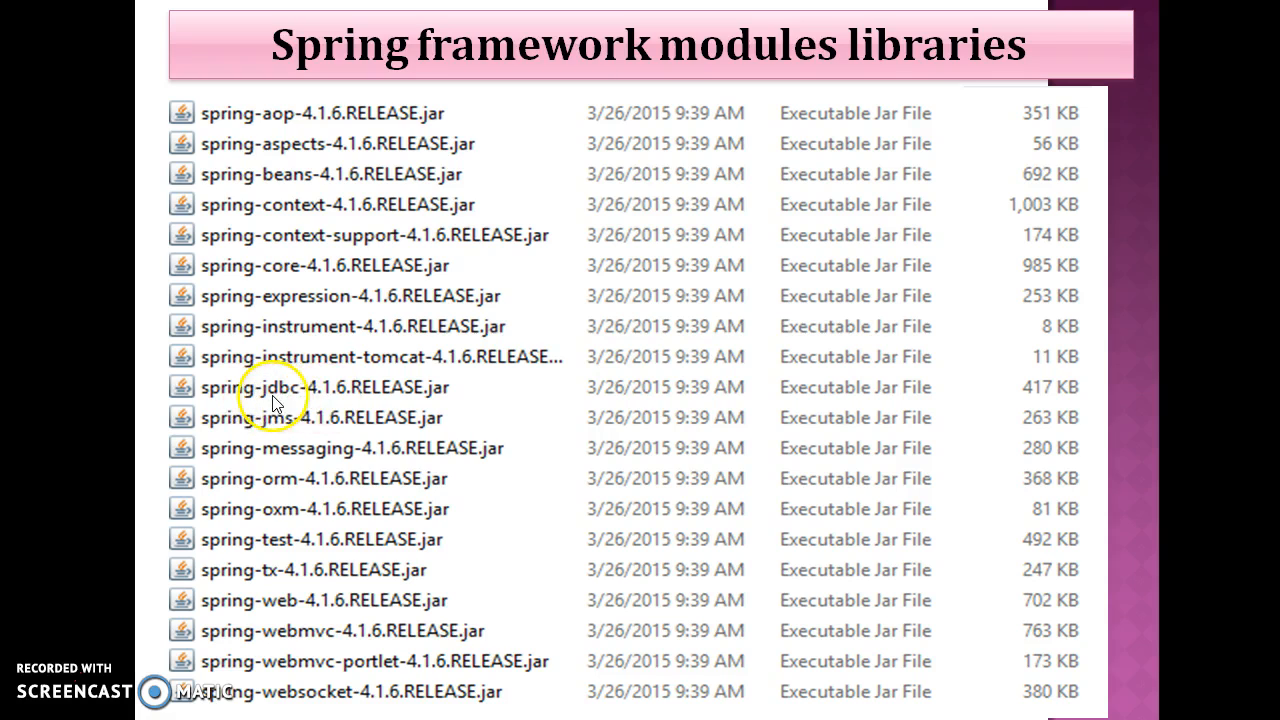
mouse_move(325, 402)
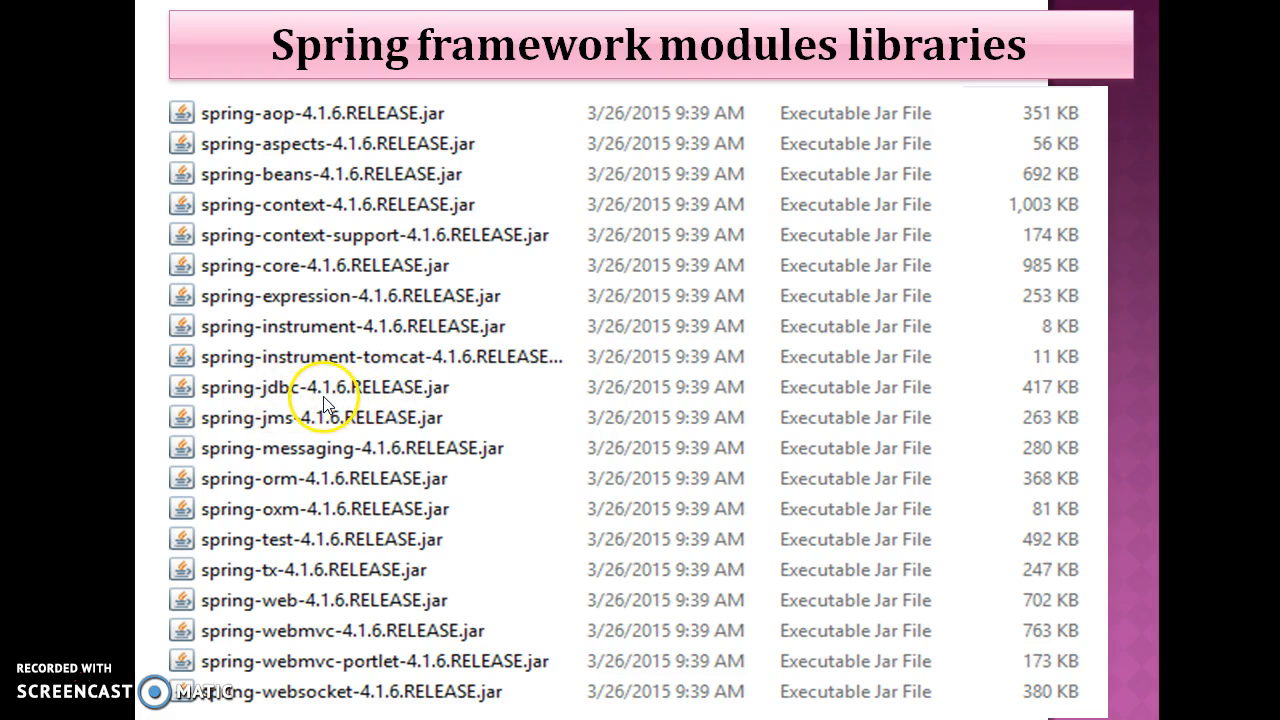
mouse_move(322, 425)
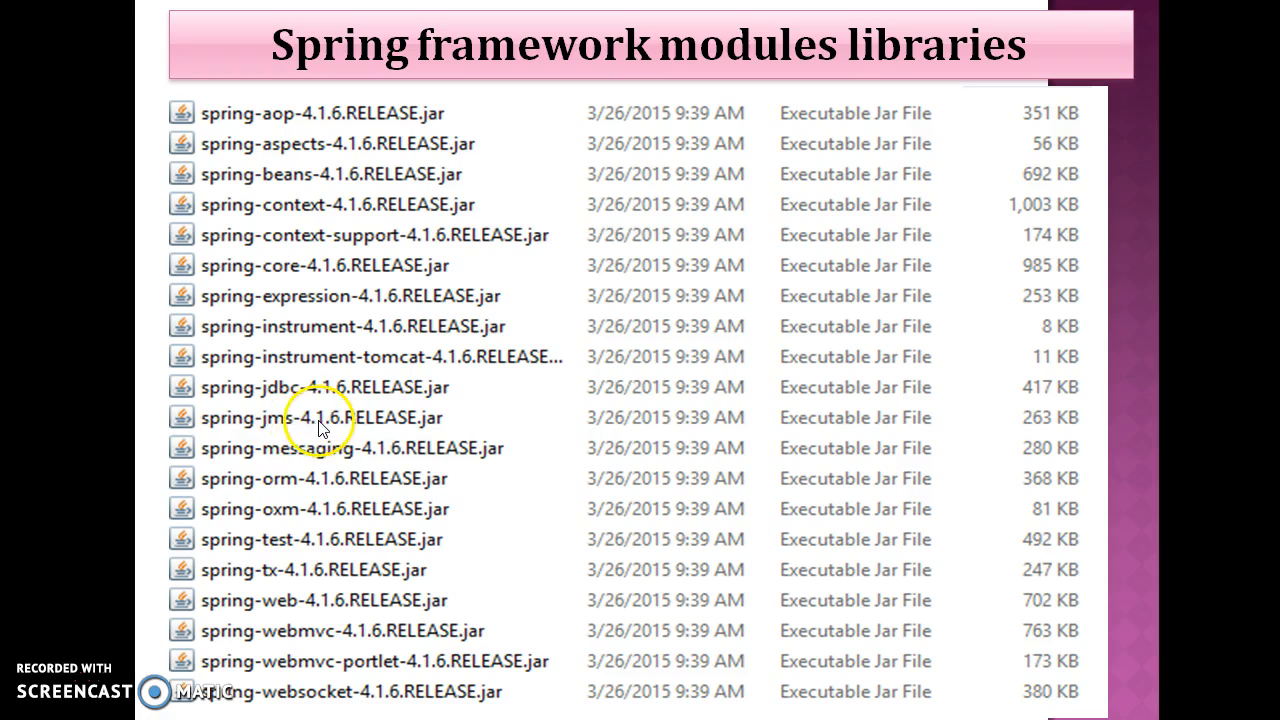
mouse_move(350, 420)
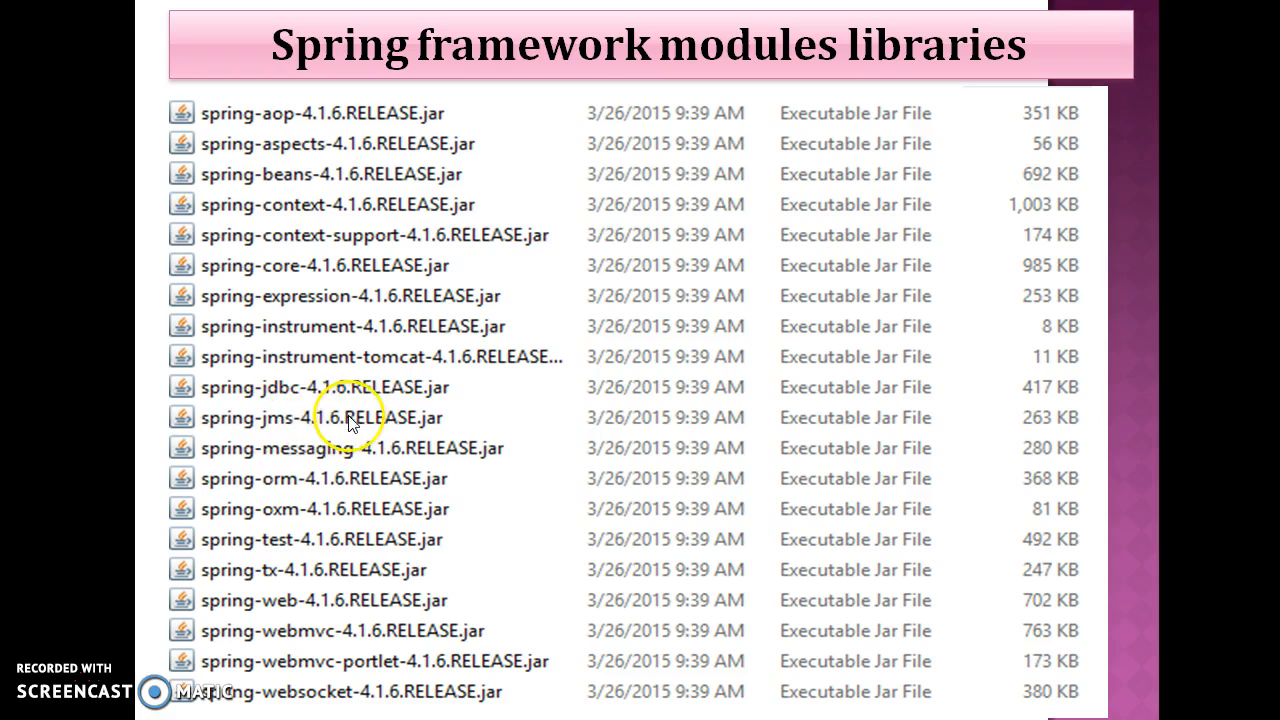
mouse_move(280, 470)
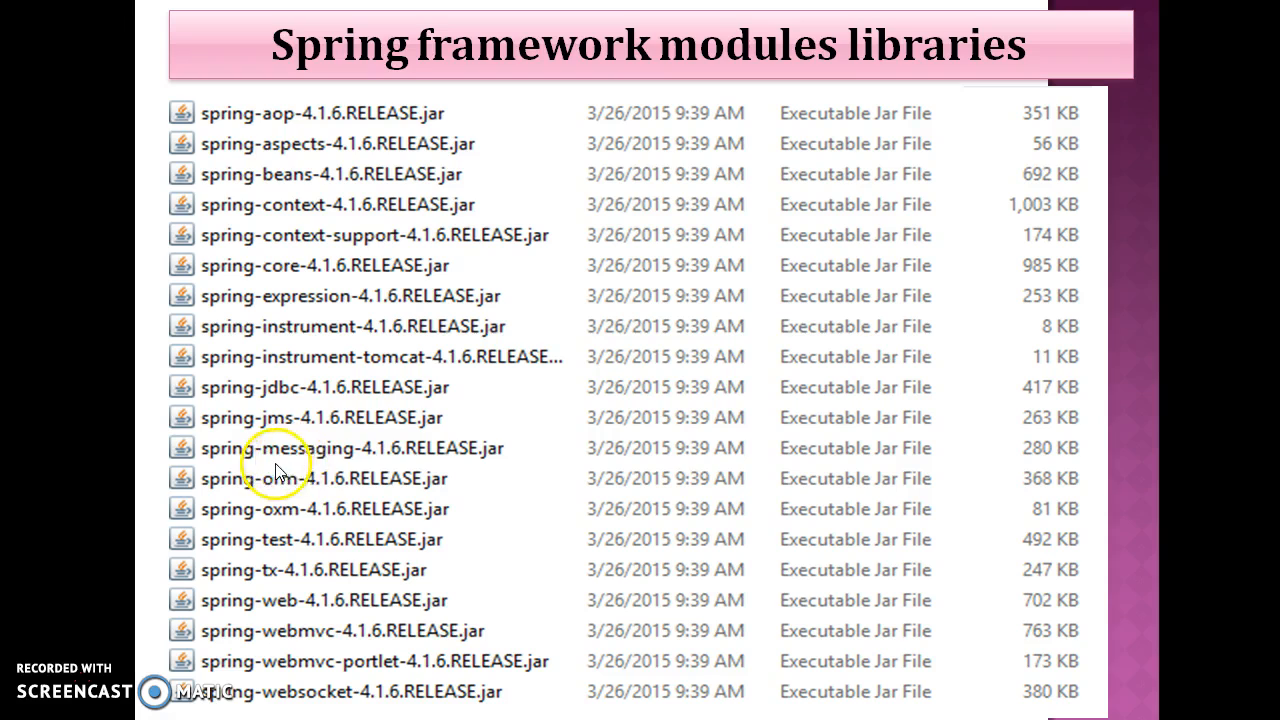
mouse_move(432, 459)
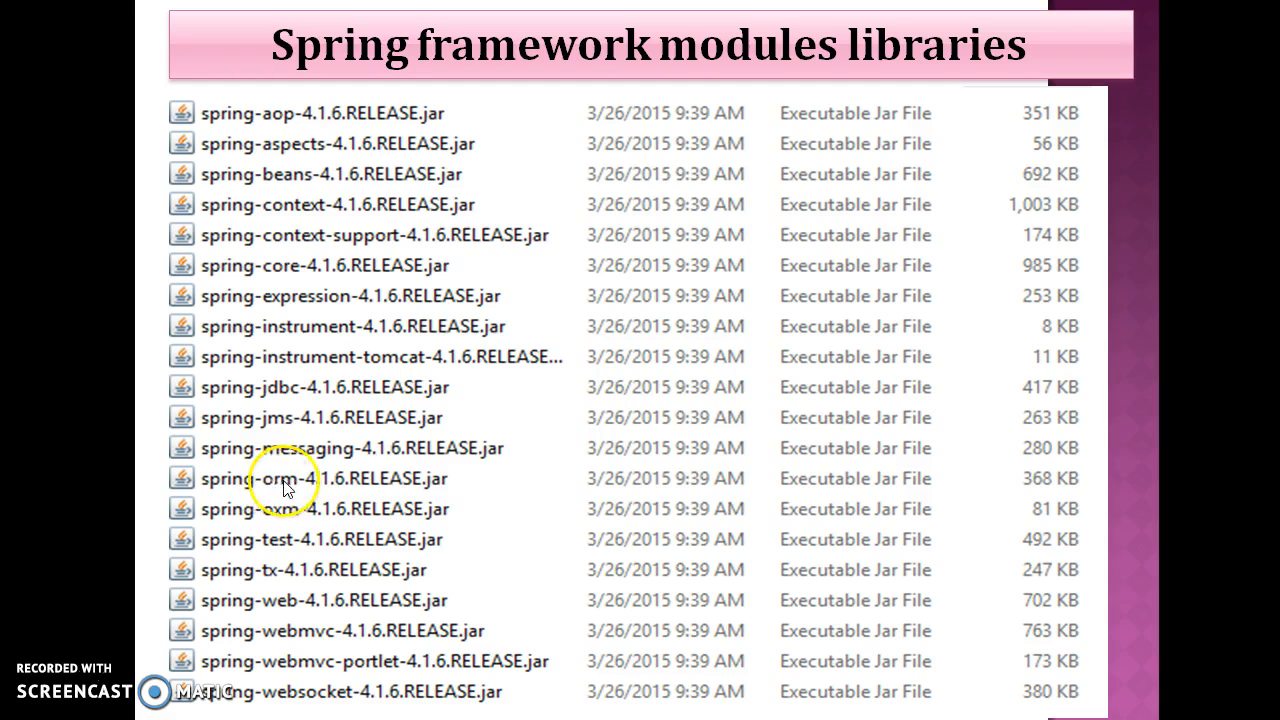
mouse_move(420, 505)
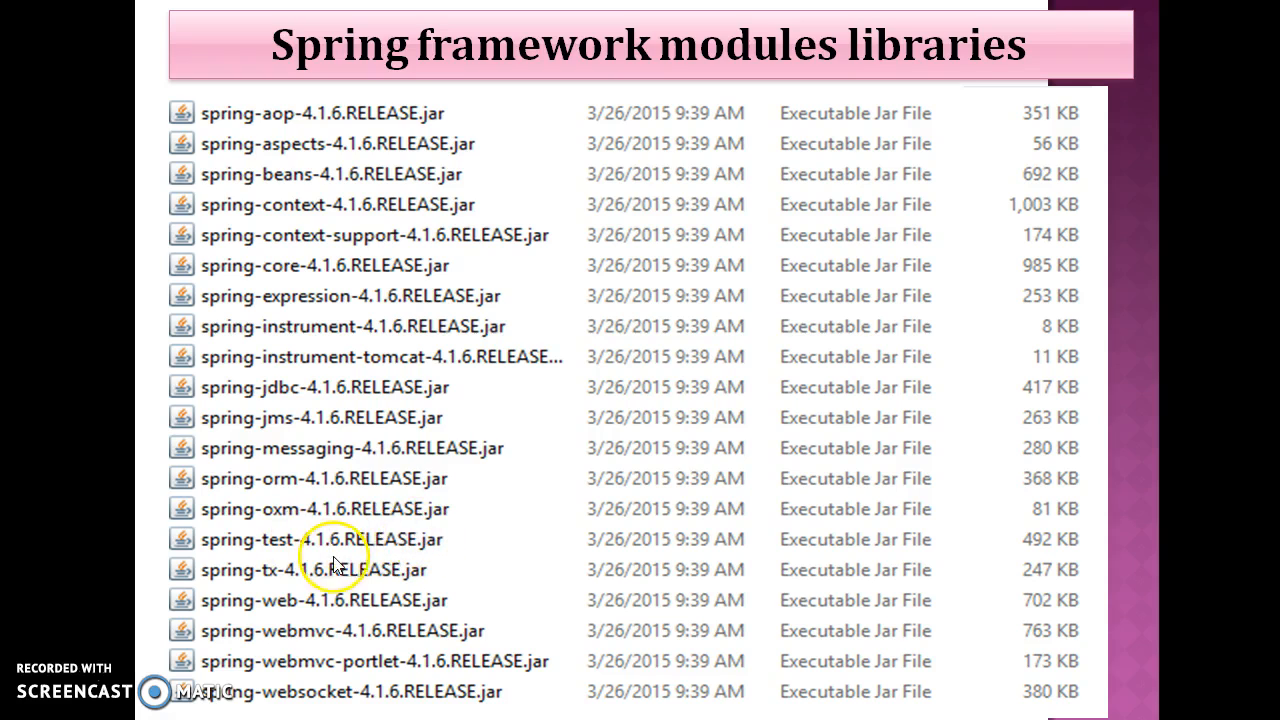
mouse_move(278, 580)
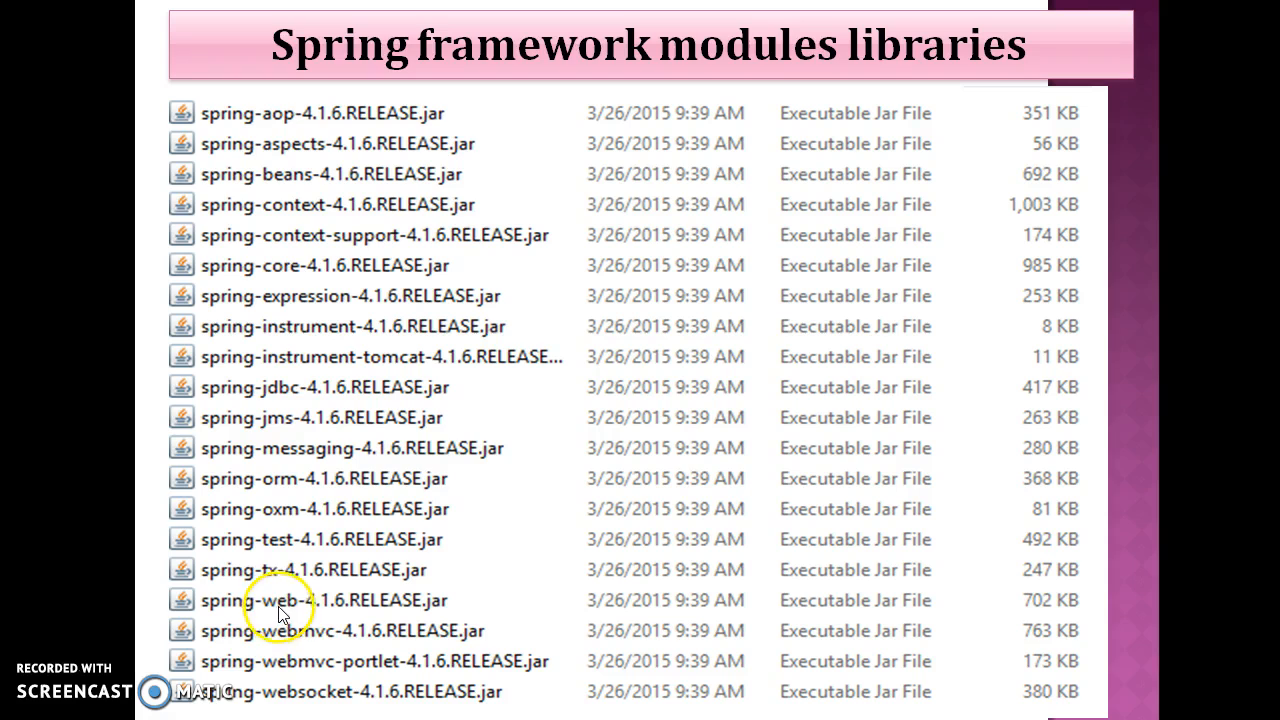
mouse_move(362, 630)
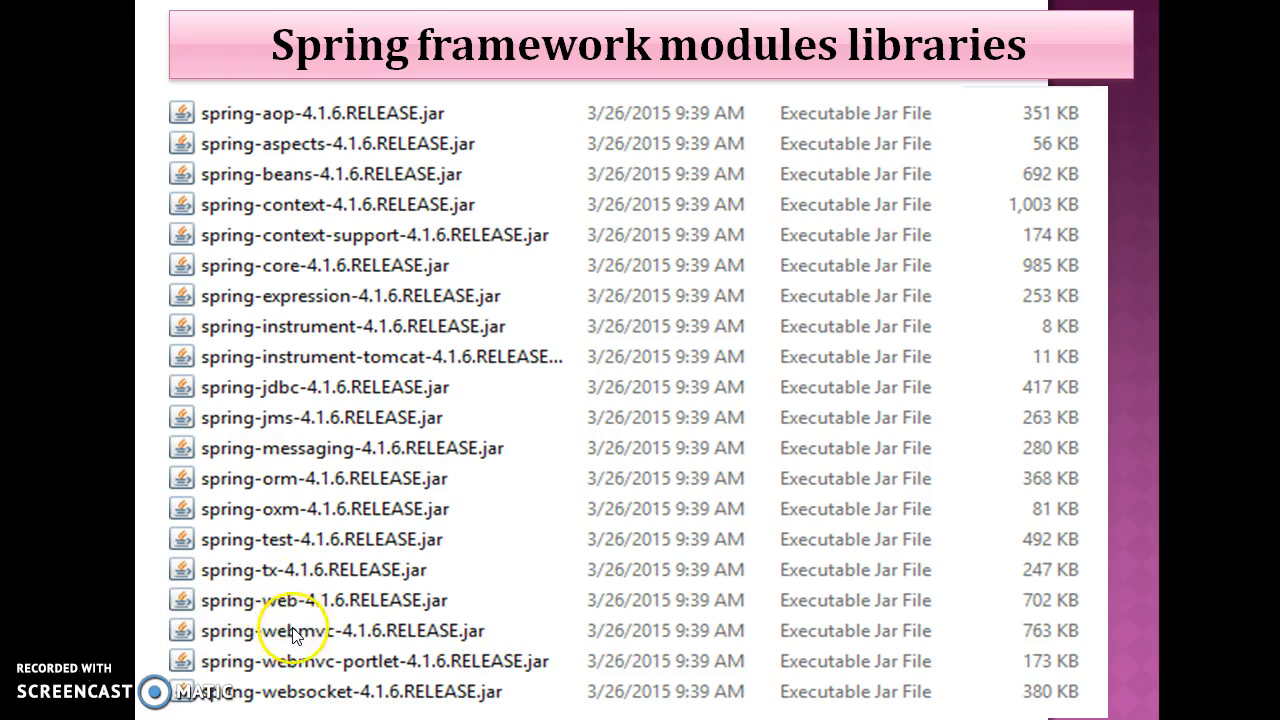
mouse_move(278, 672)
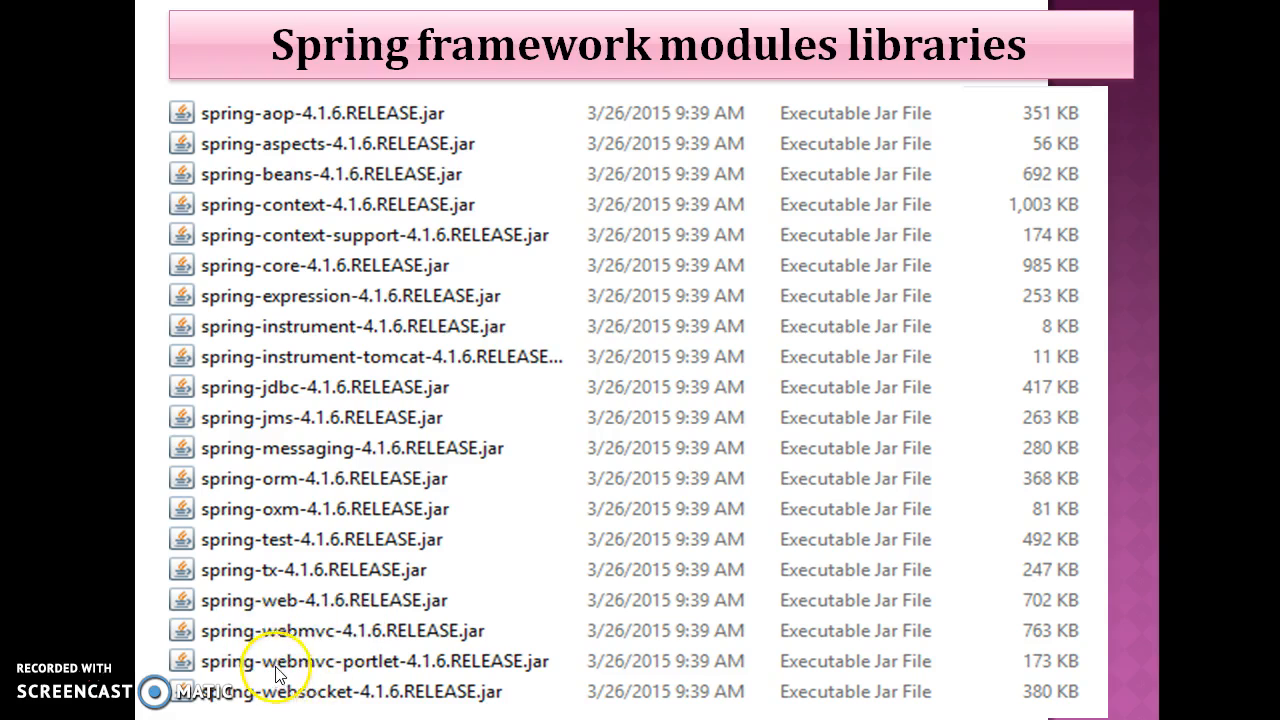
mouse_move(255, 695)
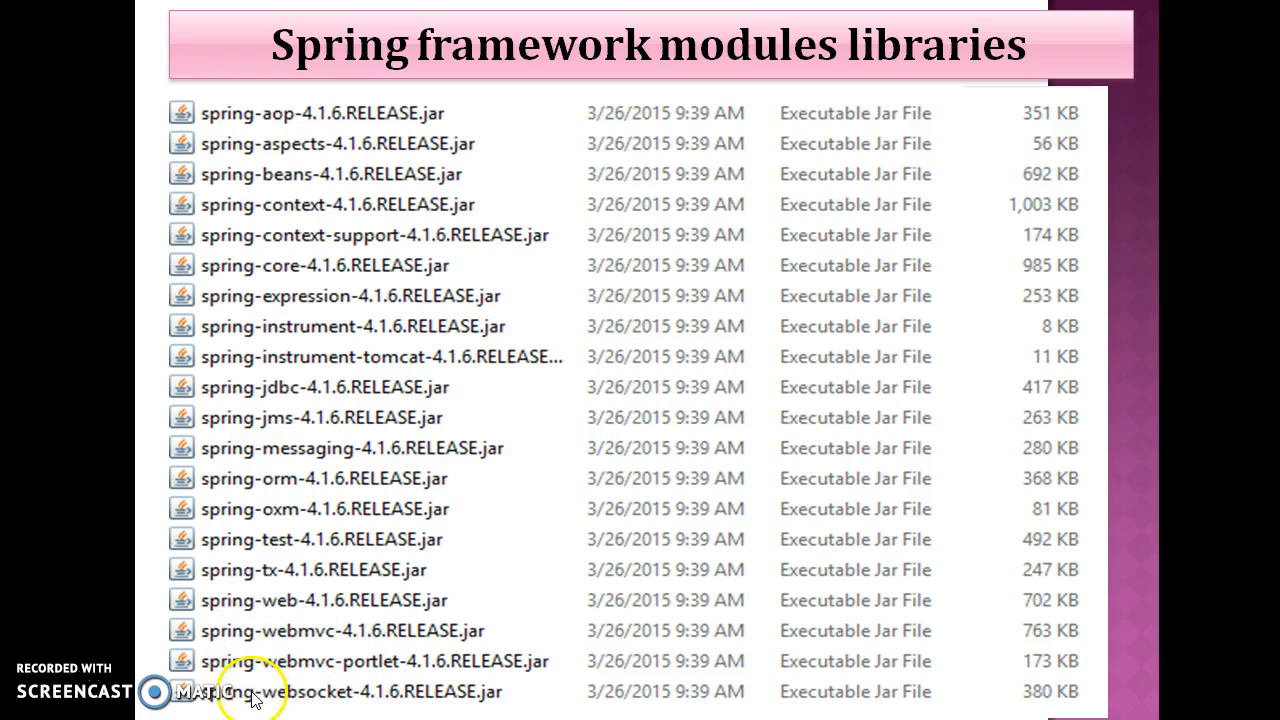
mouse_move(225, 612)
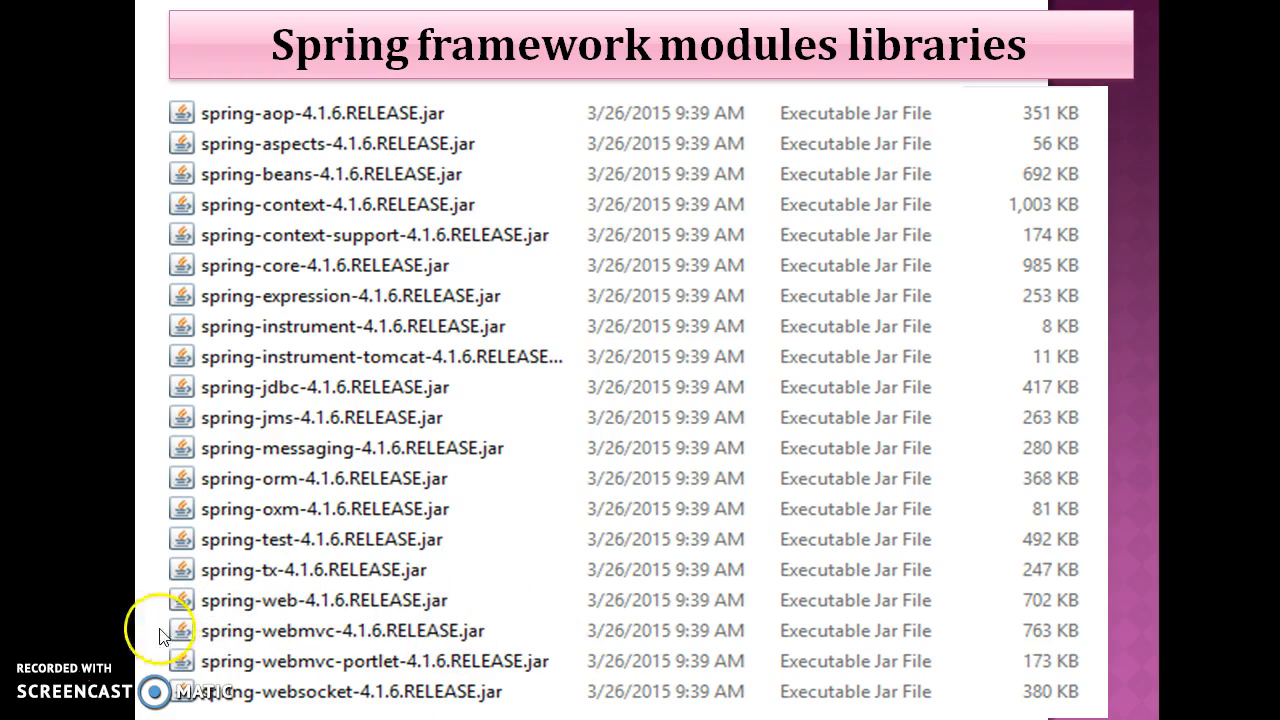
mouse_move(280, 617)
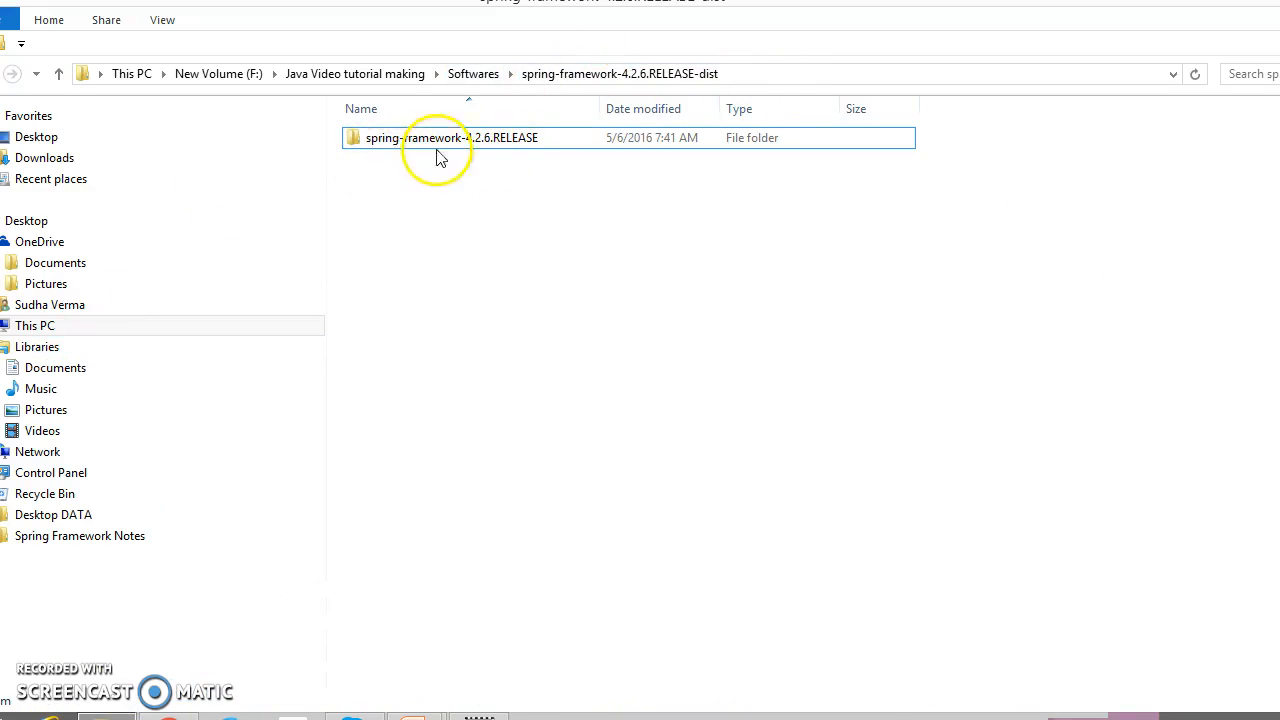
mouse_move(498, 167)
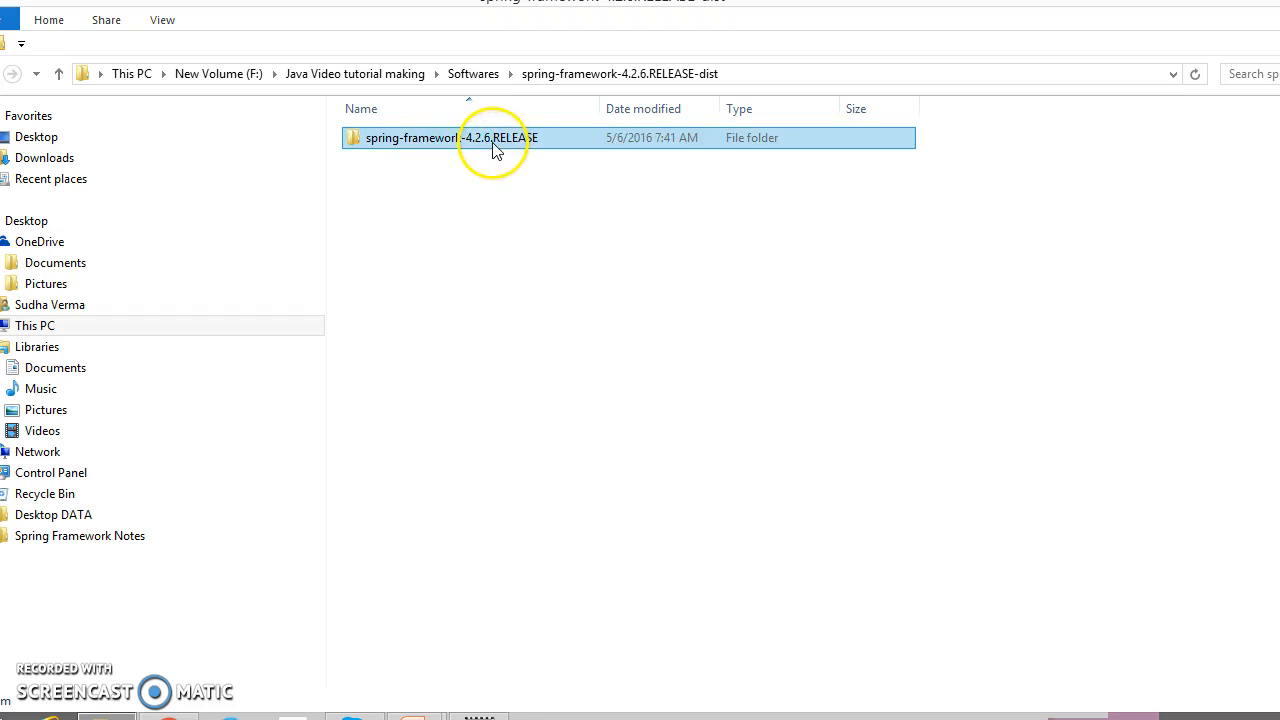
Drill from spring-framework-4.2.6.RELEASE through docs into the spring-framework-reference folder.
double_click(448, 137)
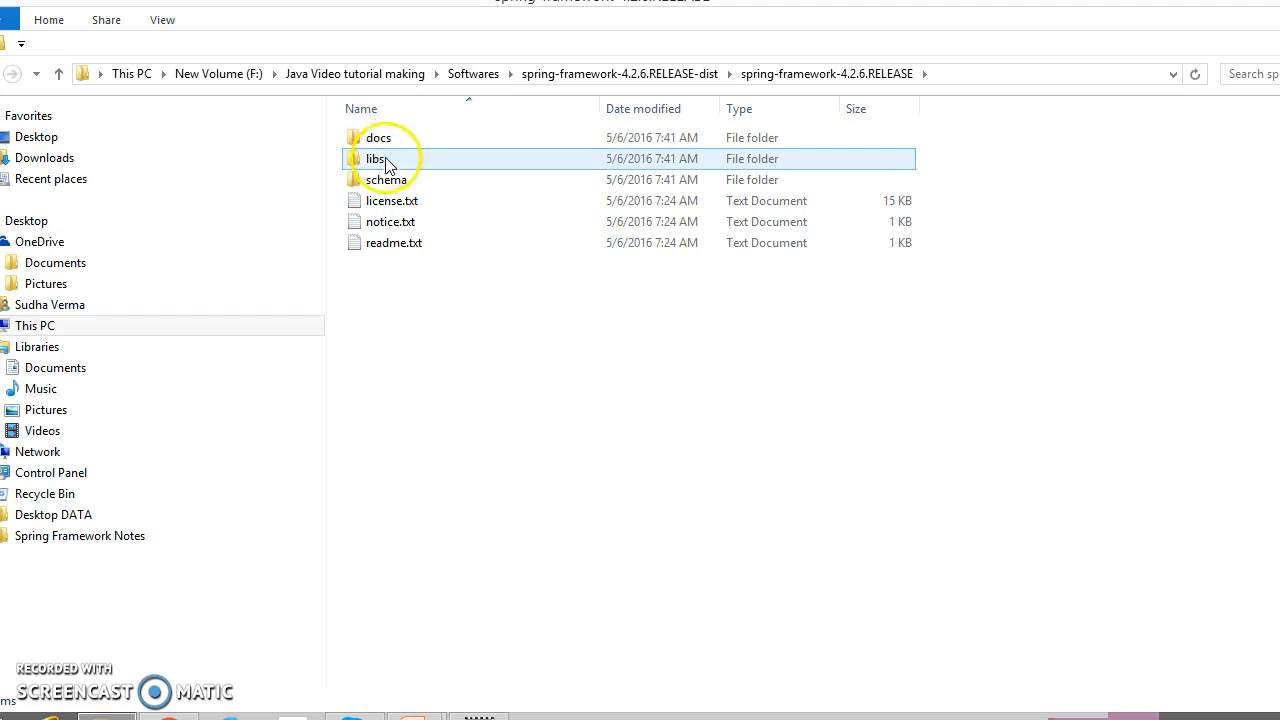
click(378, 137)
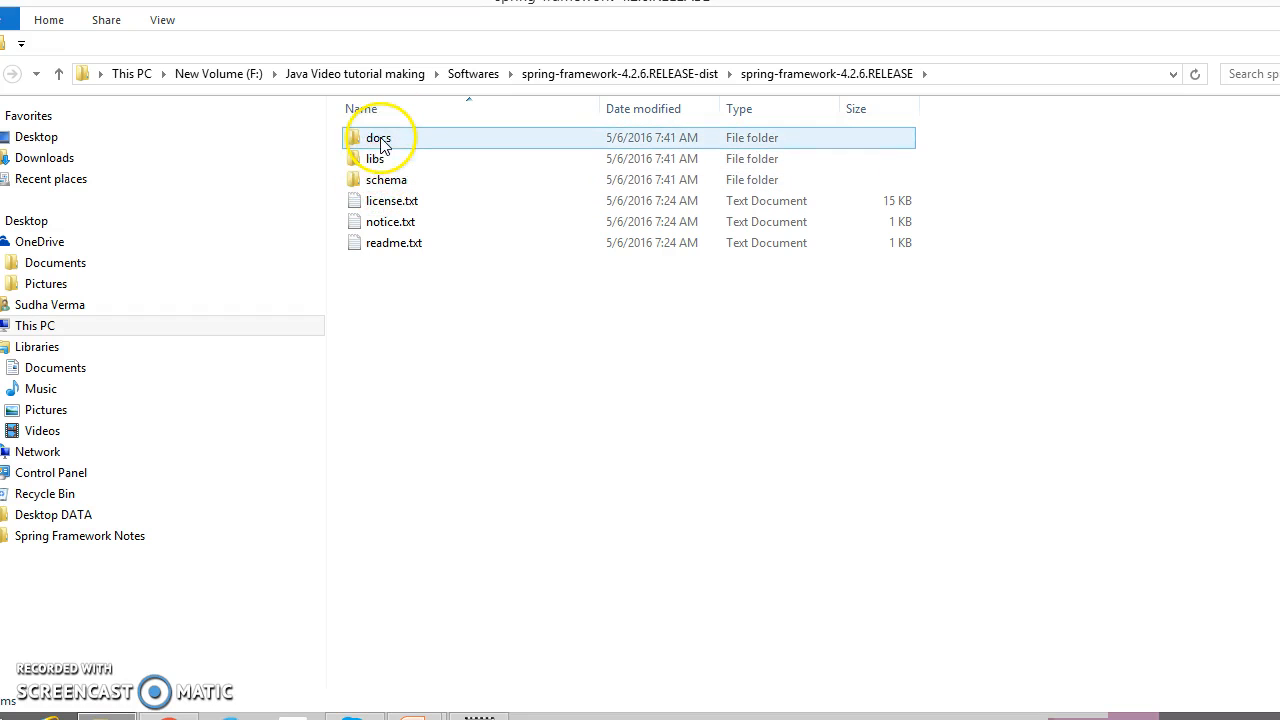
click(374, 158)
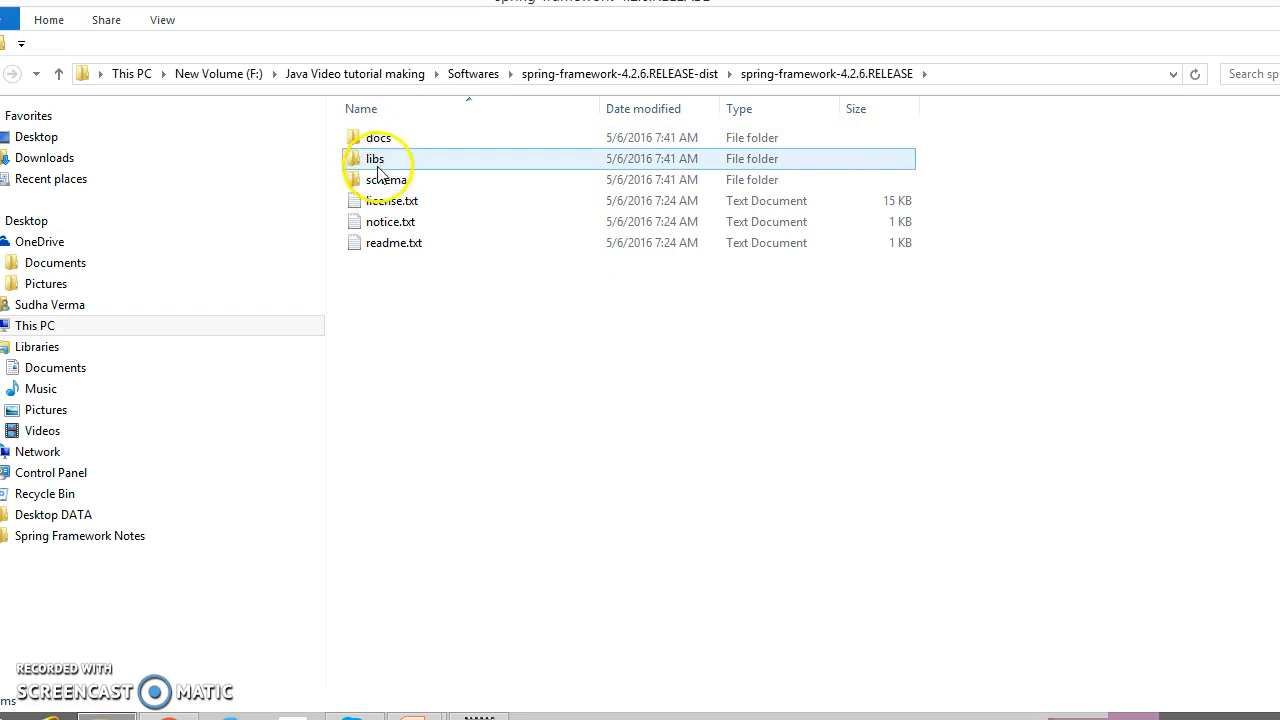
double_click(378, 137)
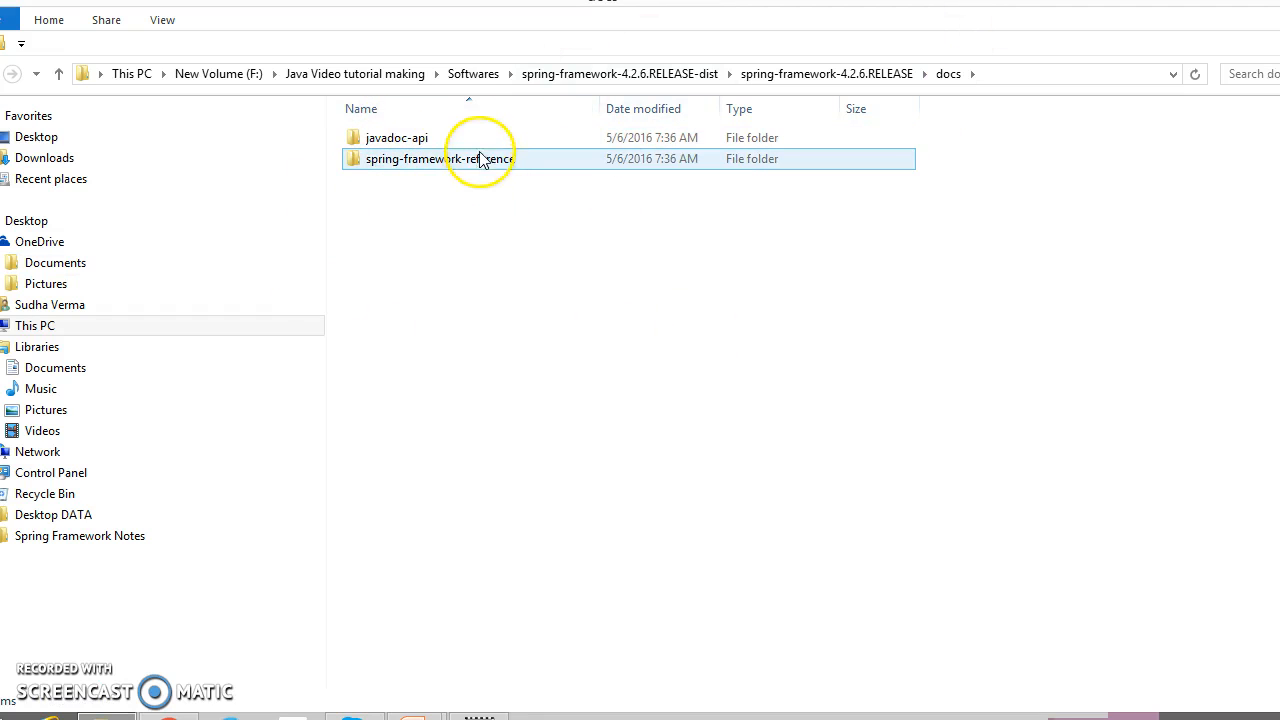
double_click(438, 158)
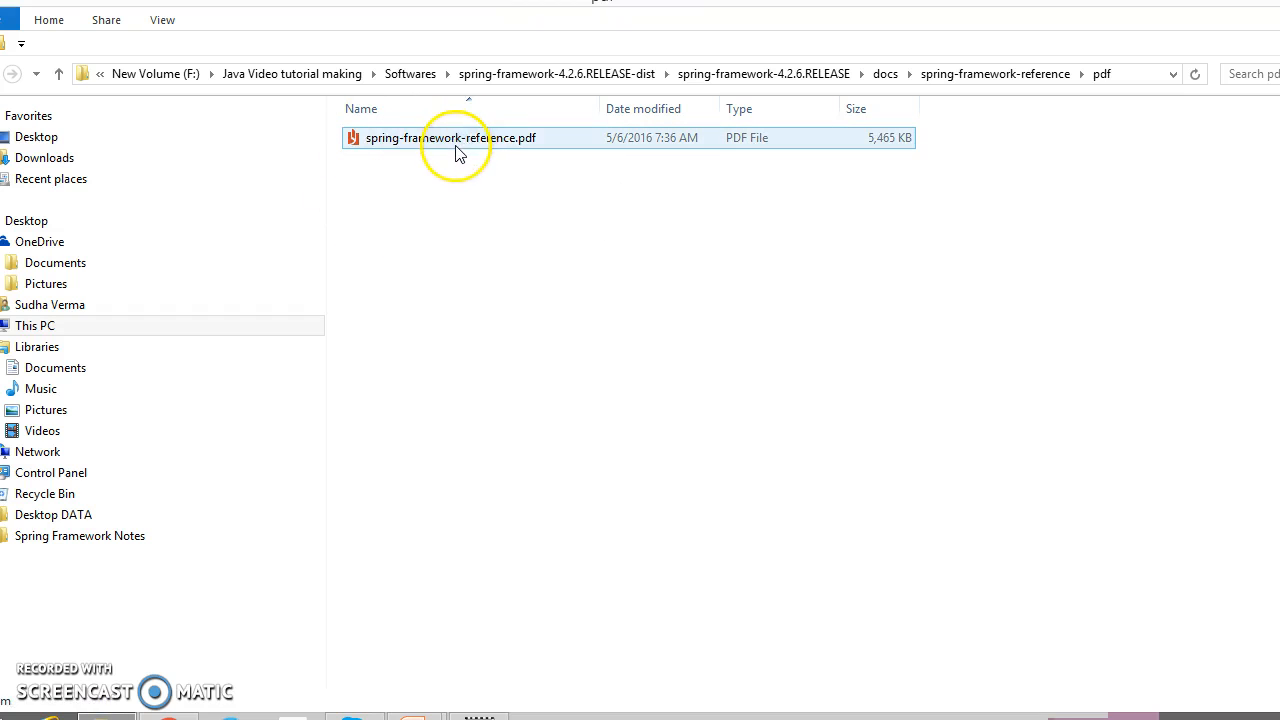
Open spring-framework-reference.pdf in Reader and scroll past the 4.2.6 cover page.
double_click(451, 137)
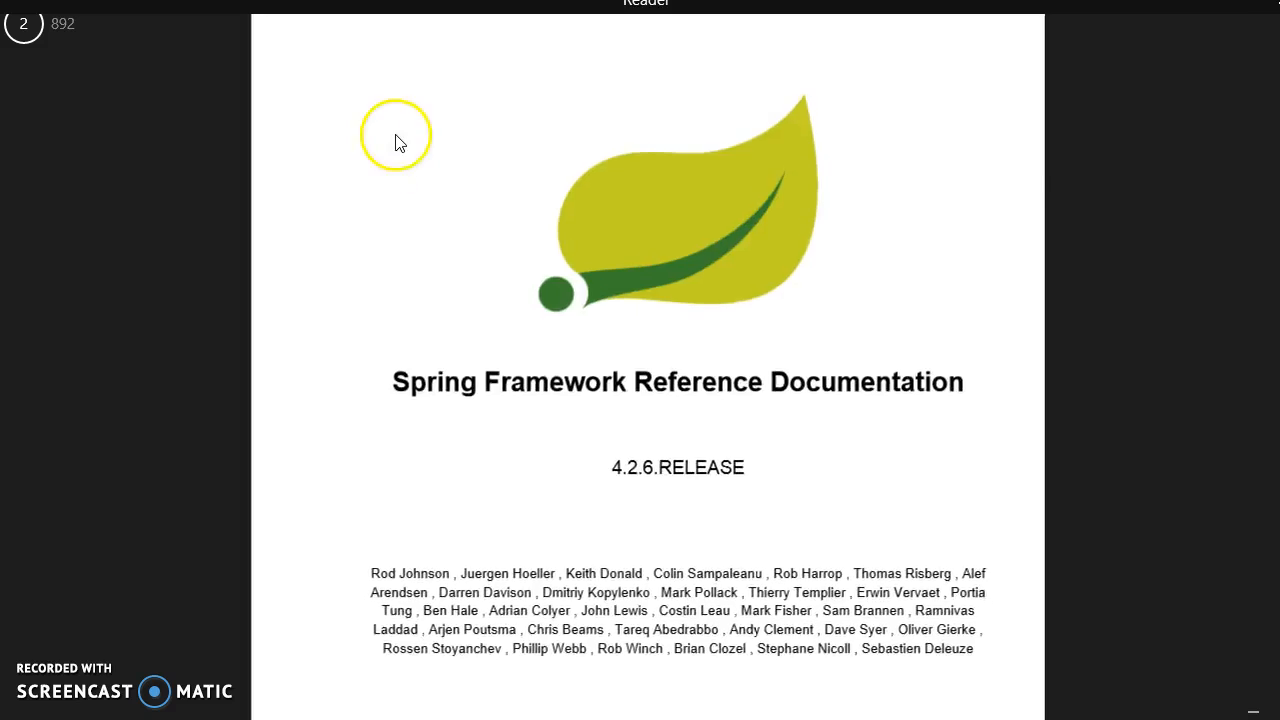
scroll(down, 3)
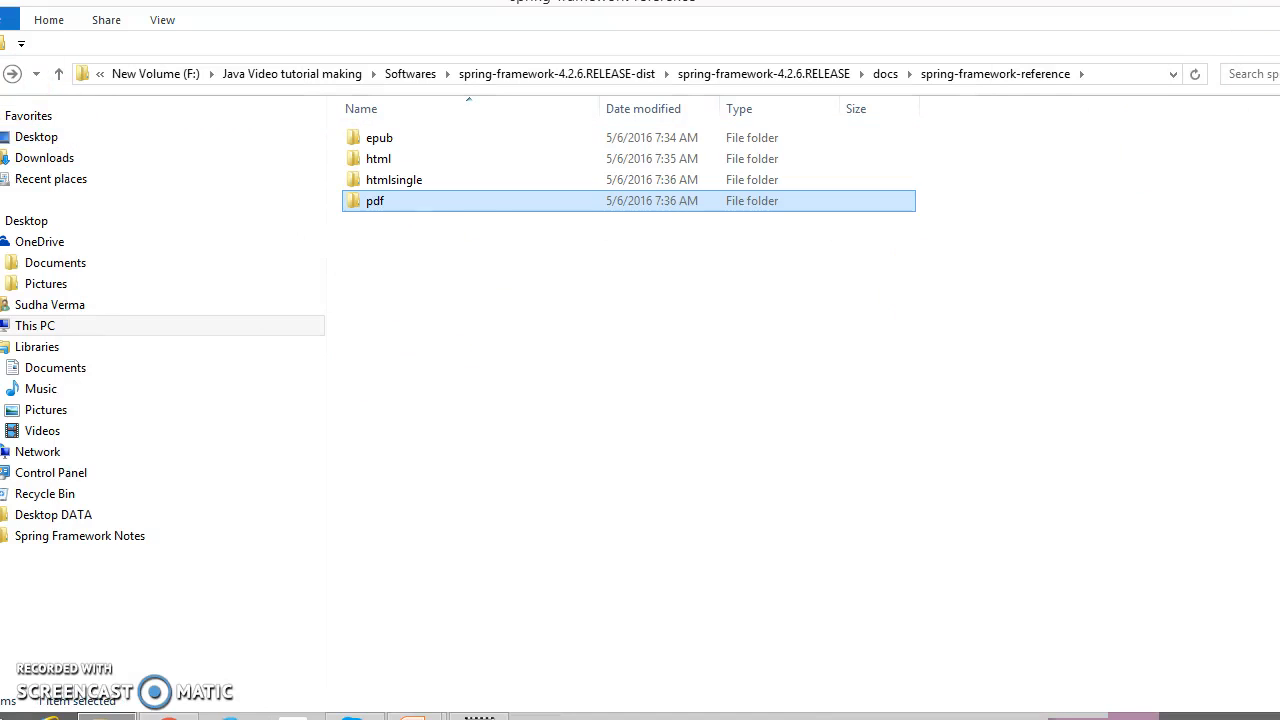
Look inside the epub folder, then return and open the html folder.
double_click(379, 137)
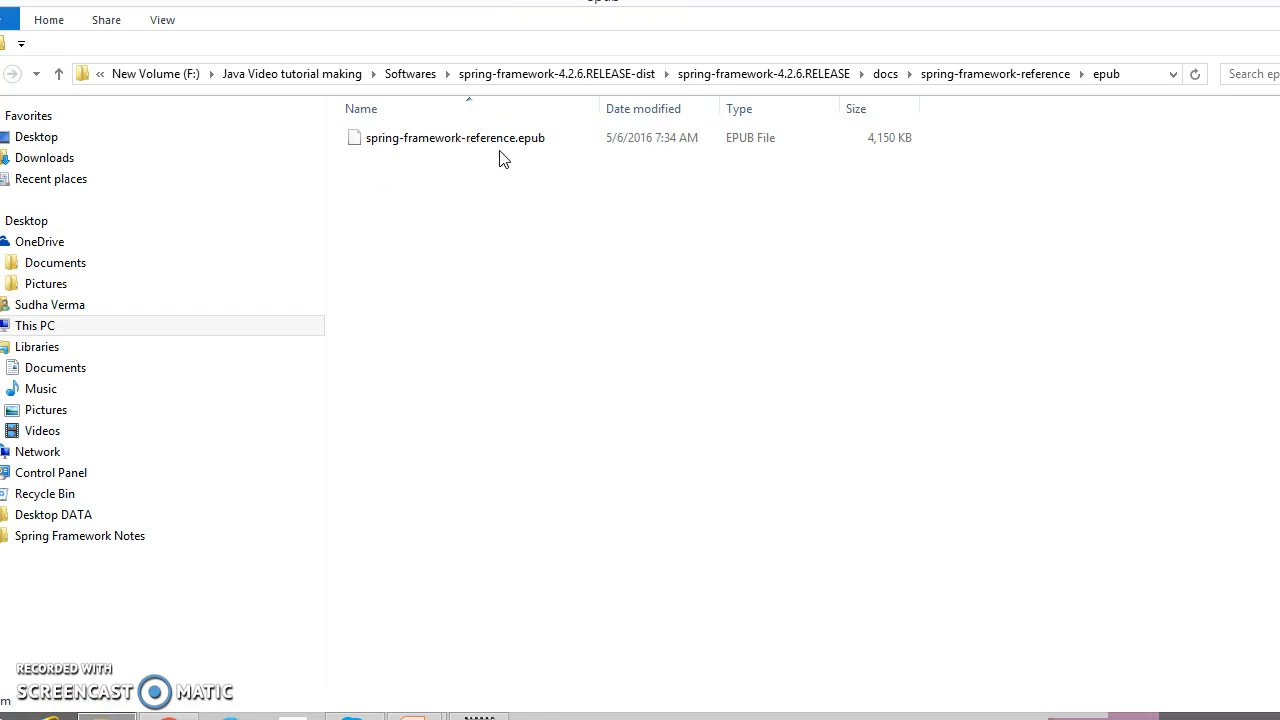
click(455, 137)
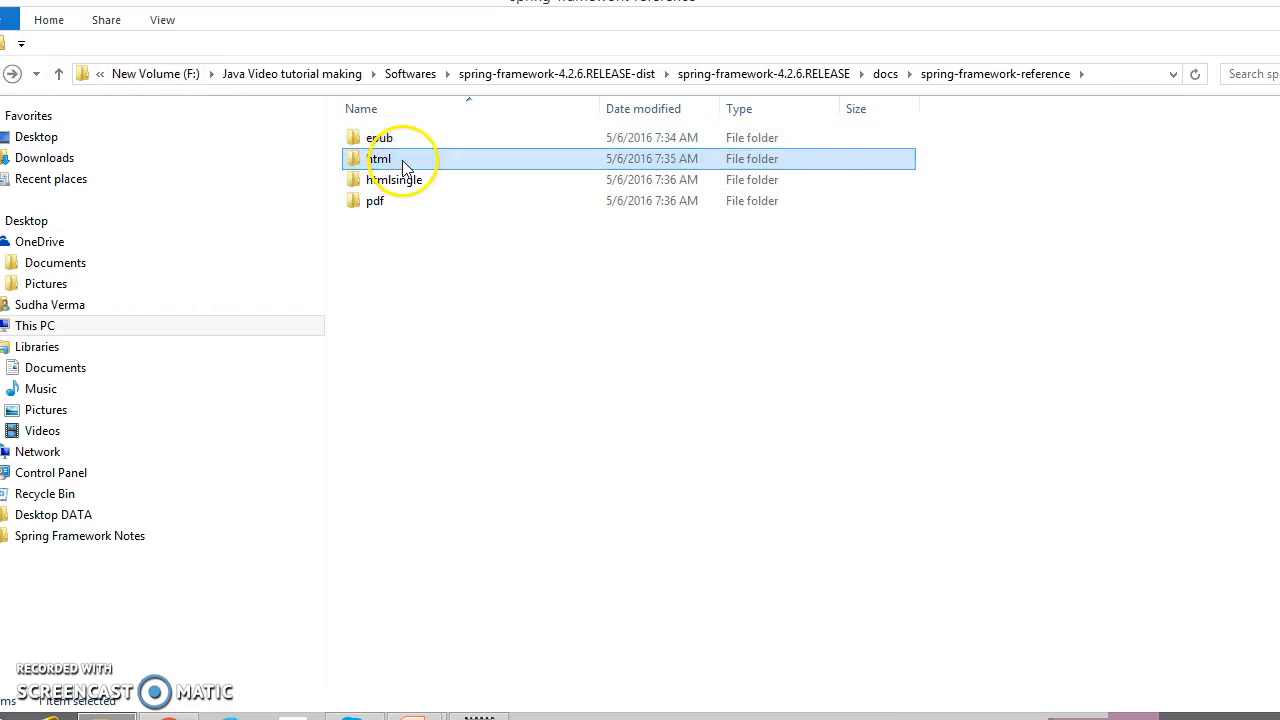
double_click(378, 158)
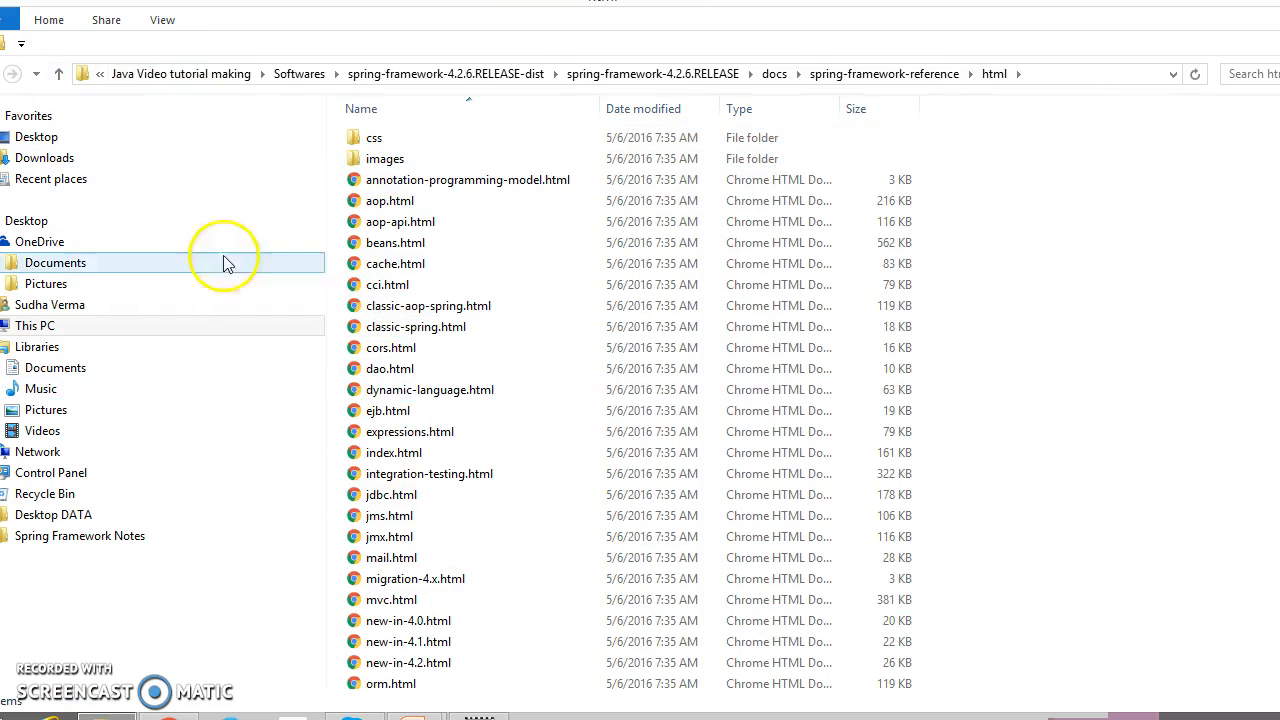
Open the cci.html JCA CCI chapter, then the htmlsingle index.html documentation.
click(387, 285)
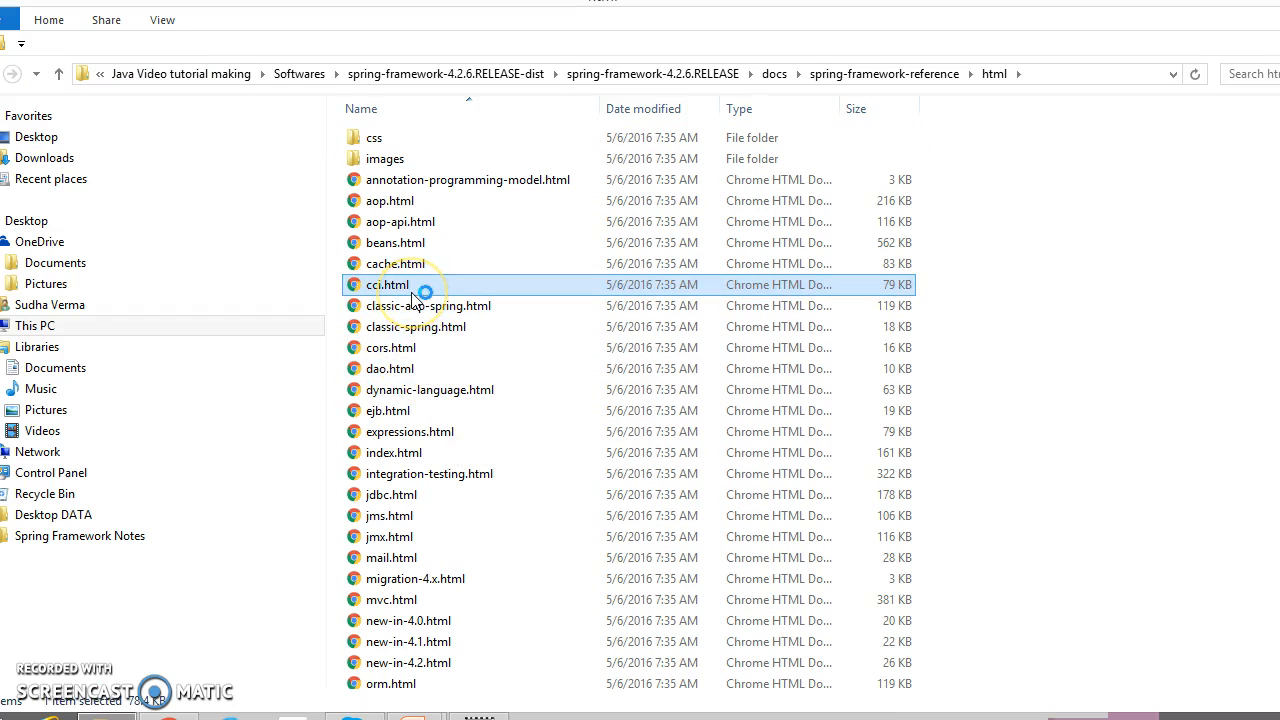
double_click(388, 285)
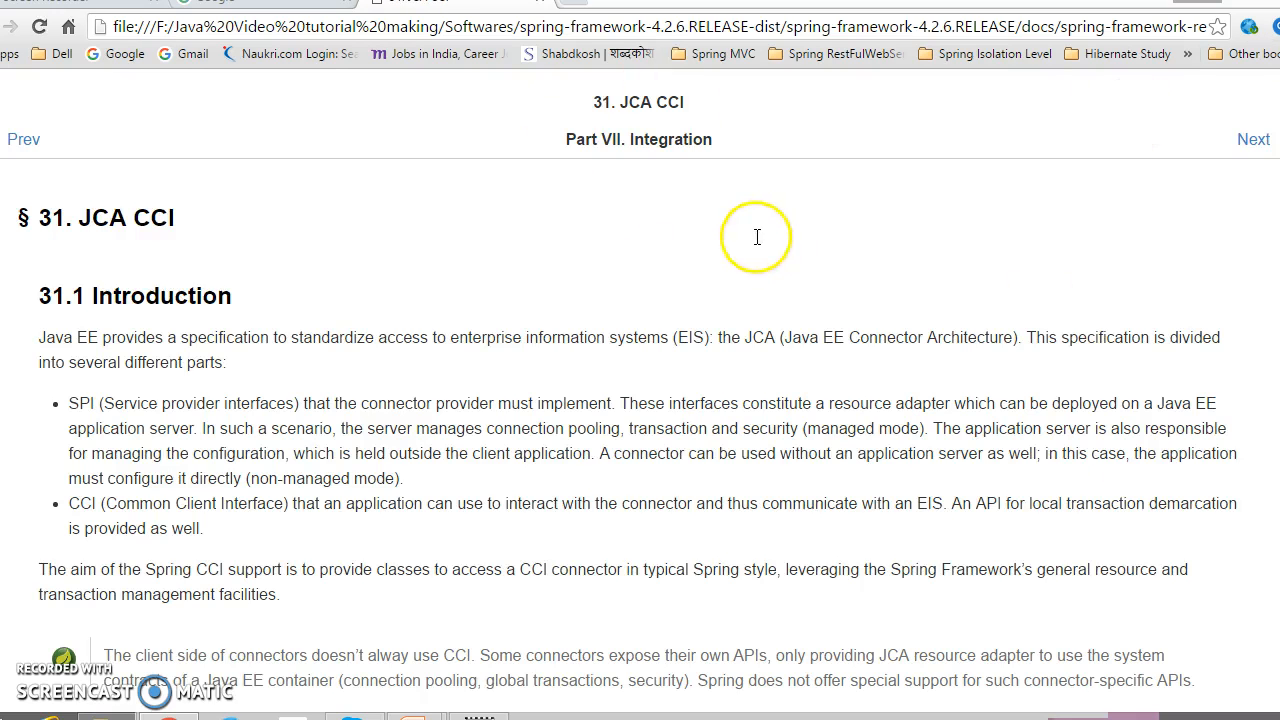
scroll(down, 3)
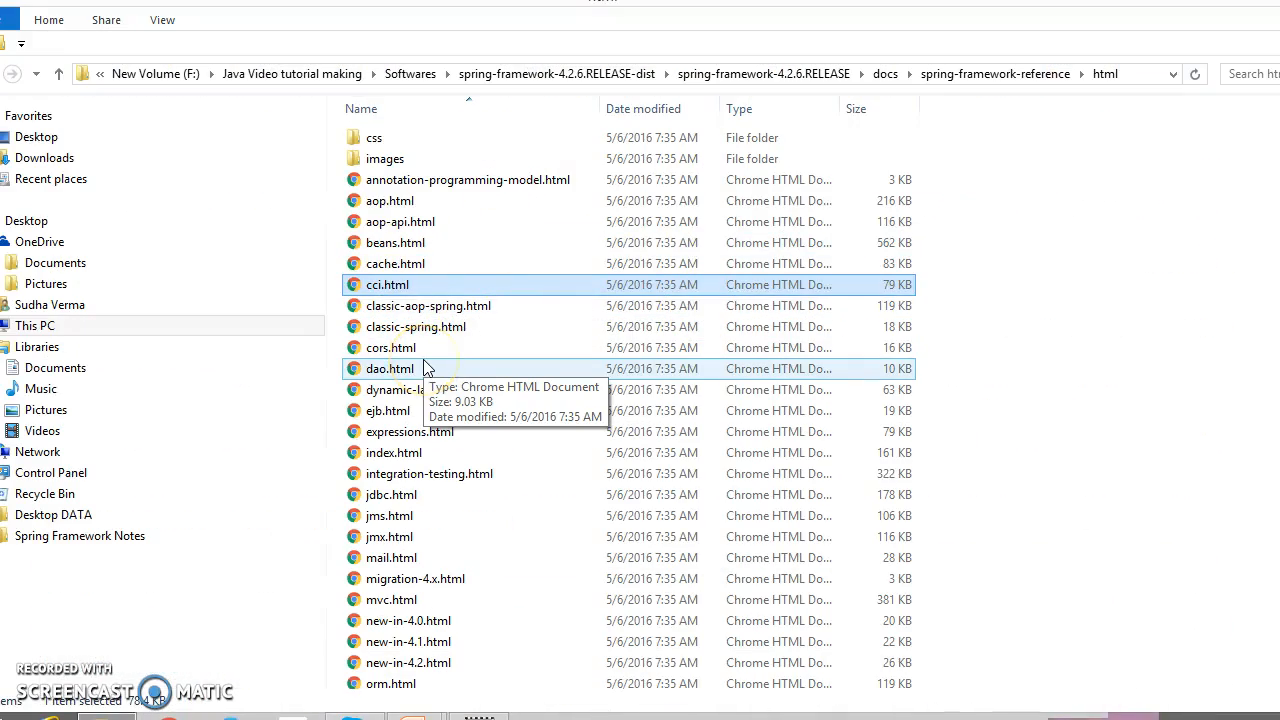
mouse_move(425, 368)
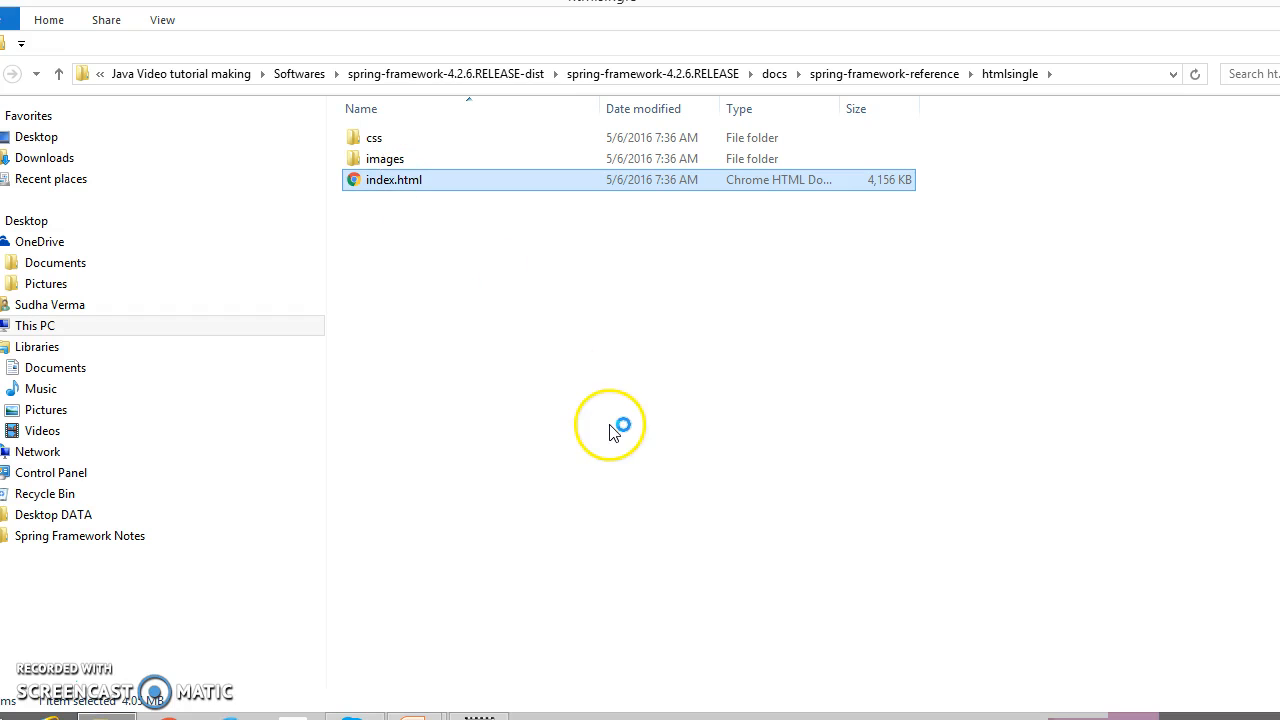
double_click(394, 179)
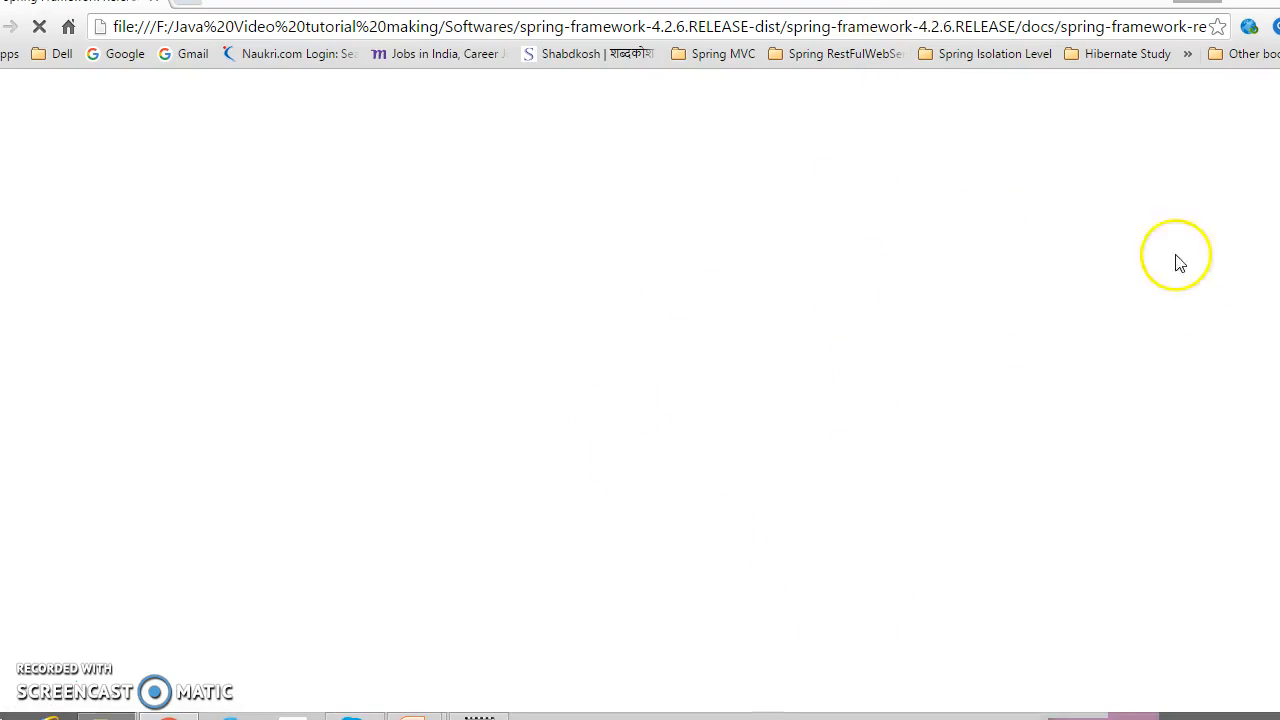
scroll(down, 3)
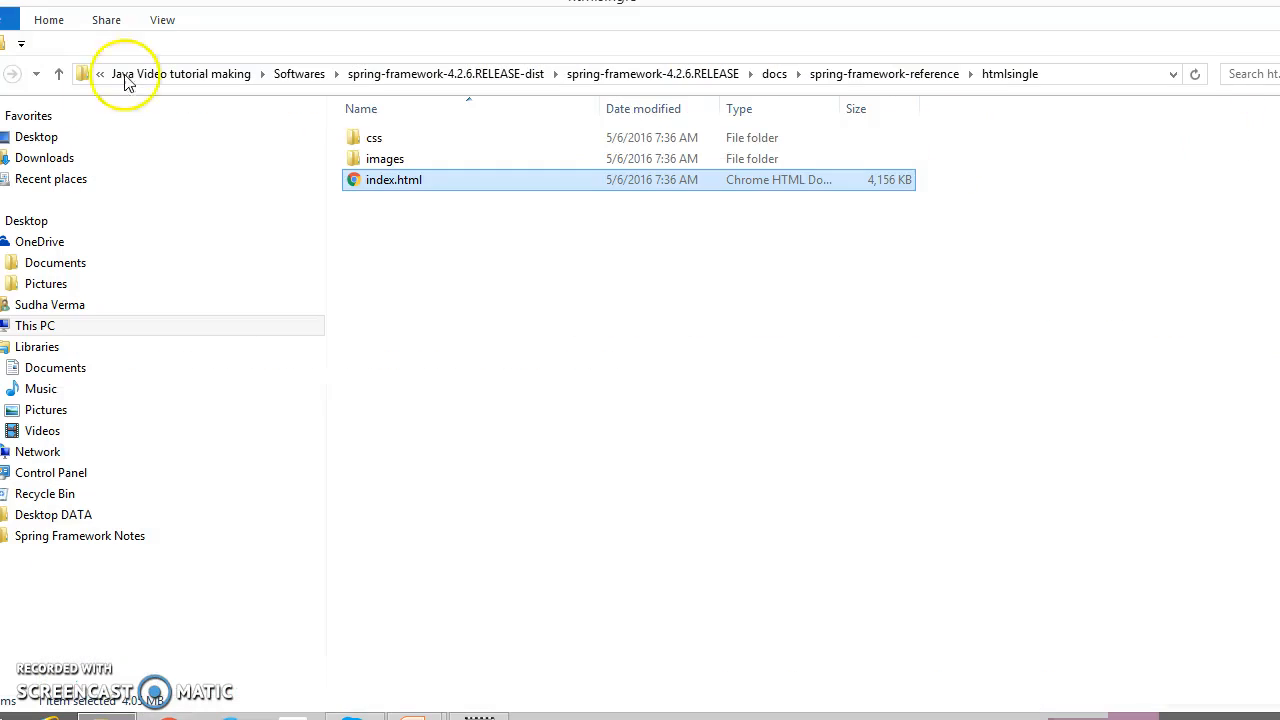
Return to the release folder and browse docs, javadoc-api, then open schema.
click(12, 74)
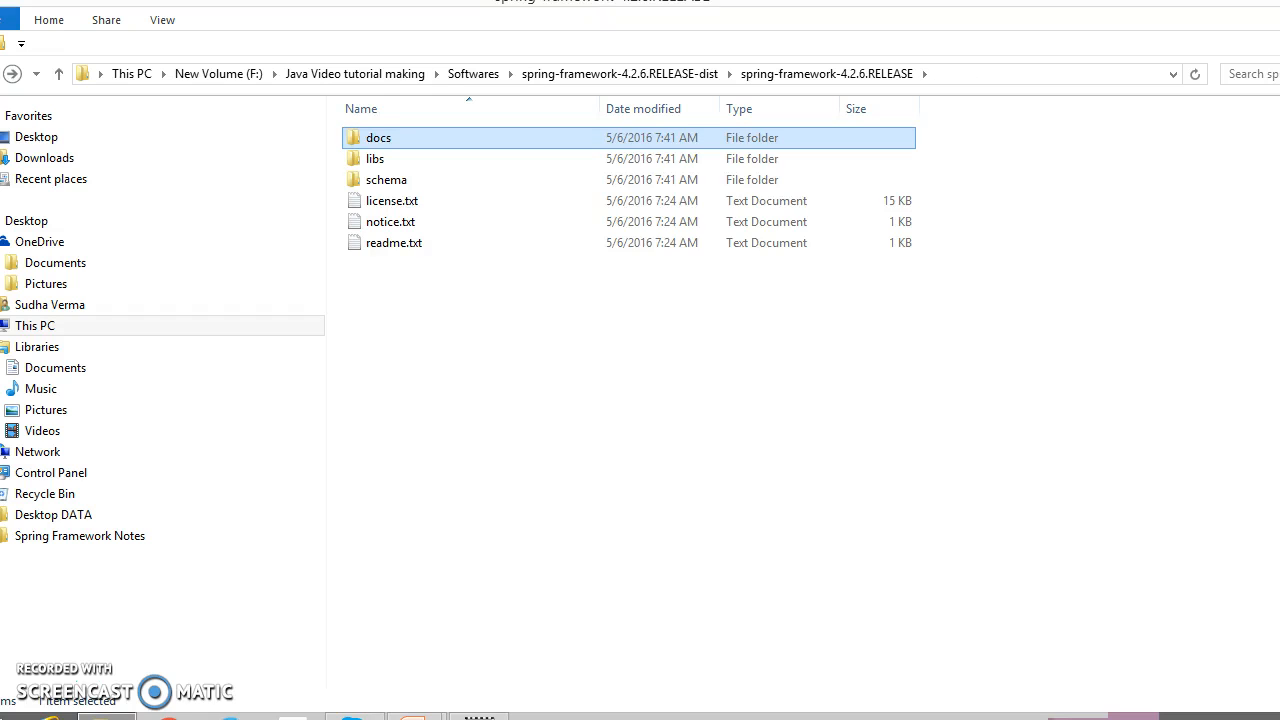
double_click(378, 137)
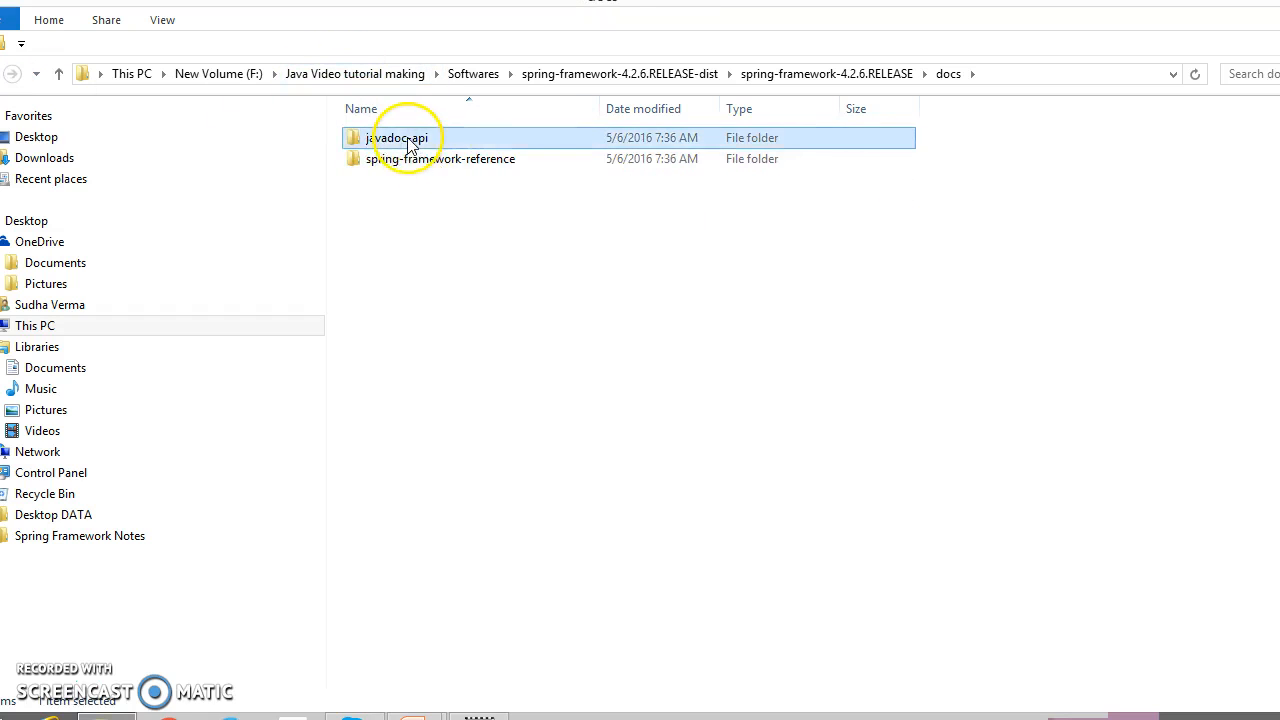
double_click(399, 137)
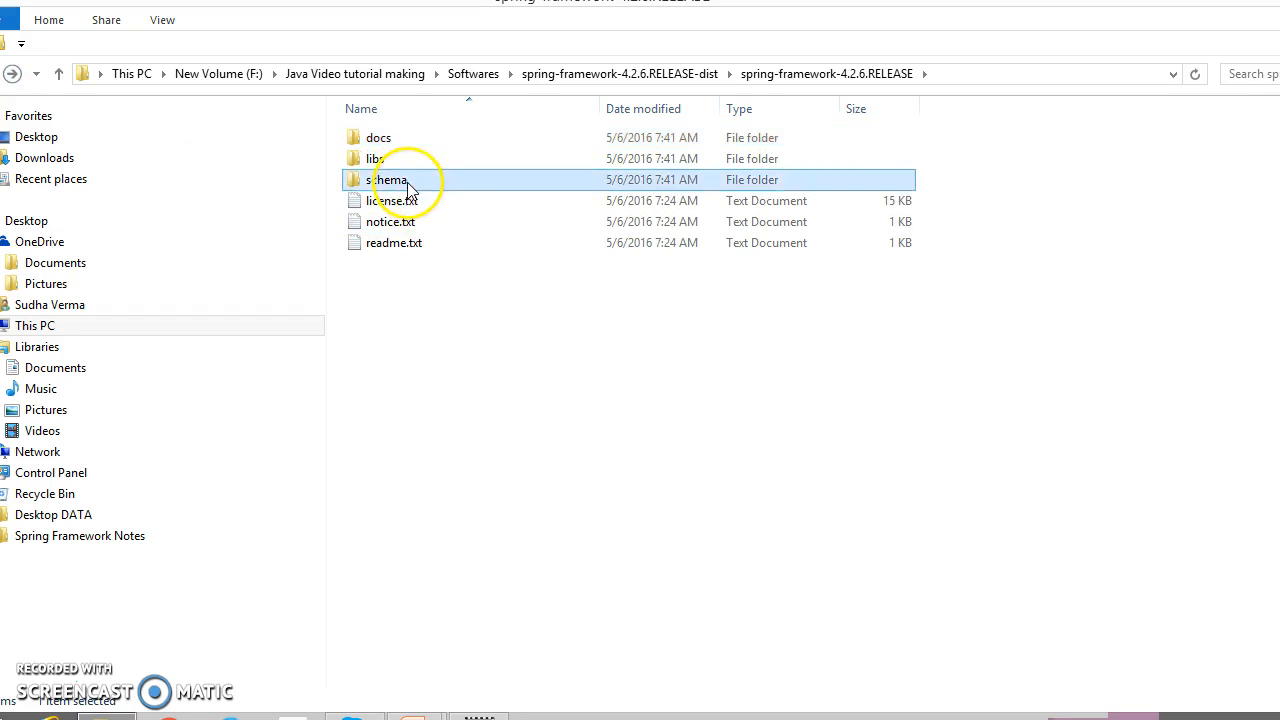
double_click(389, 179)
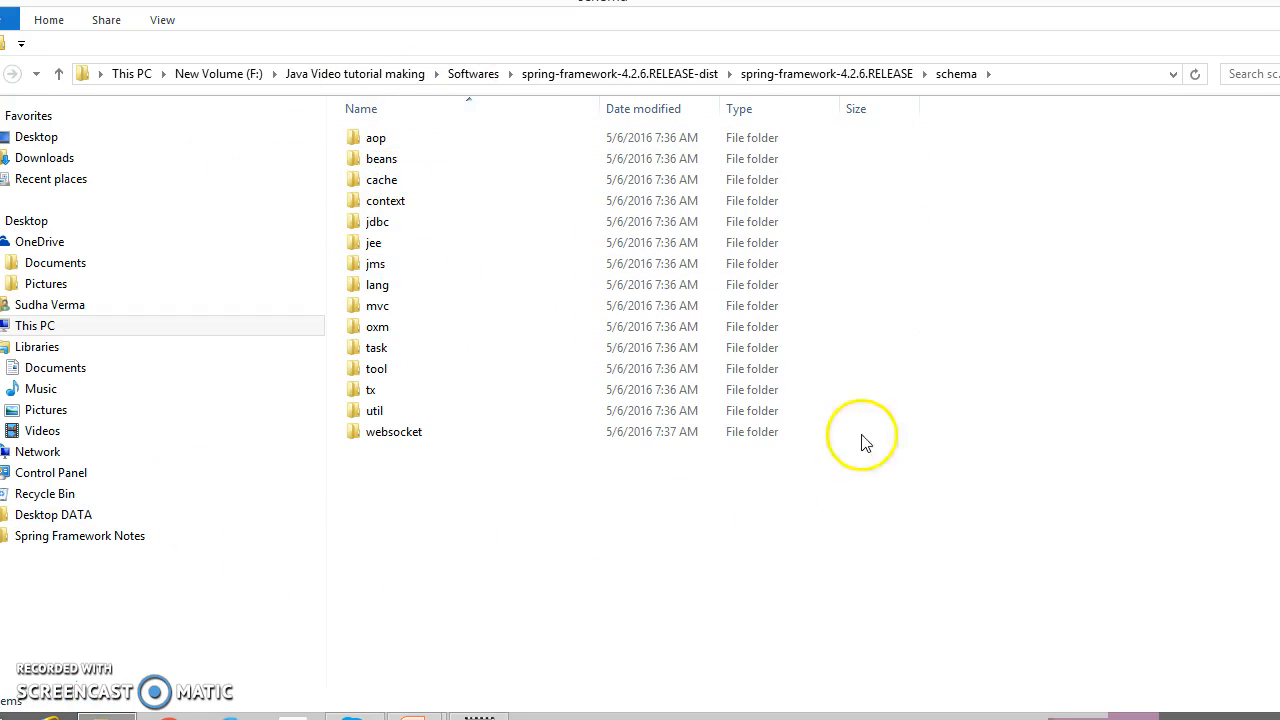
mouse_move(305, 556)
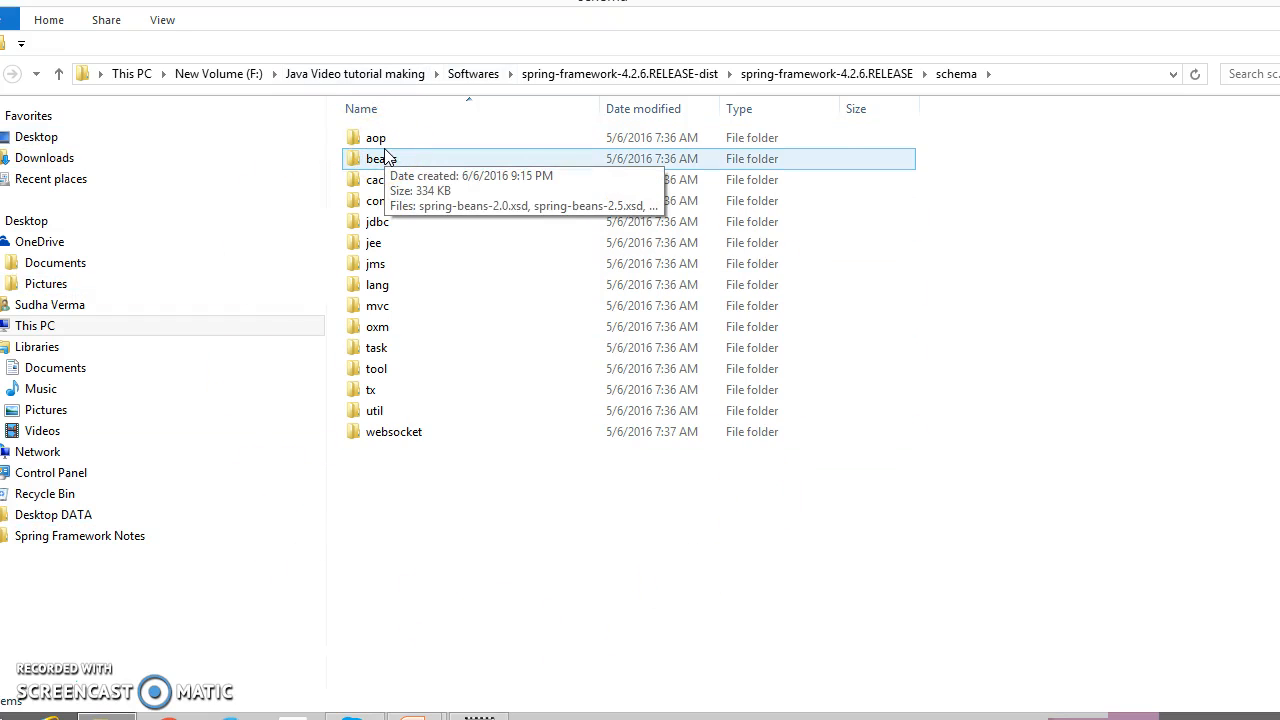
Browse the beans, cache and jdbc schema folders, then open aop and select spring-aop-4.2.xsd.
click(375, 137)
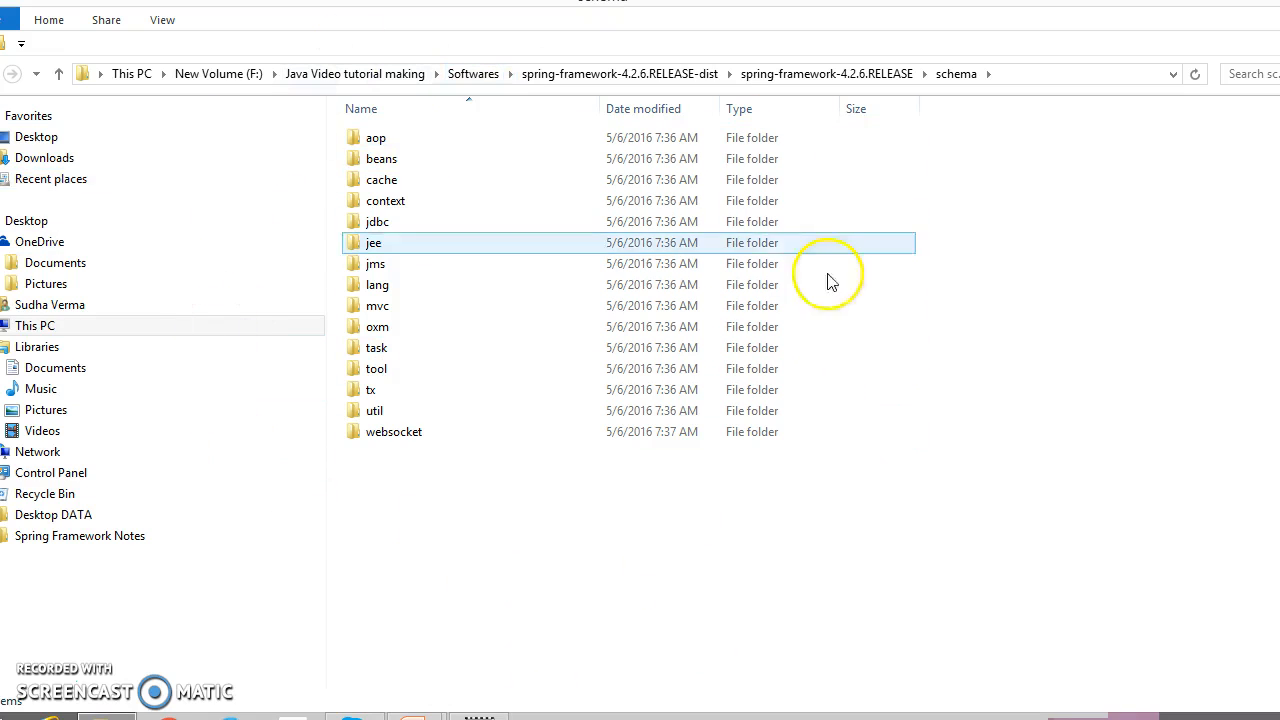
click(385, 179)
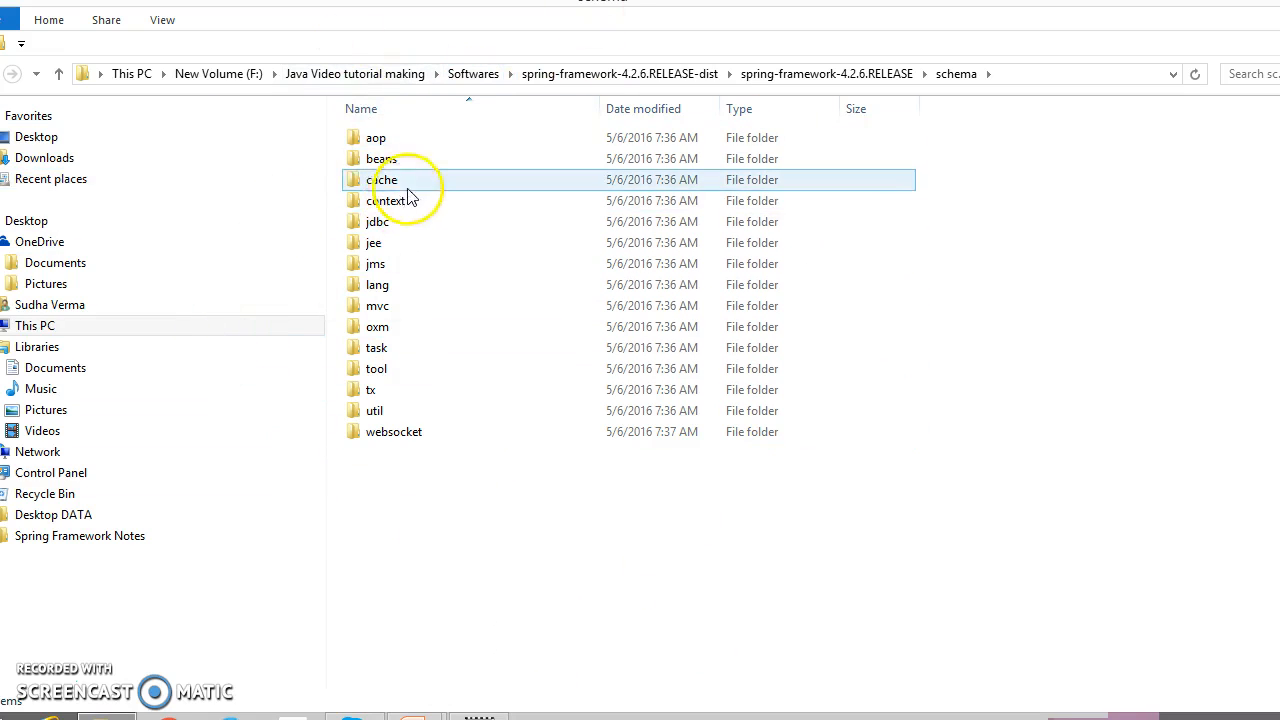
click(377, 221)
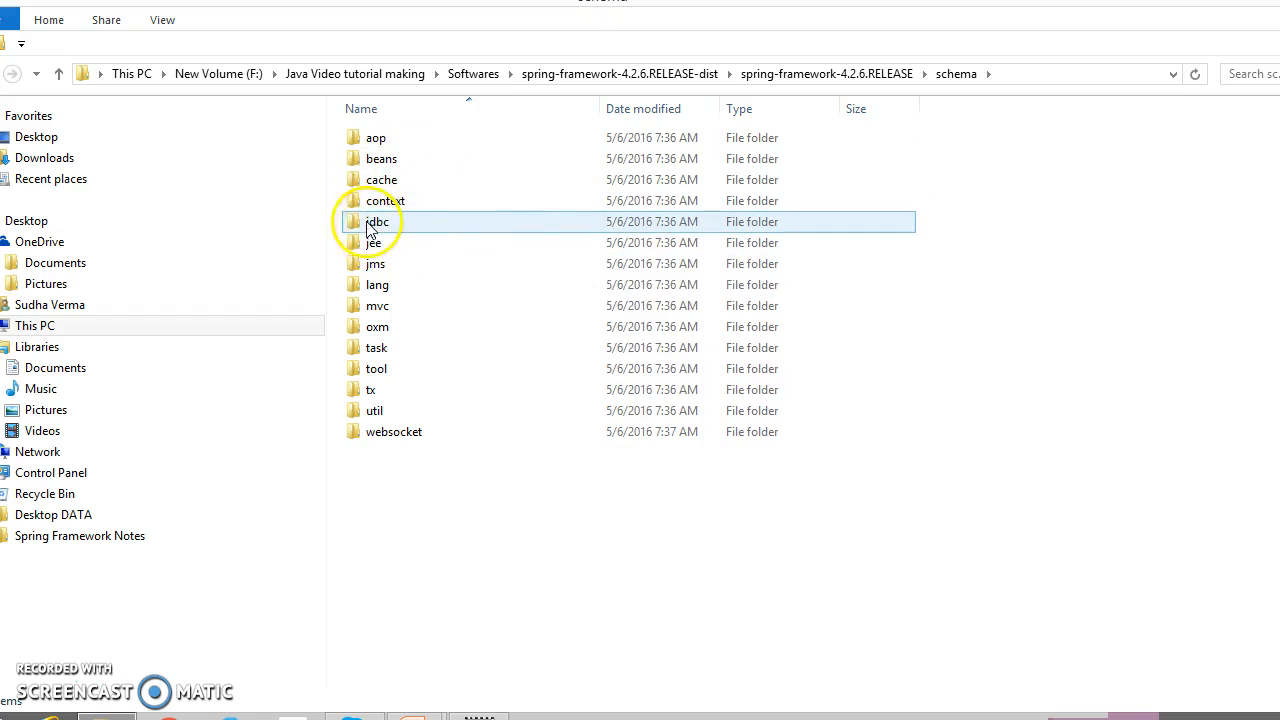
mouse_move(385, 263)
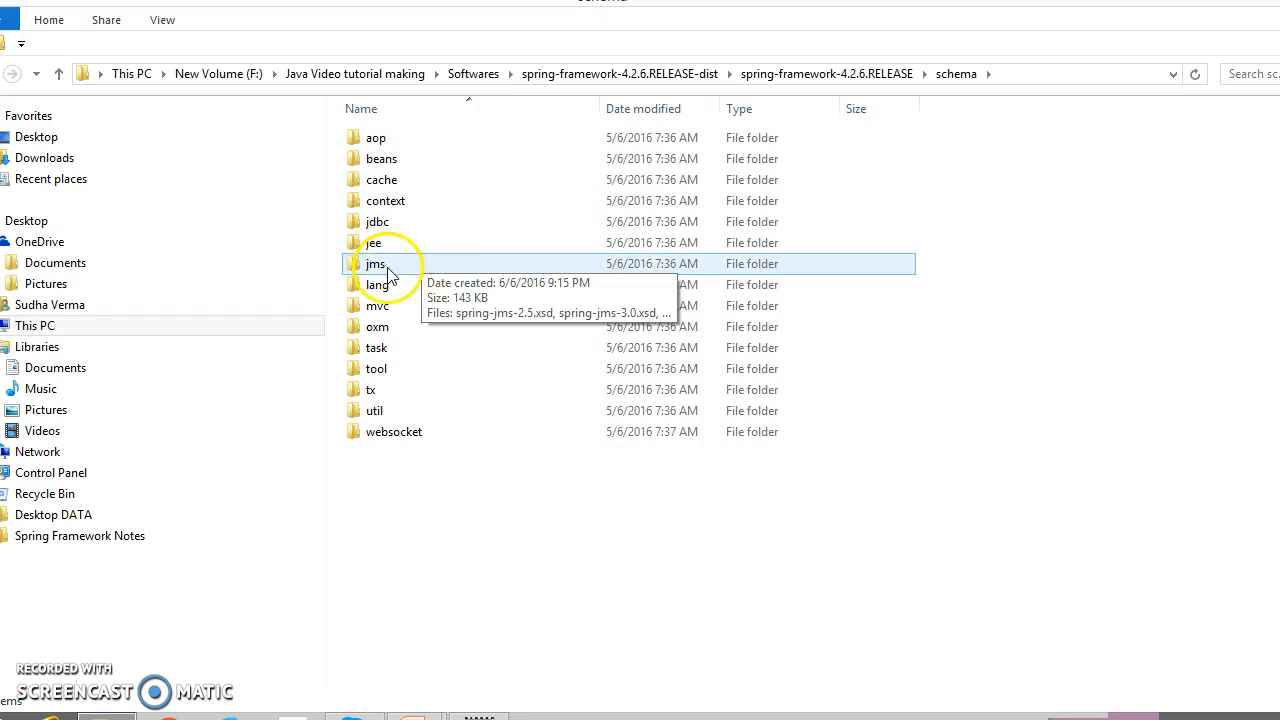
mouse_move(415, 368)
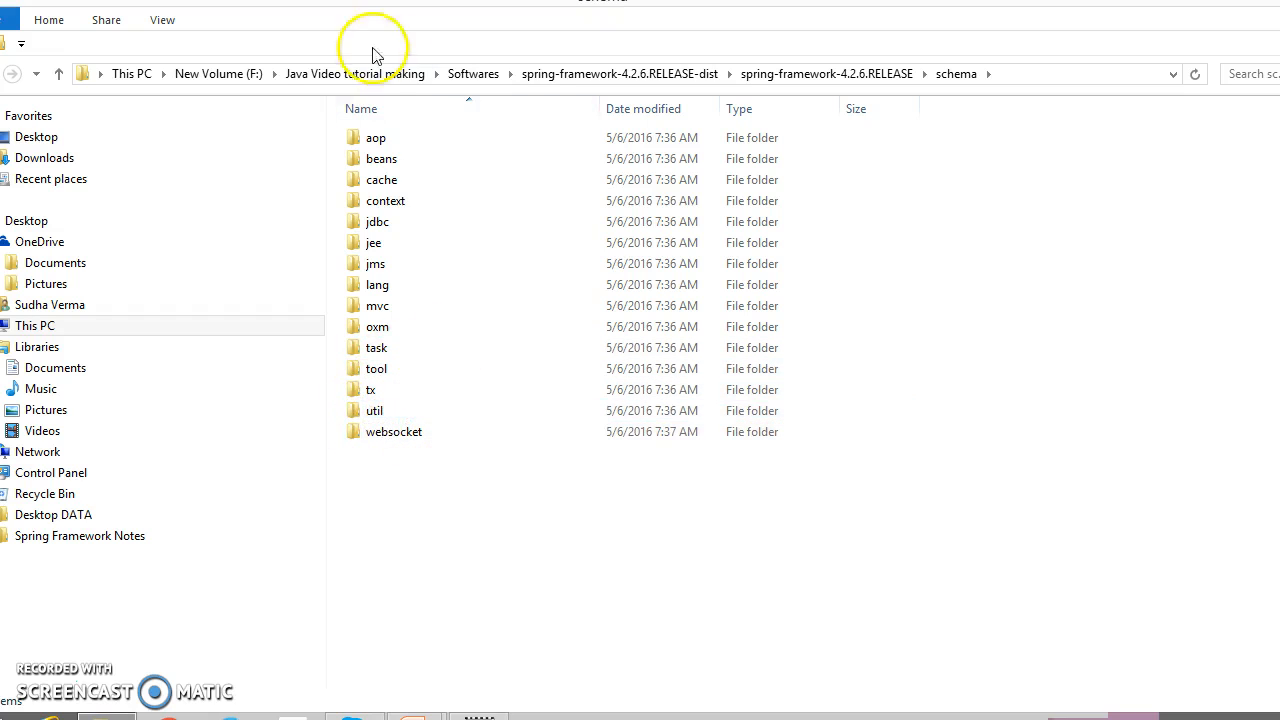
click(382, 158)
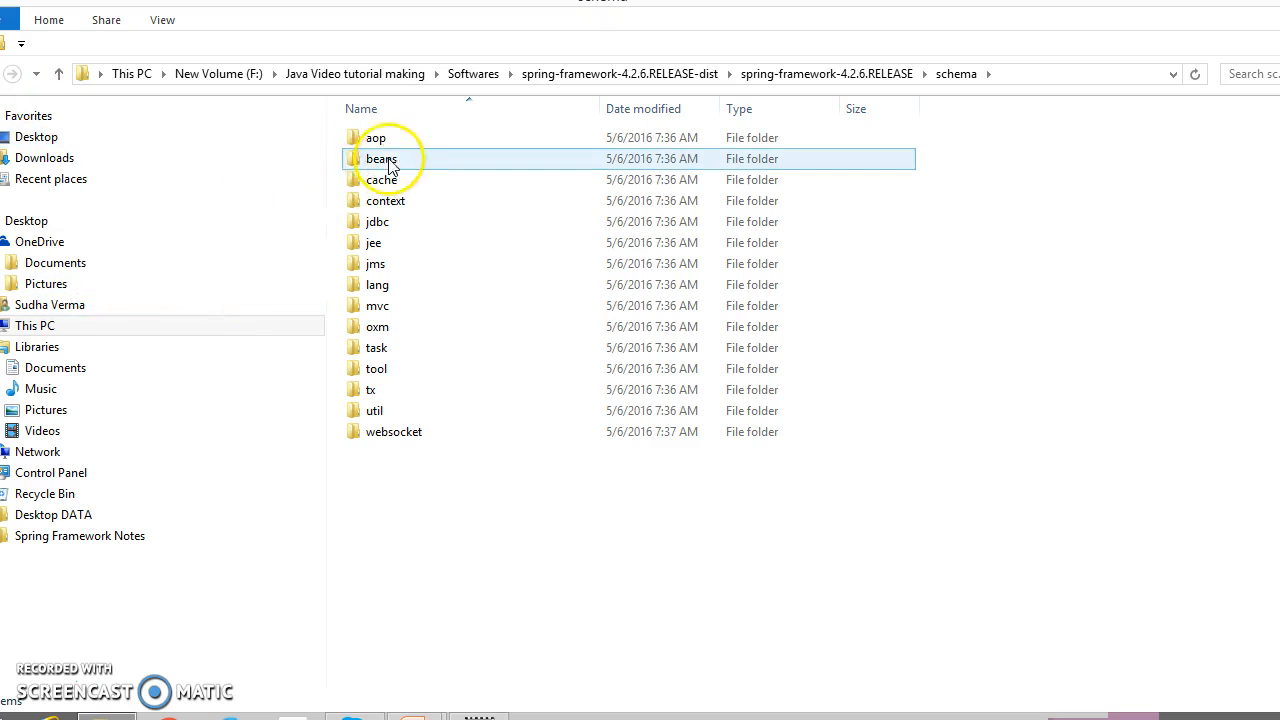
double_click(375, 137)
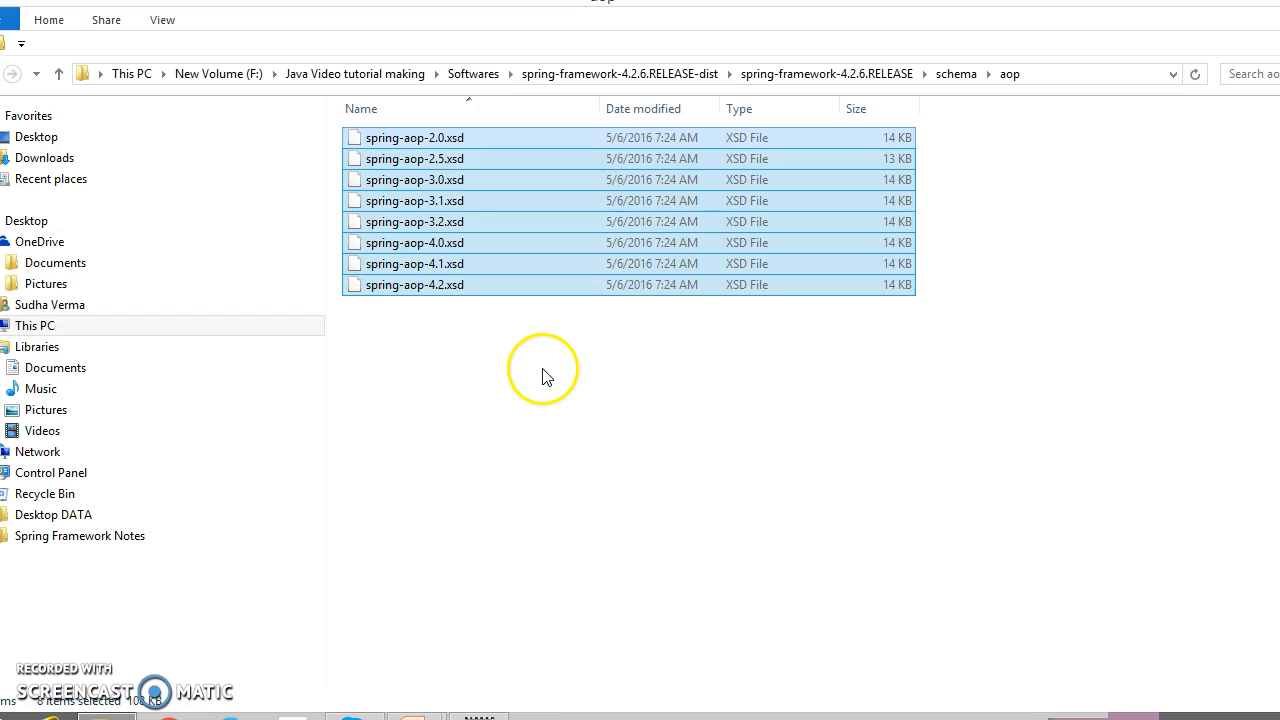
click(414, 137)
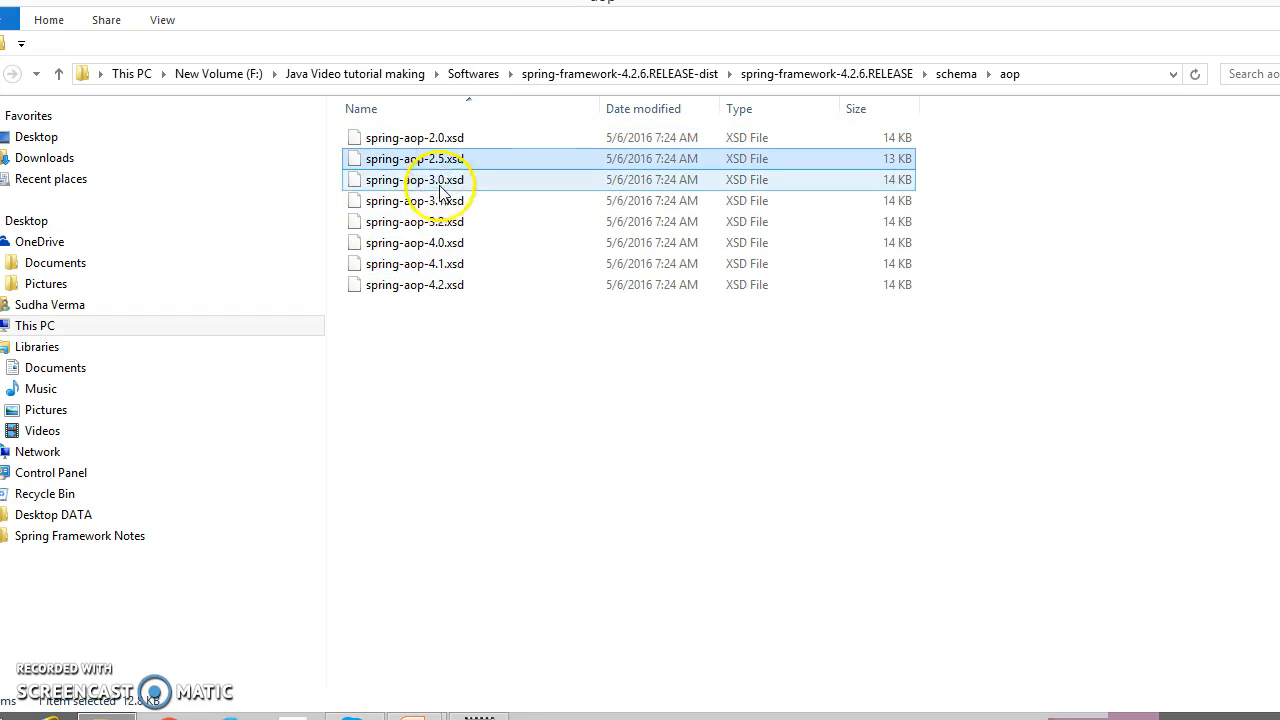
click(417, 284)
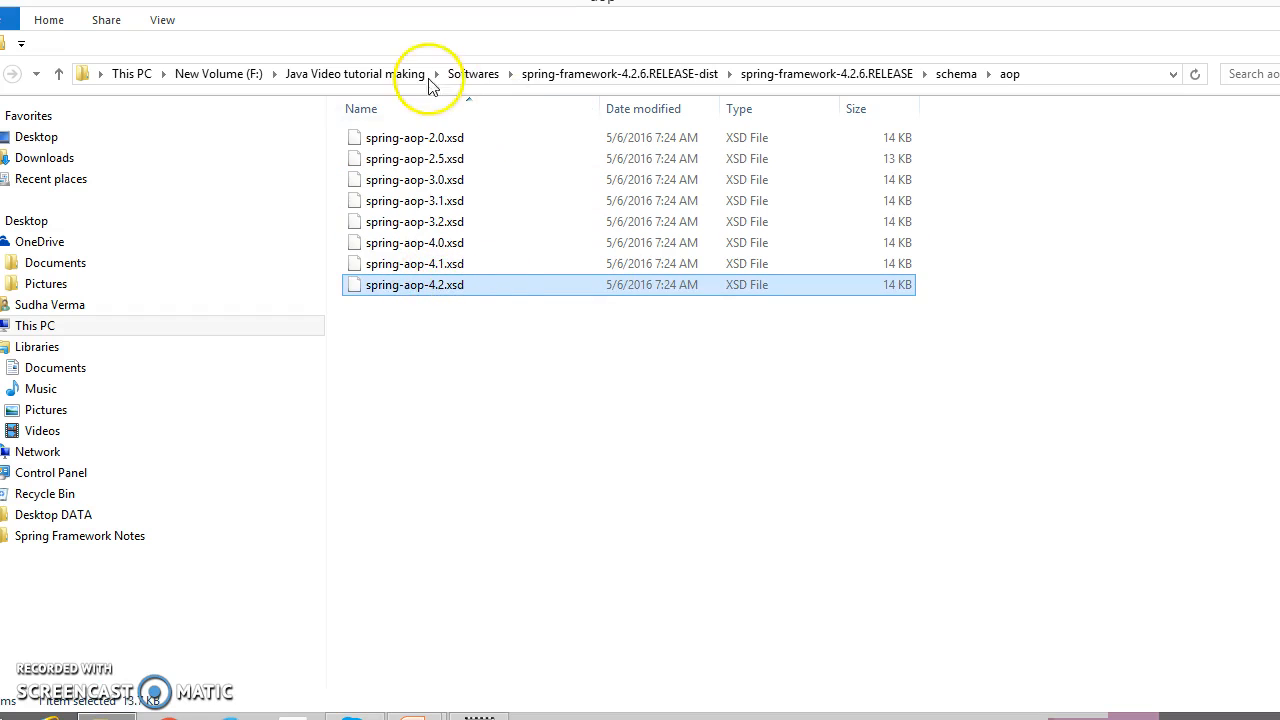
mouse_move(388, 435)
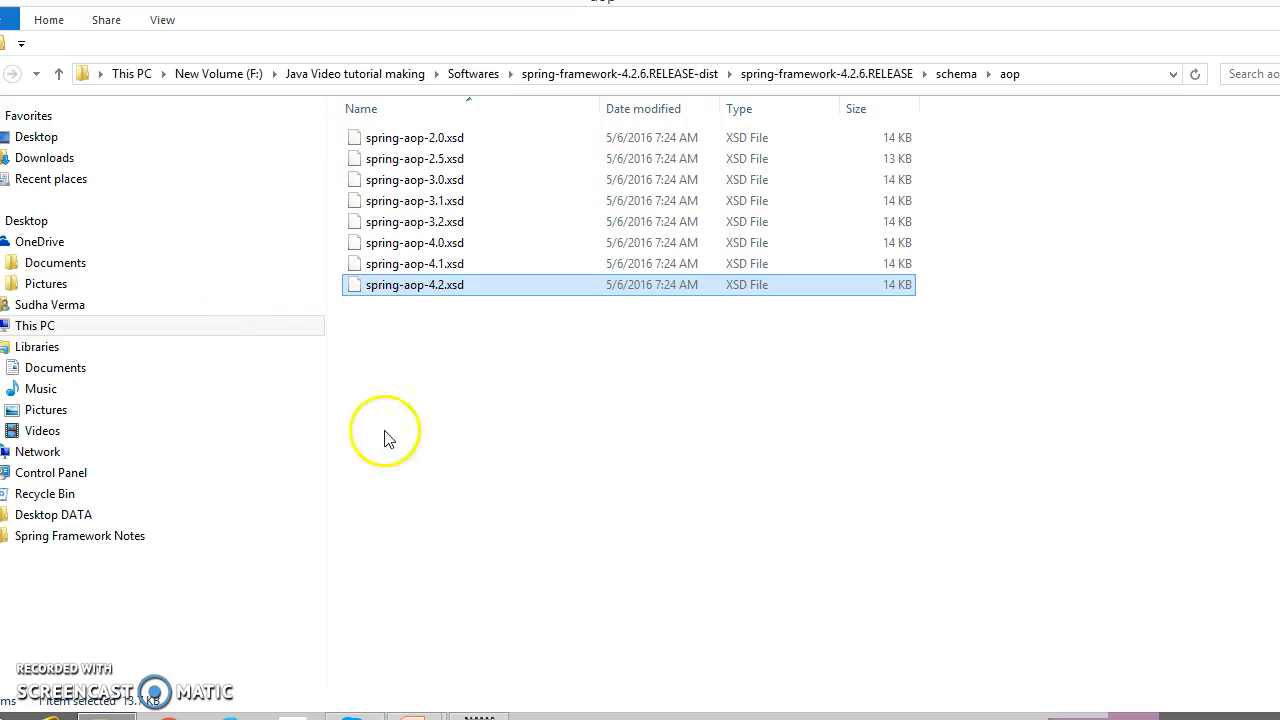
mouse_move(25, 78)
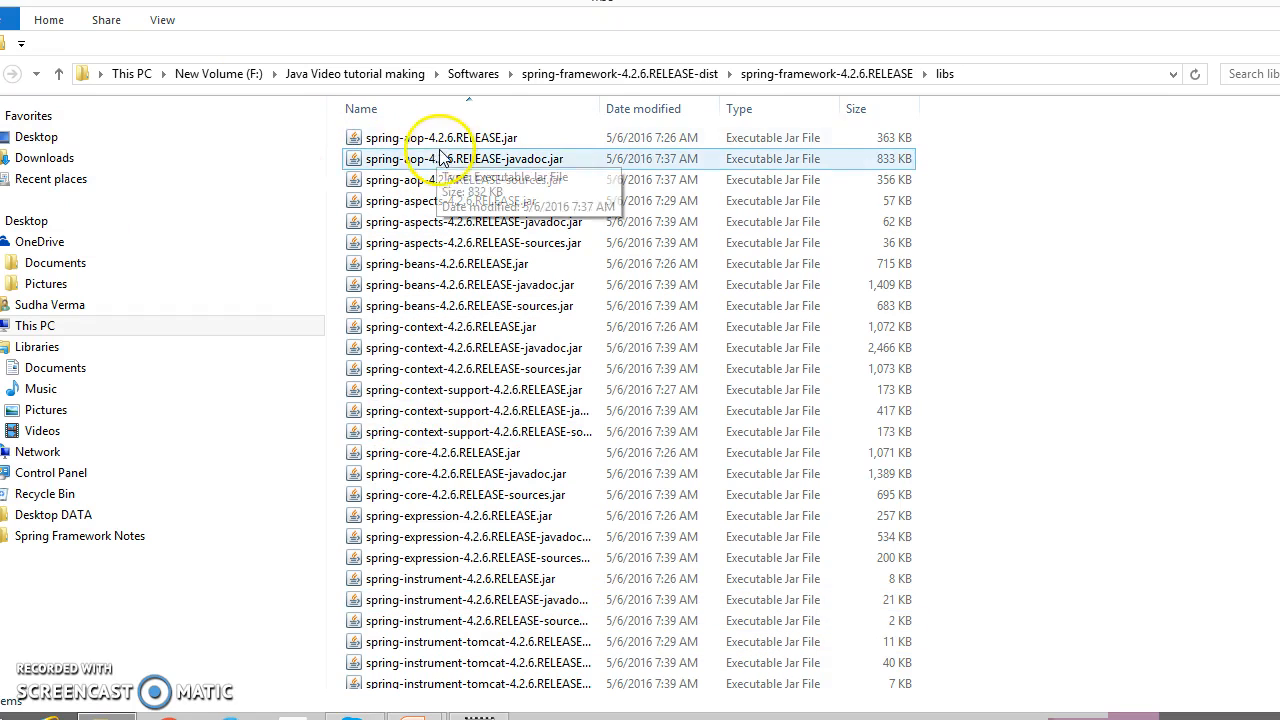
Select the spring-aop release, sources and javadoc jars in libs.
click(442, 137)
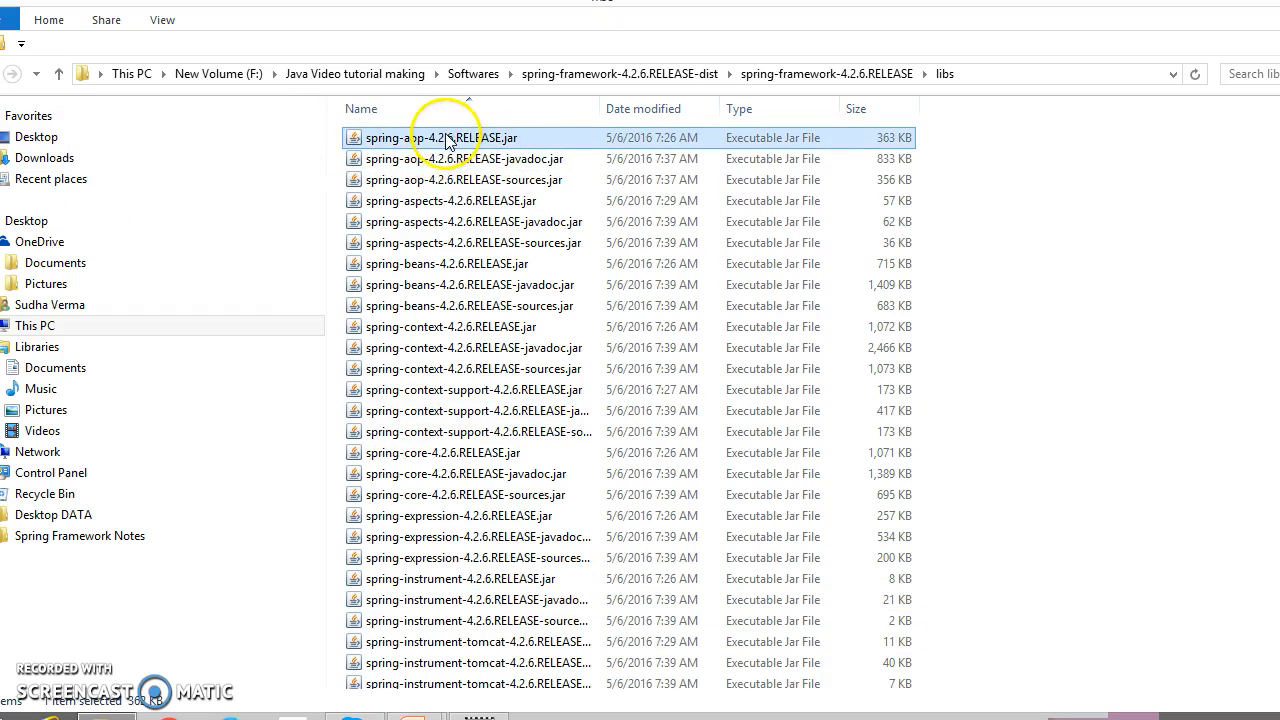
mouse_move(510, 138)
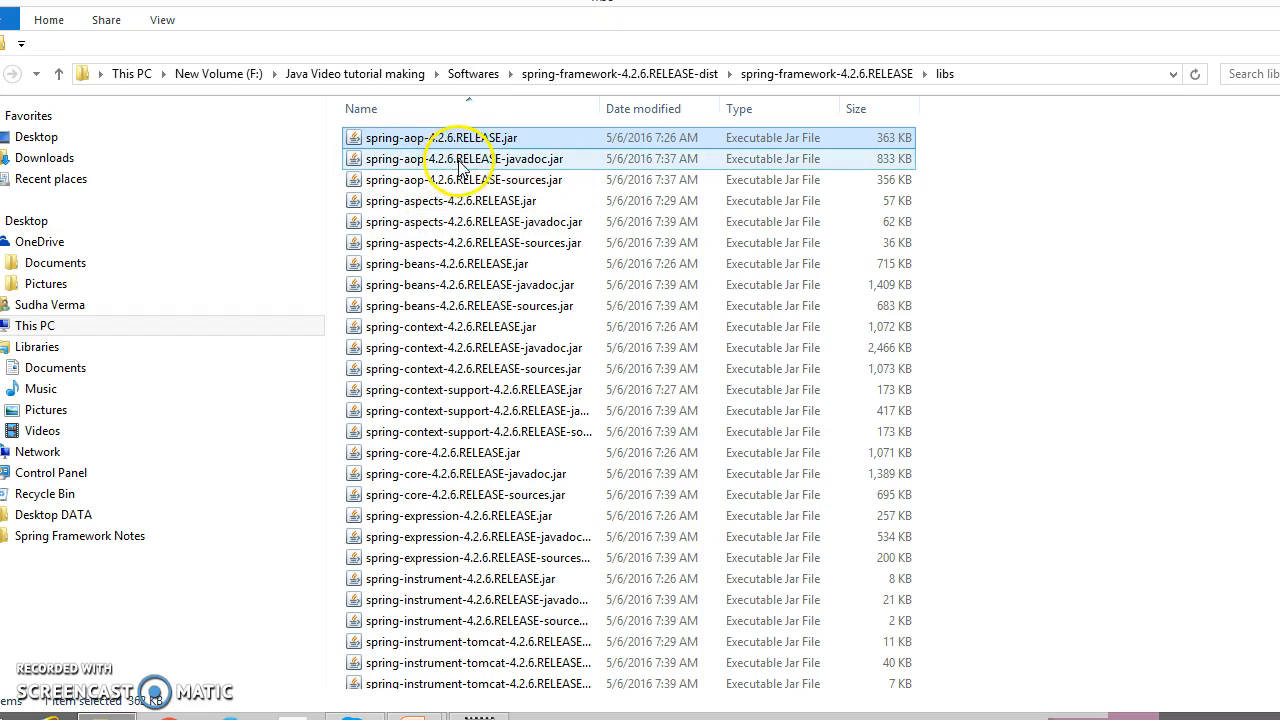
mouse_move(490, 160)
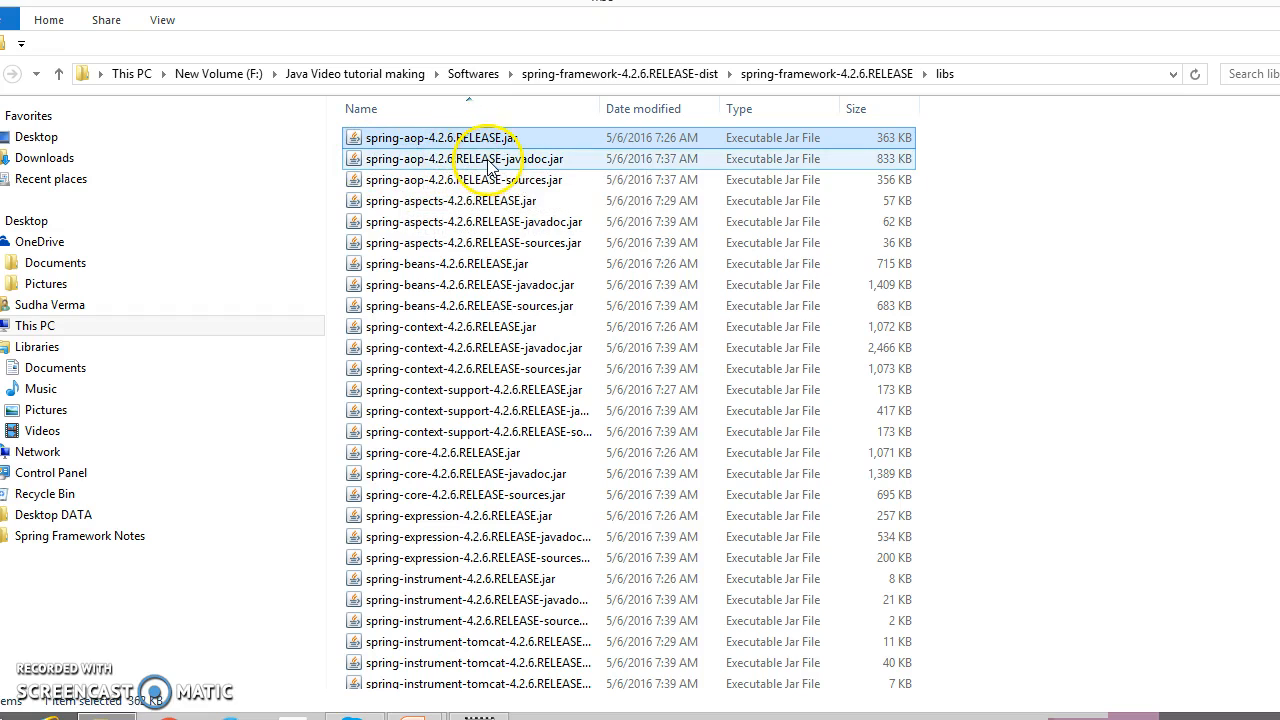
click(464, 179)
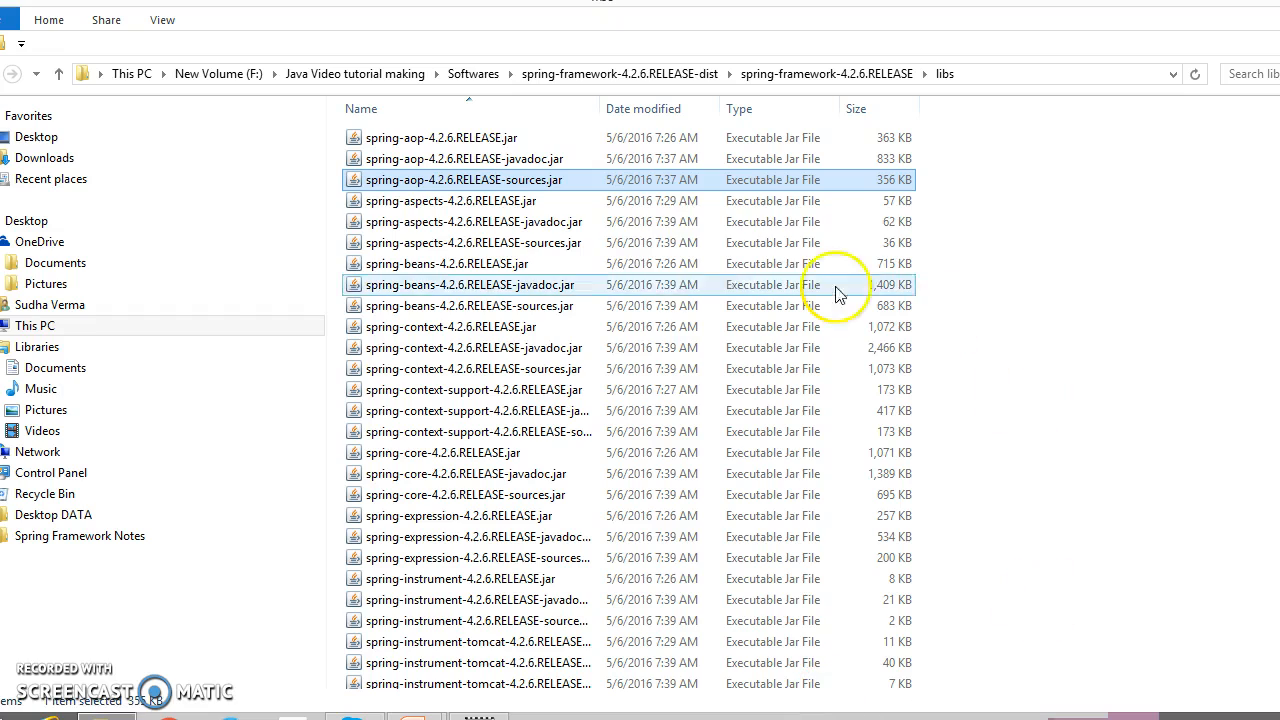
mouse_move(675, 290)
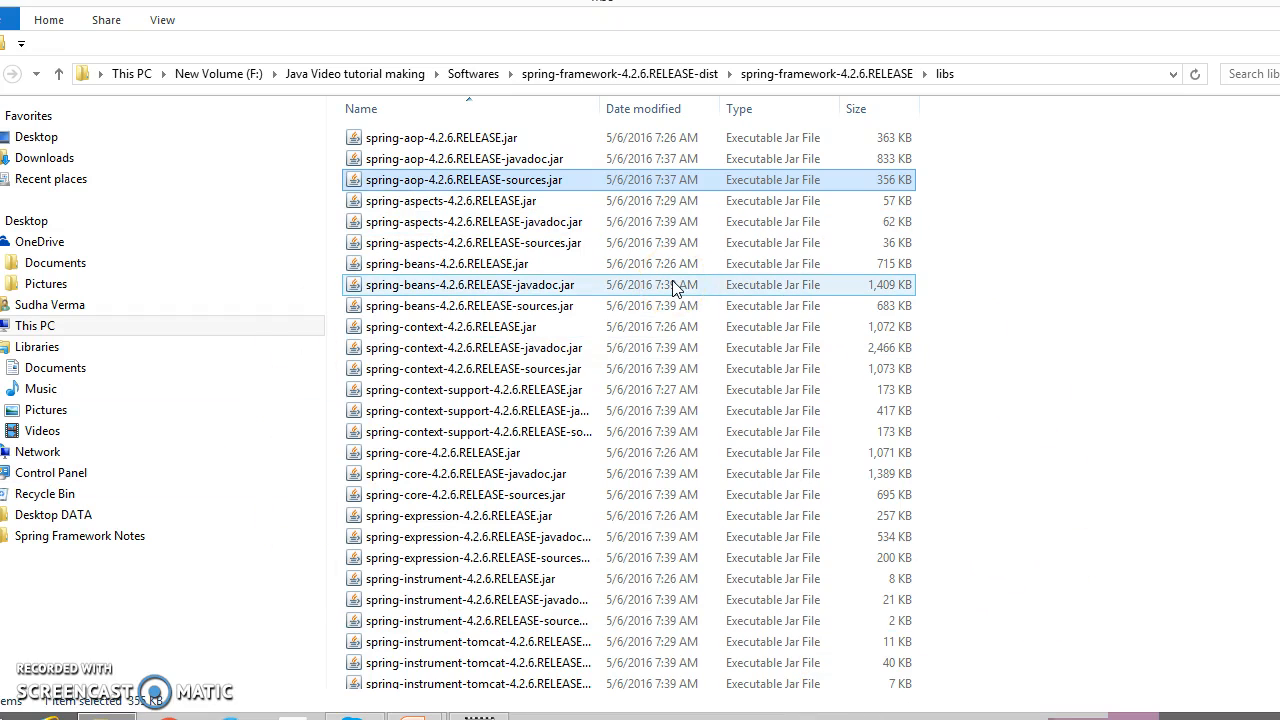
click(442, 137)
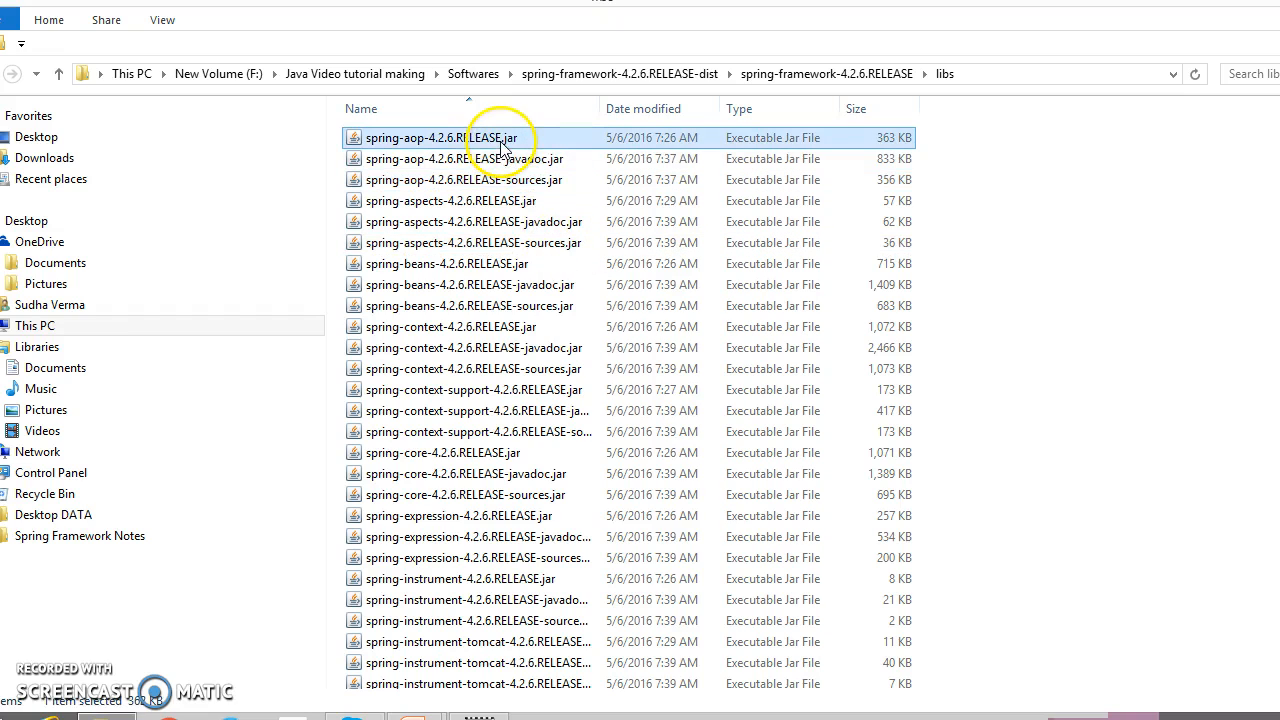
click(470, 159)
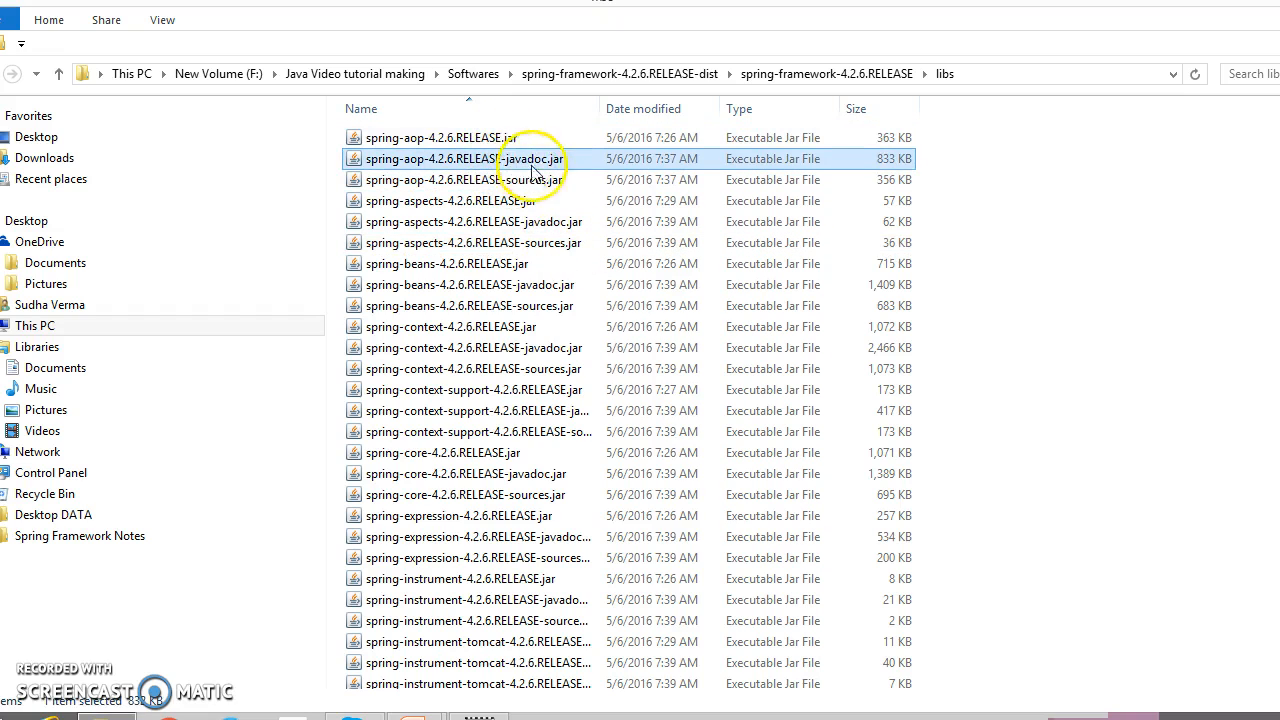
Select every jar in the libs folder and bring up their context menu.
click(465, 179)
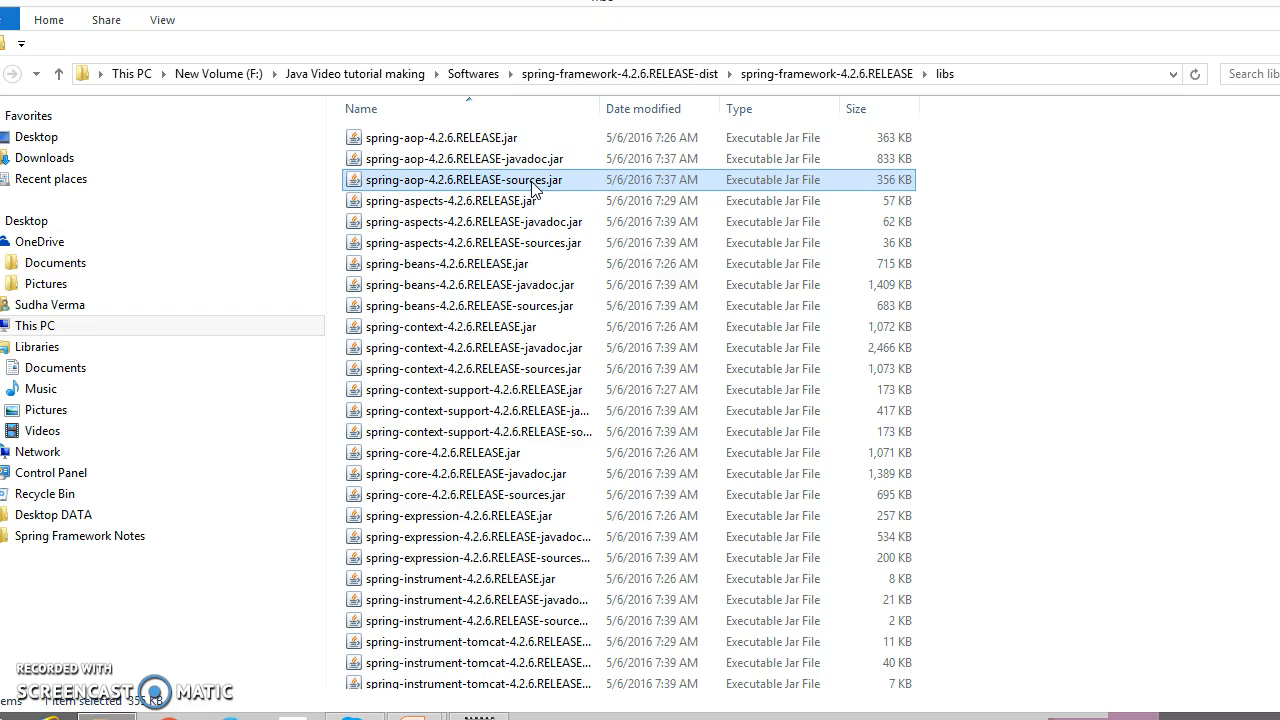
key(ctrl+a)
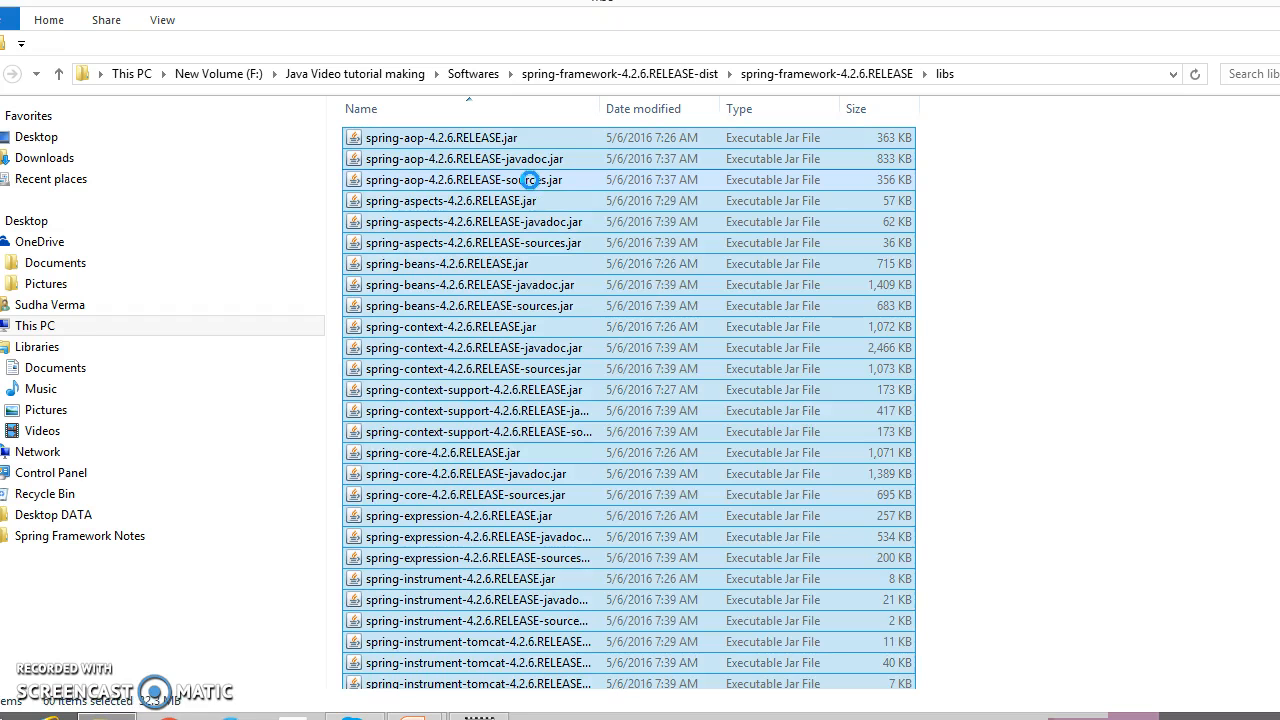
right_click(465, 180)
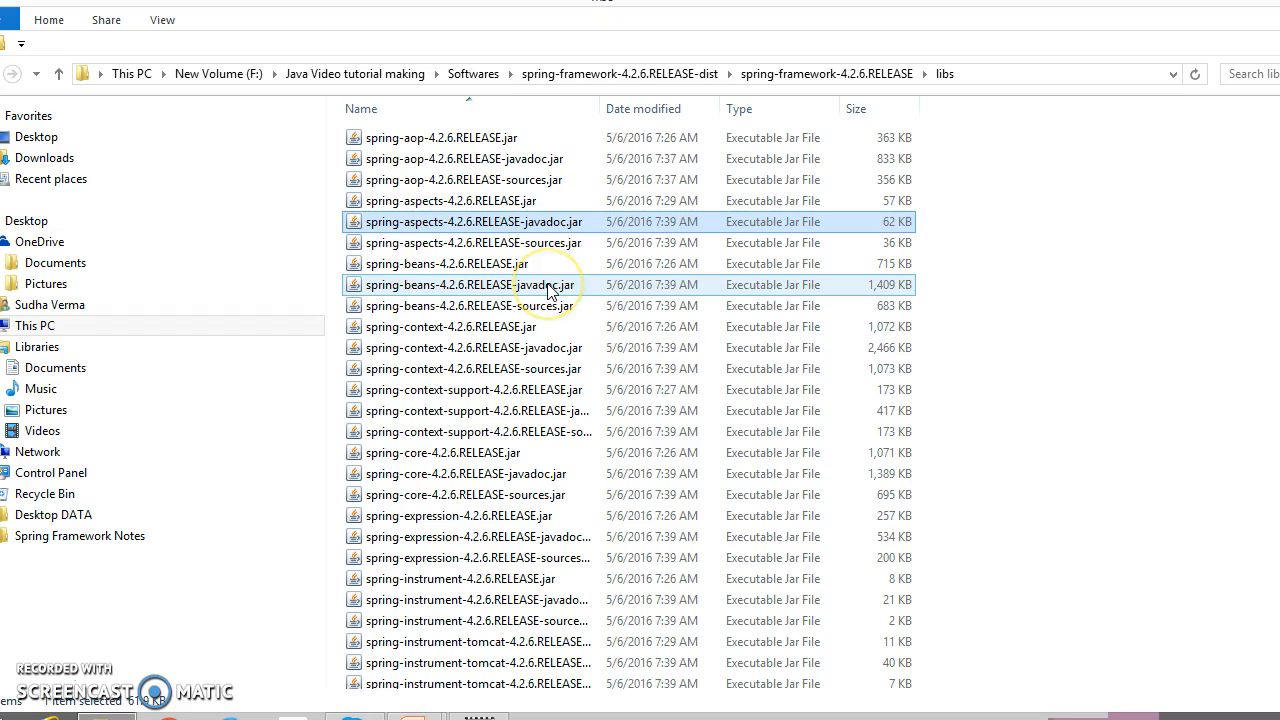
mouse_move(548, 285)
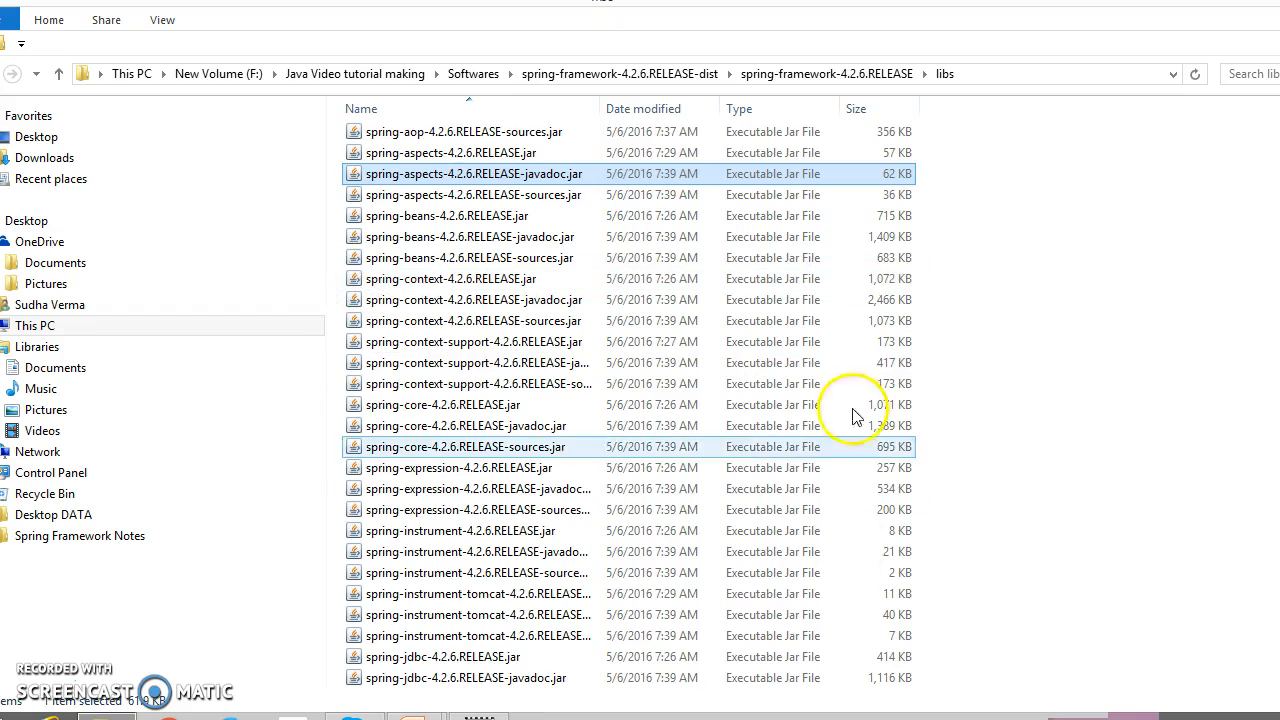
click(451, 278)
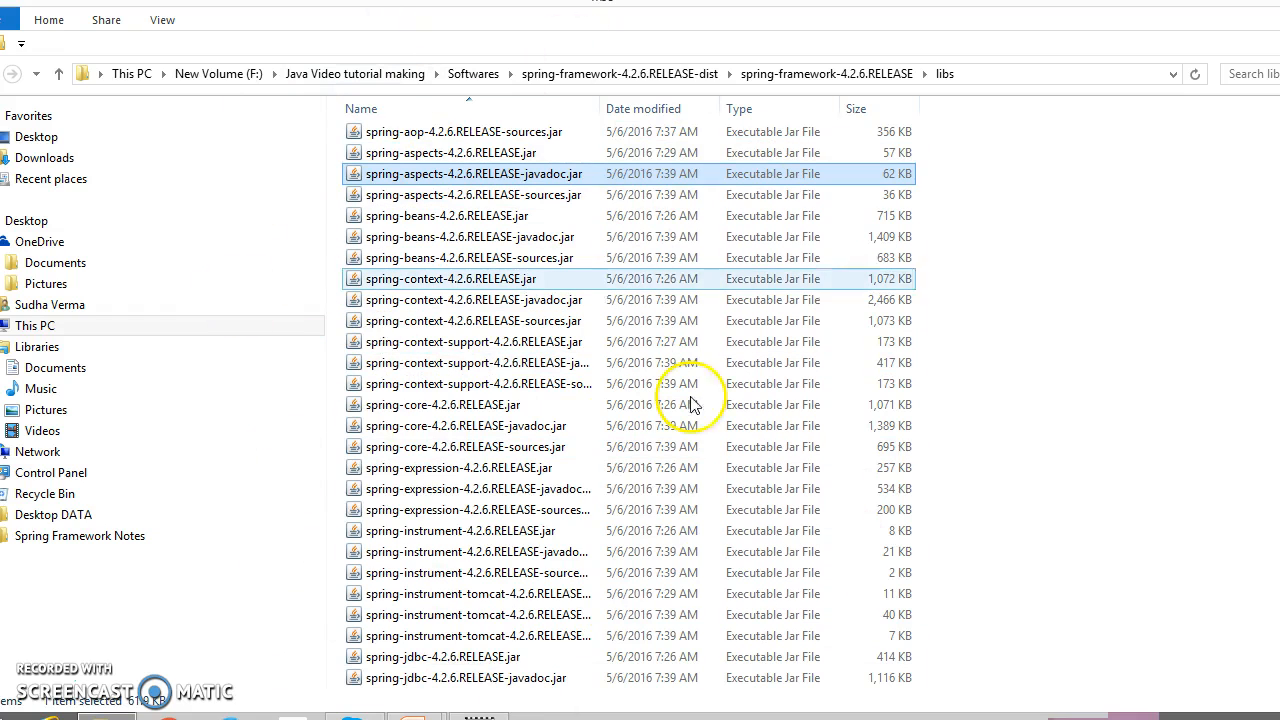